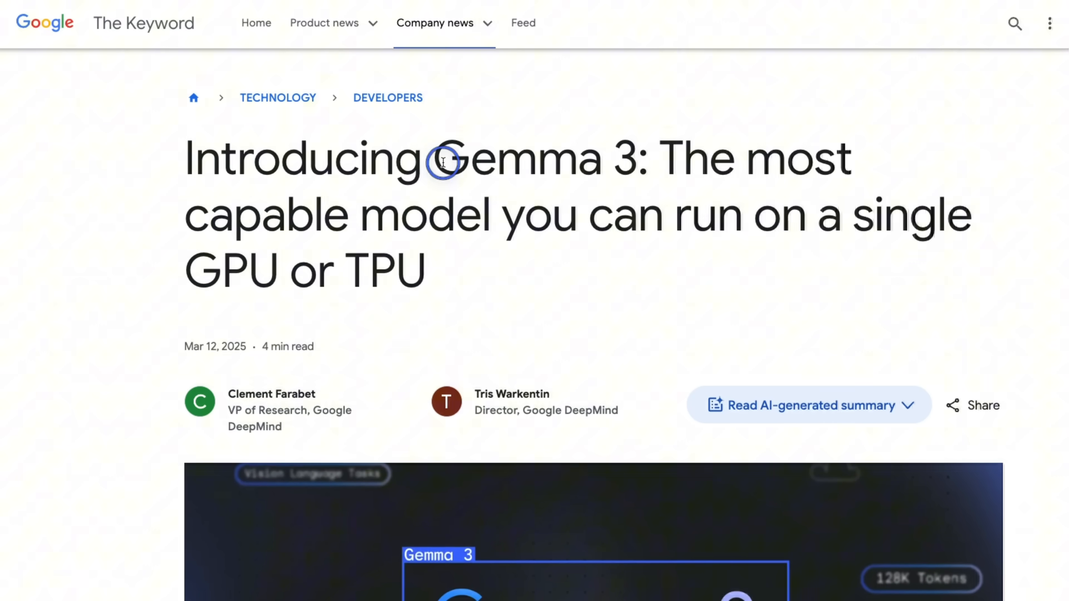
Switch to the Mistral Small 3.1 announcement article and scroll into its body.
double_click(518, 158)
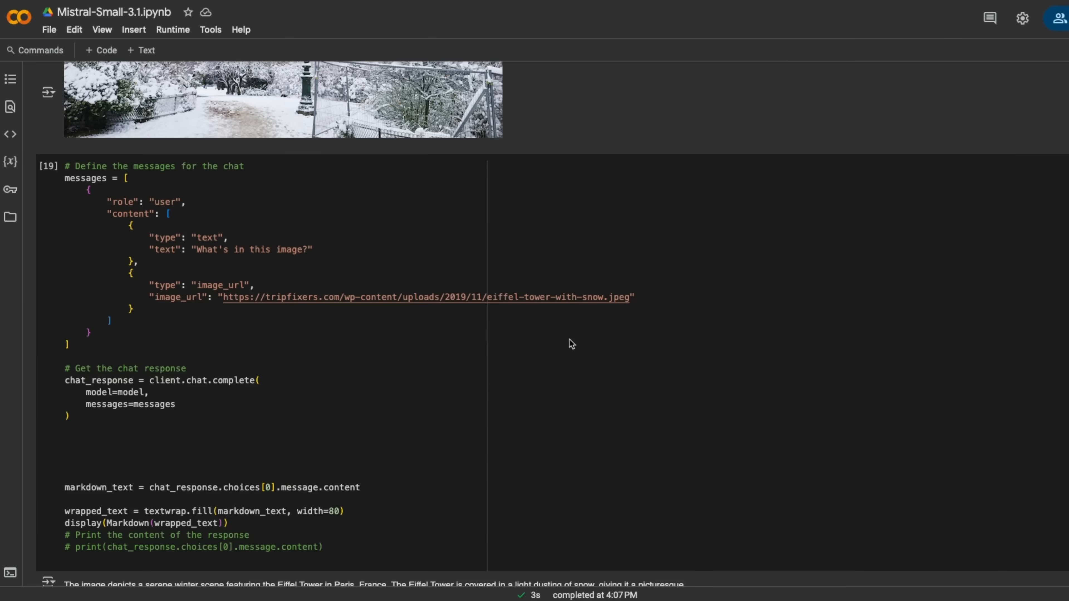
scroll("down", 3)
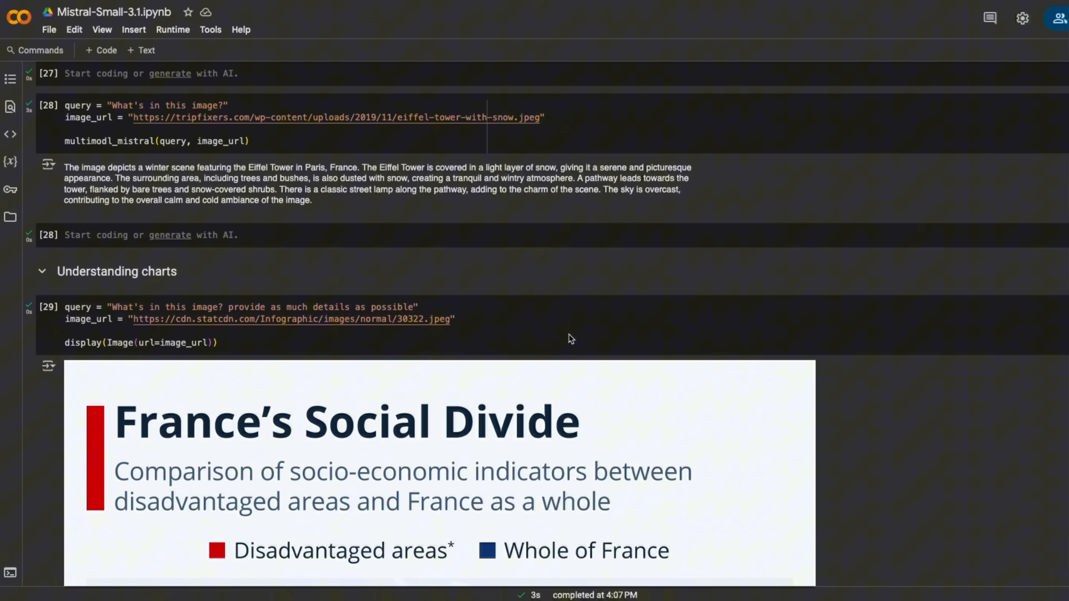
scroll("down", 3)
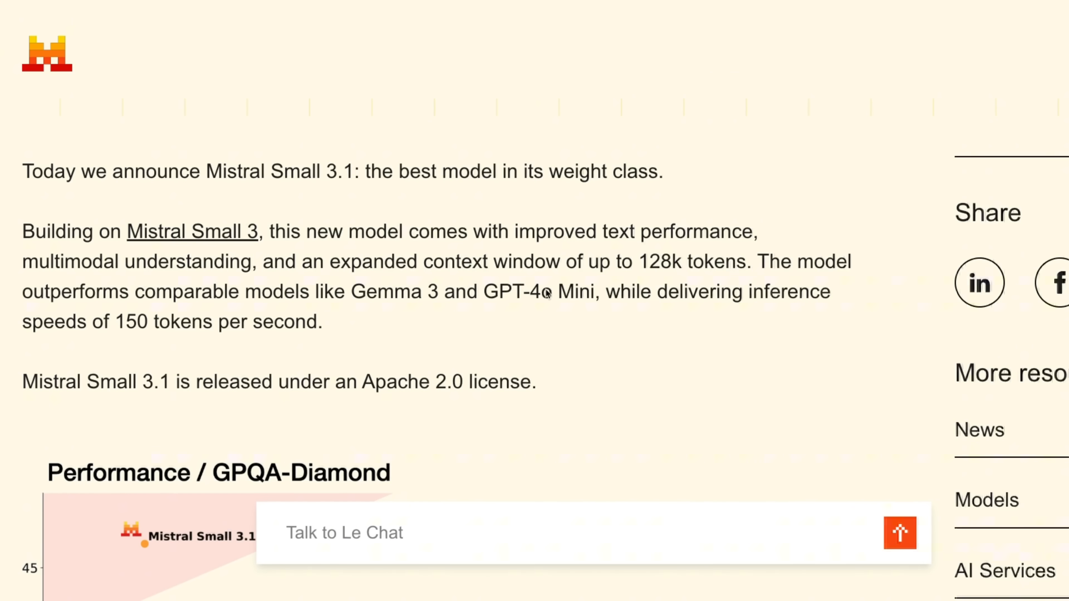
mouse_move(380, 314)
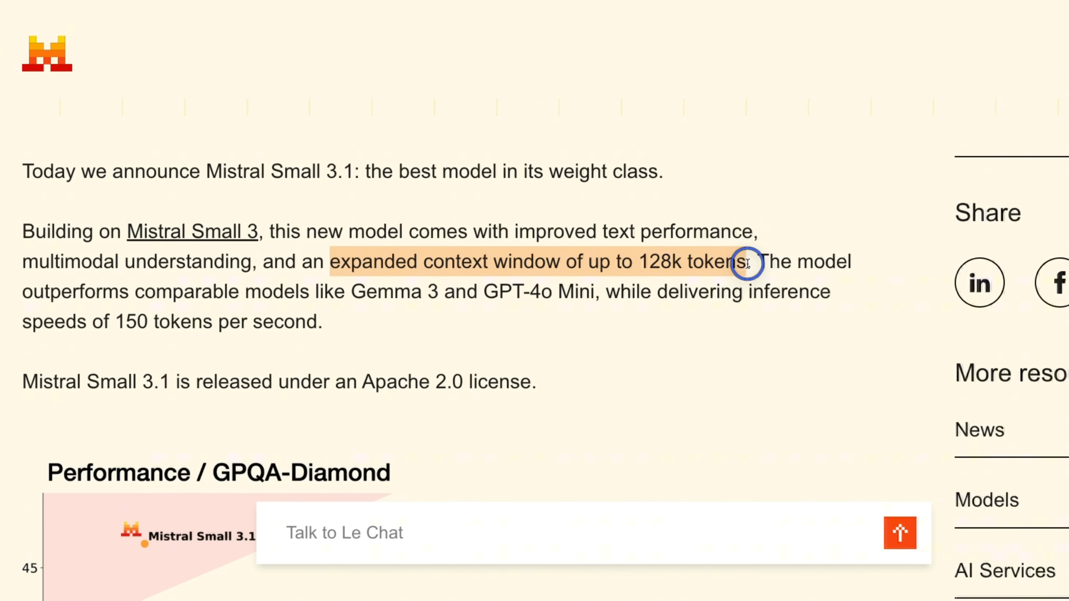
mouse_move(349, 292)
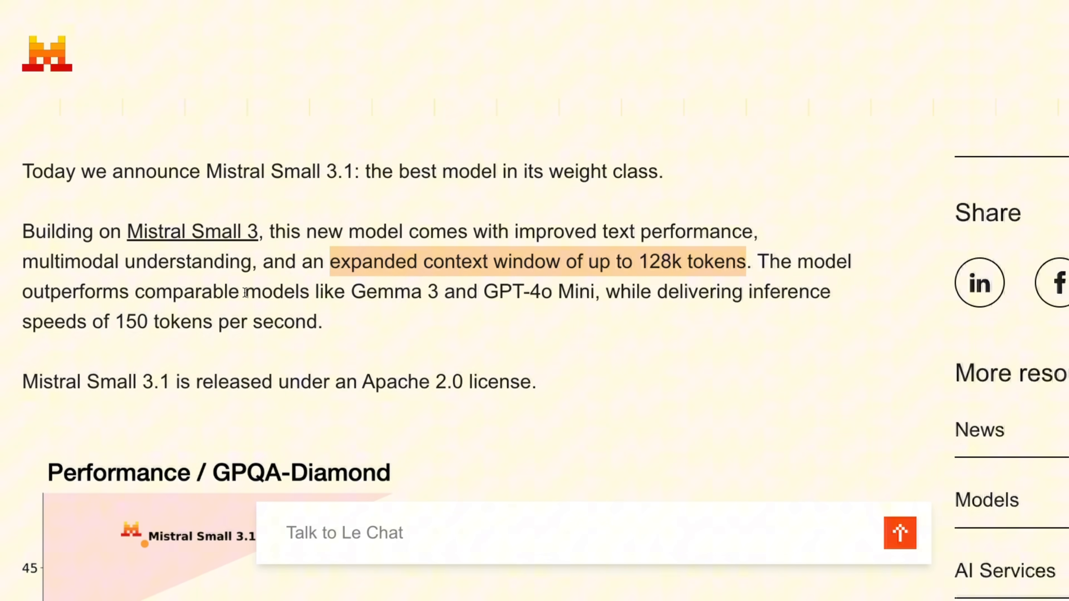
double_click(385, 292)
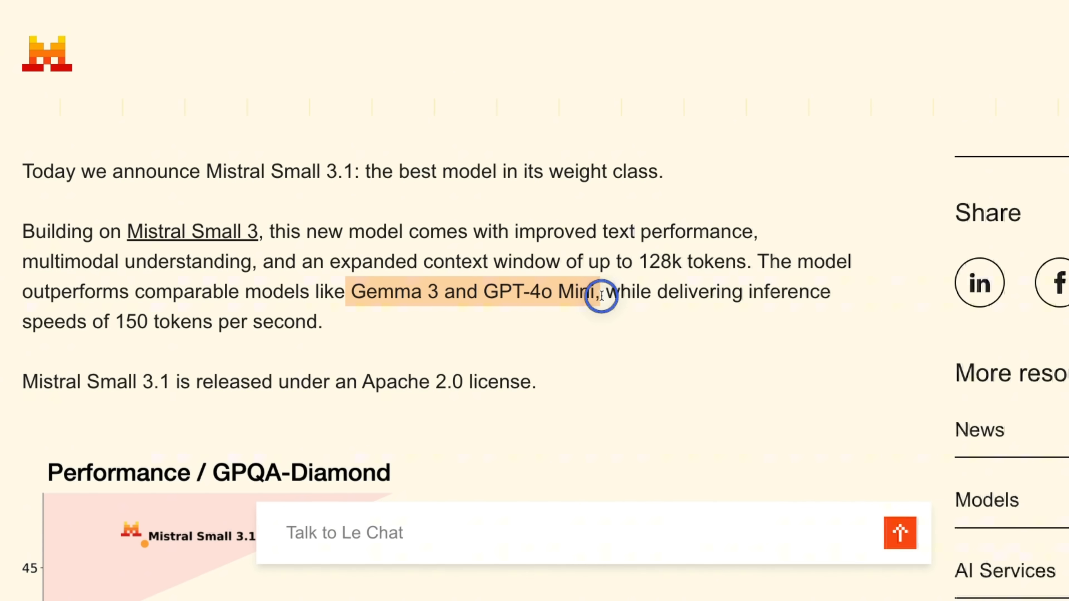
mouse_move(610, 292)
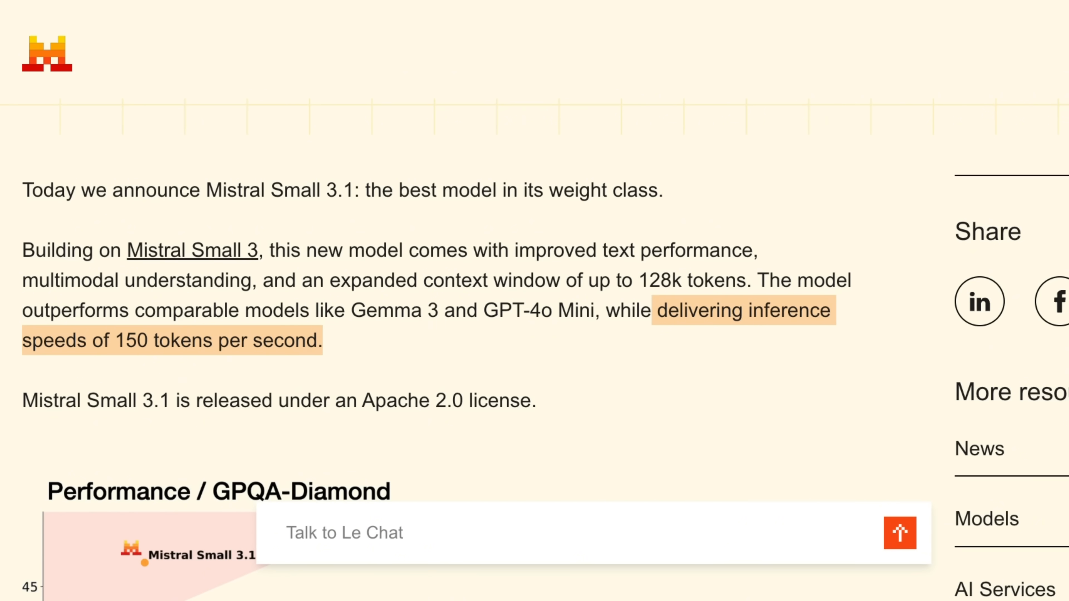
Scroll down to the GPQA-Diamond performance versus latency scatter chart.
scroll("down", 3)
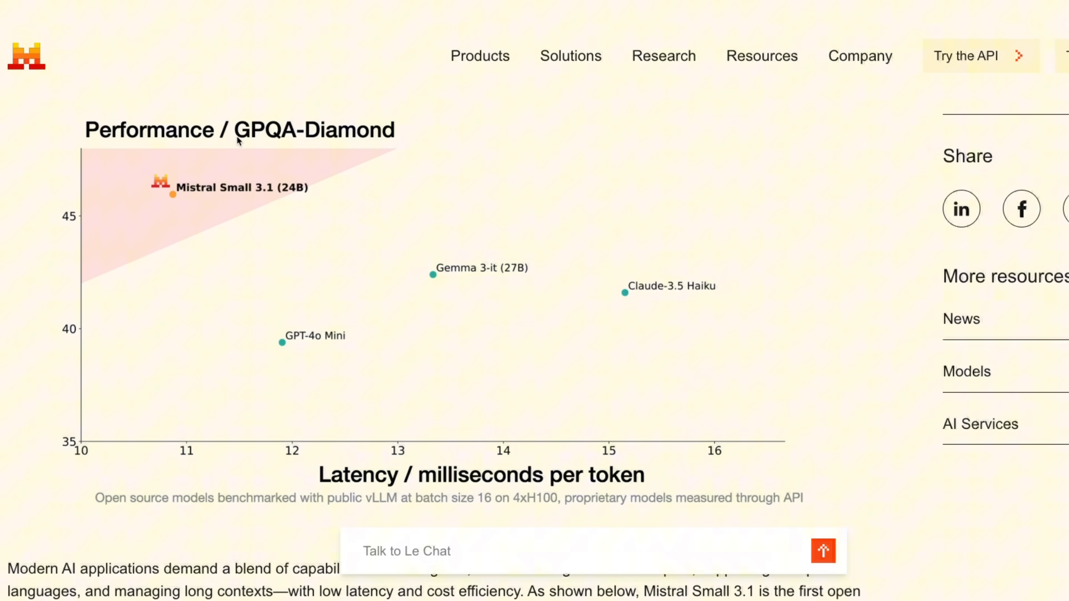
mouse_move(677, 274)
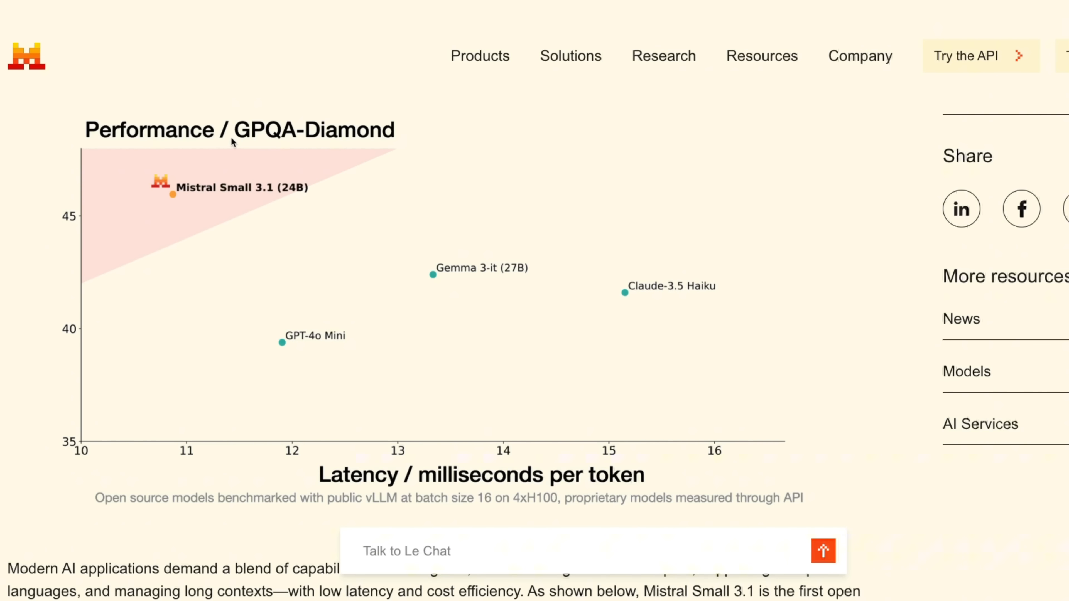
mouse_move(328, 379)
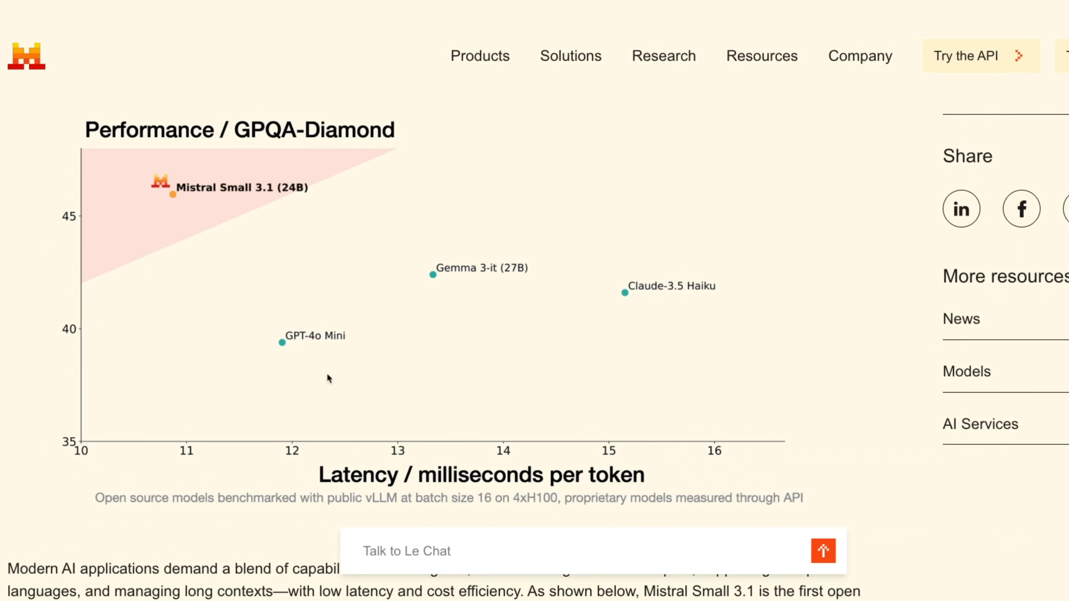
mouse_move(492, 491)
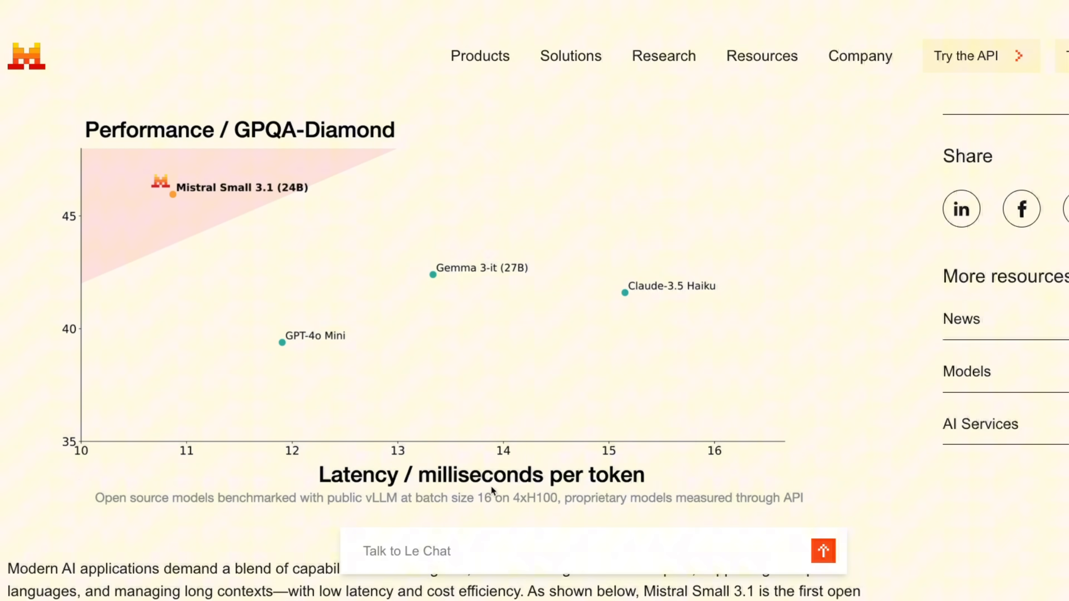
mouse_move(437, 483)
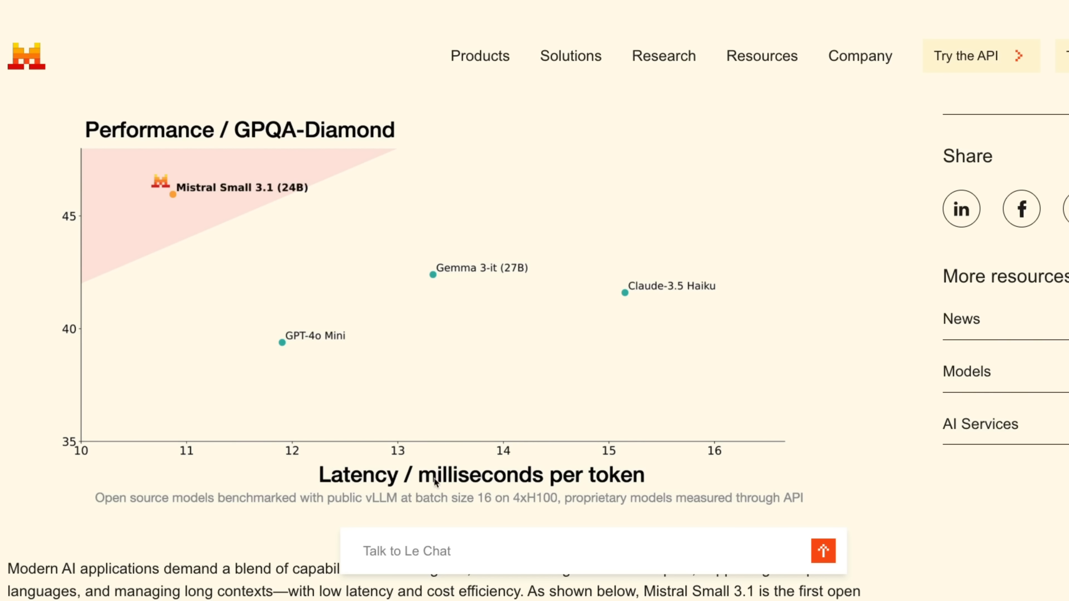
mouse_move(174, 207)
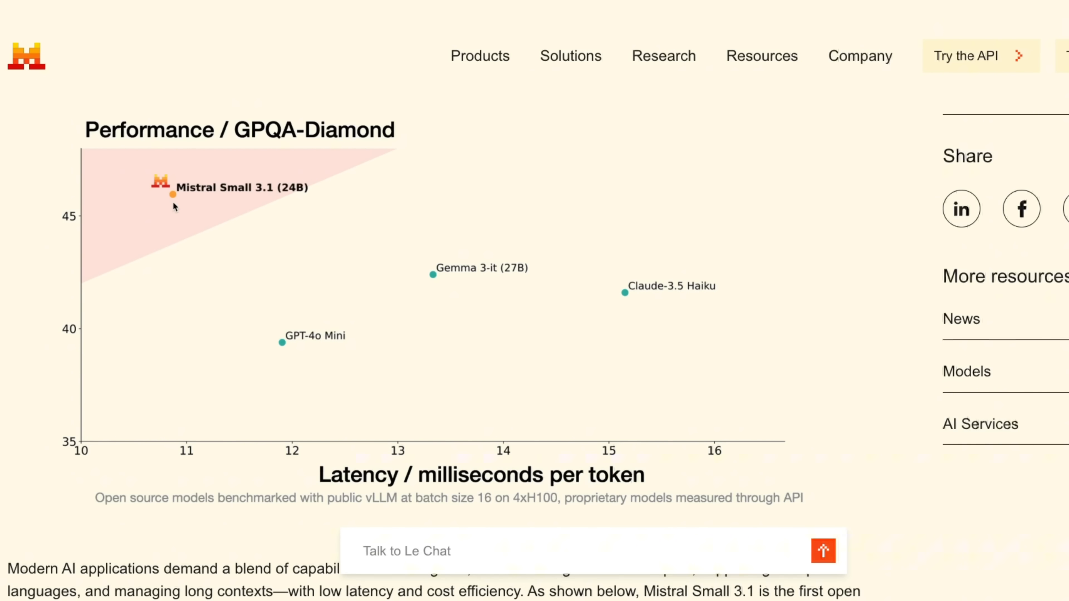
mouse_move(617, 346)
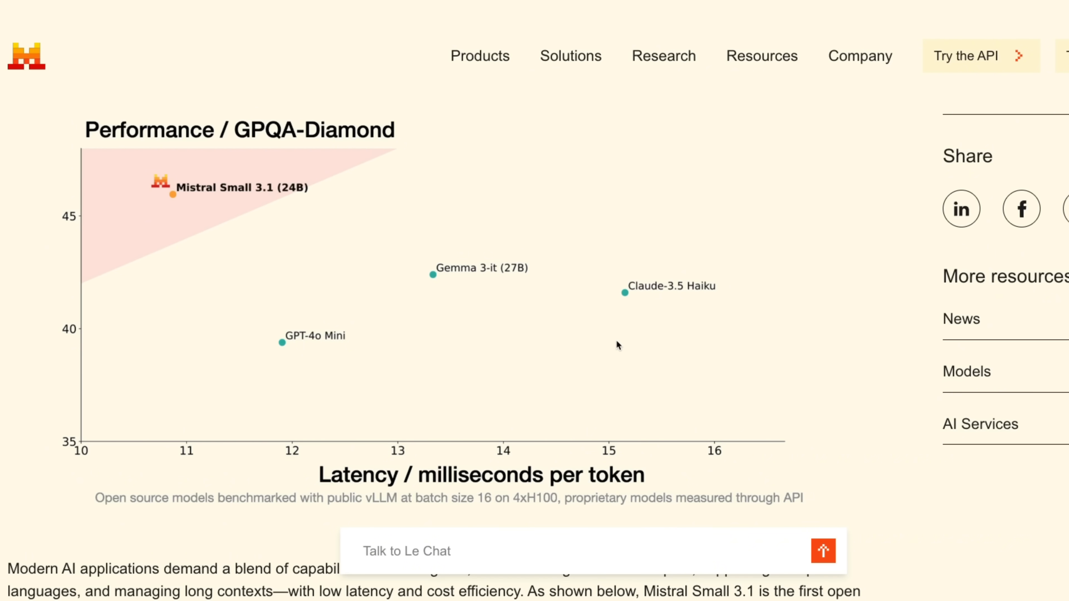
mouse_move(183, 204)
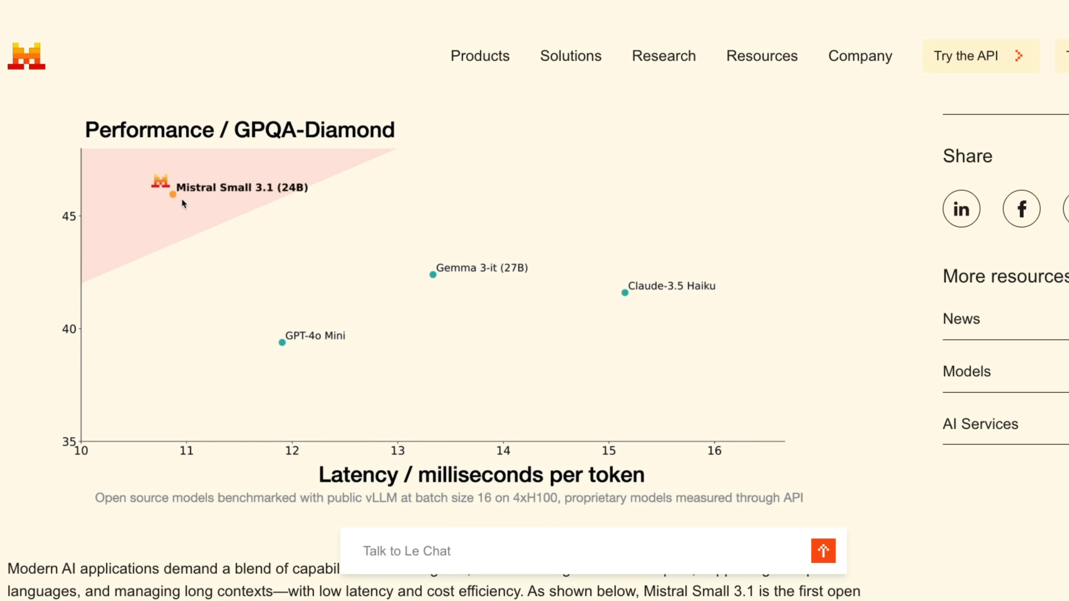
mouse_move(172, 203)
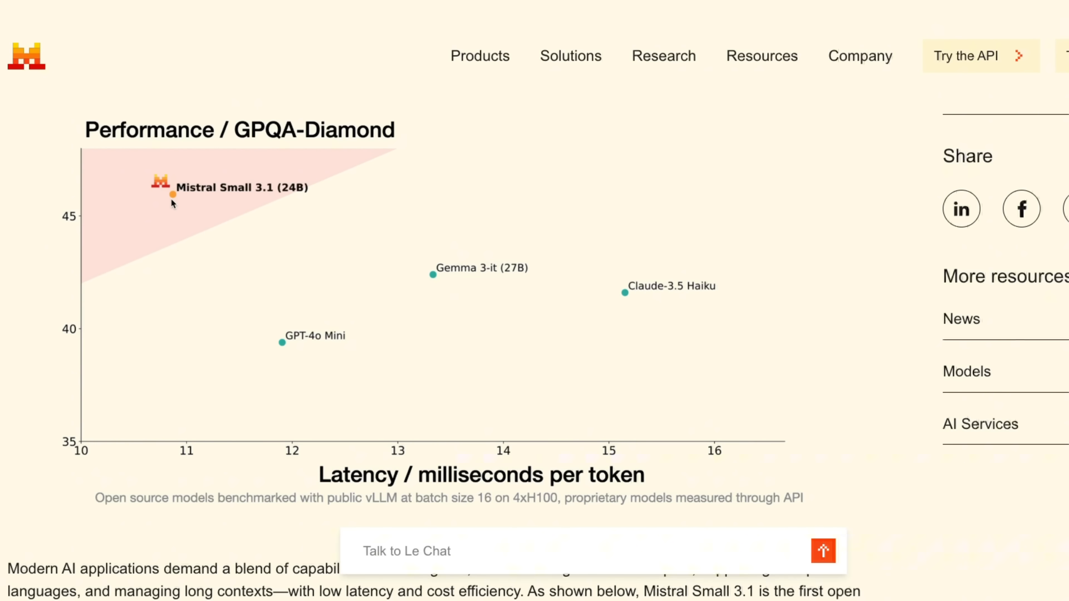
mouse_move(505, 503)
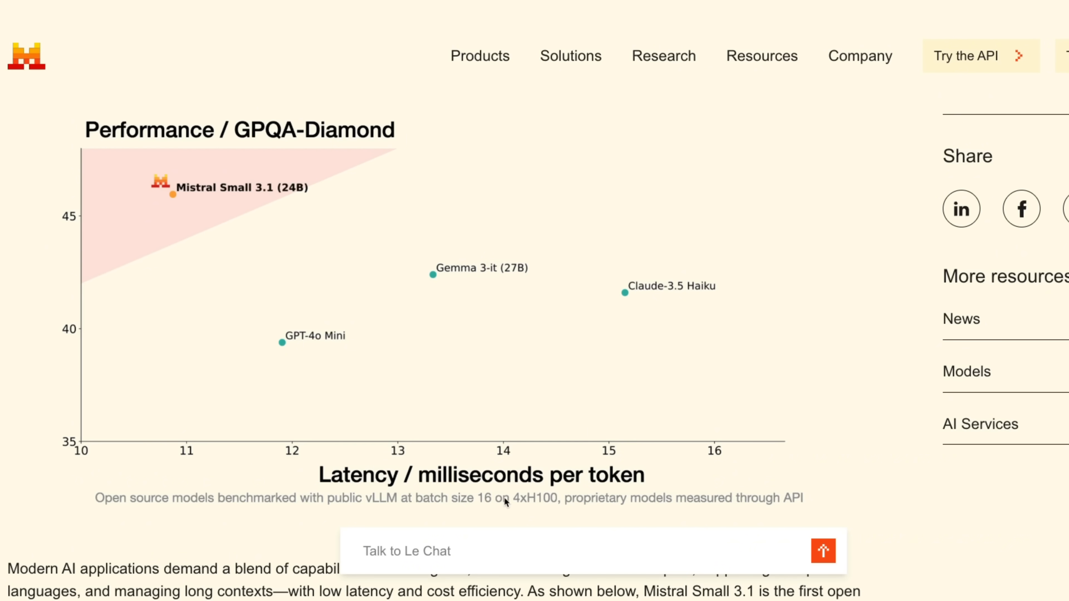
mouse_move(650, 304)
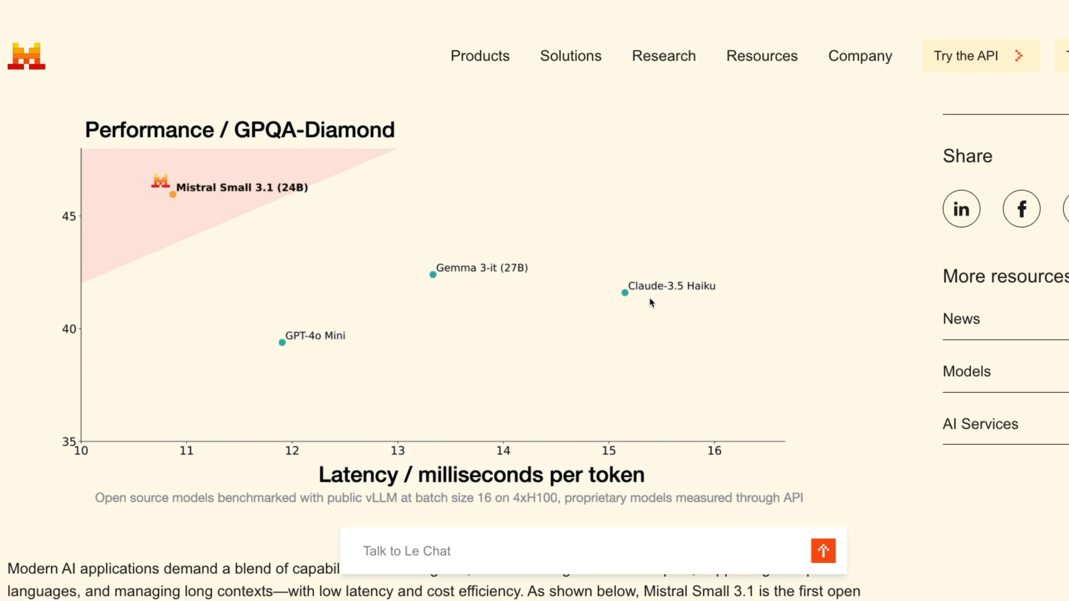
mouse_move(1053, 300)
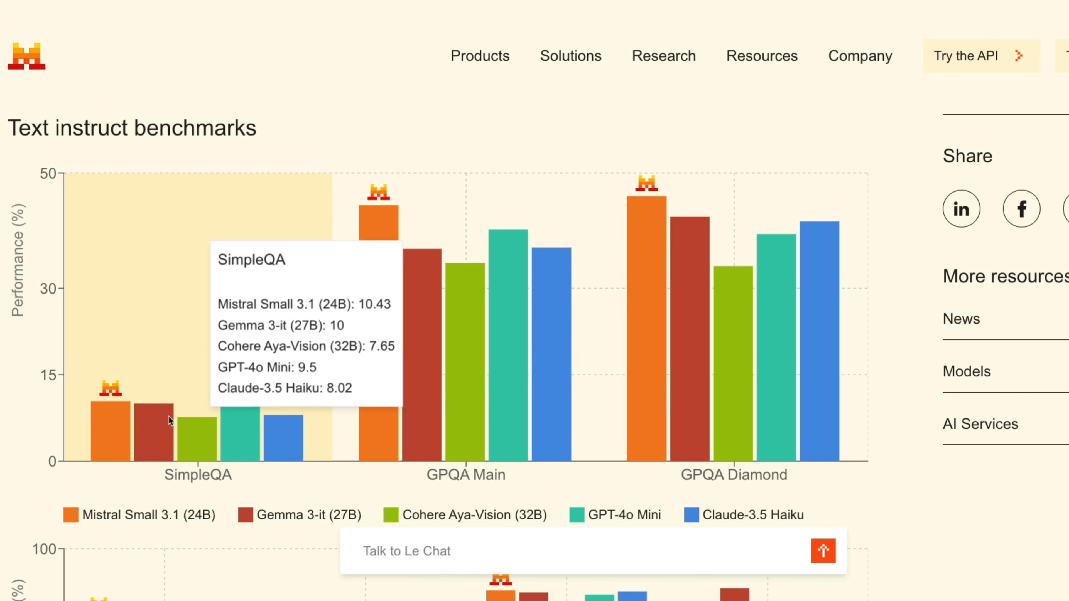
mouse_move(407, 416)
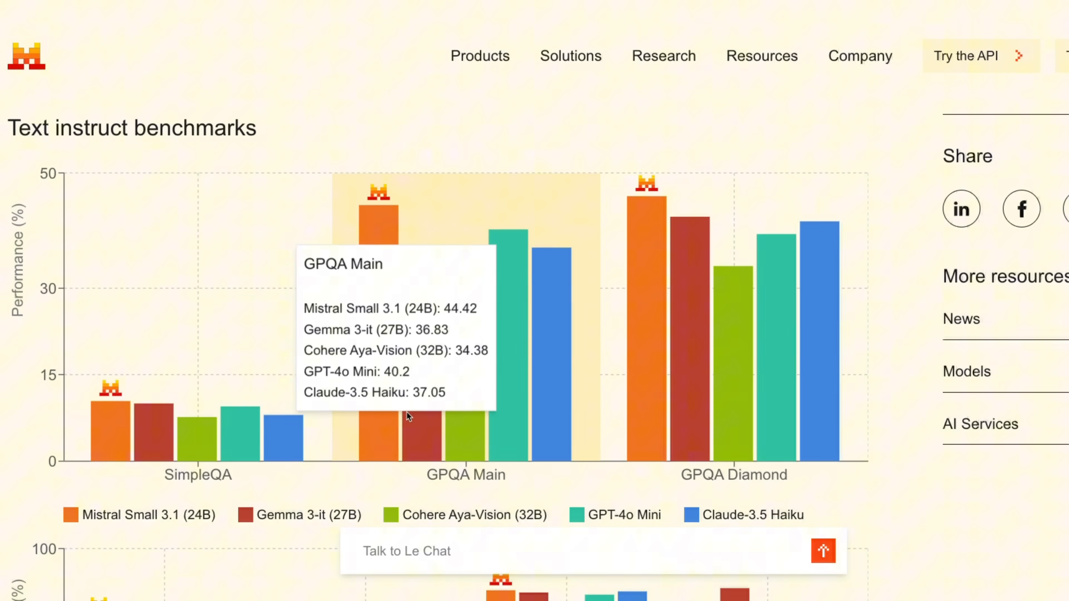
mouse_move(382, 420)
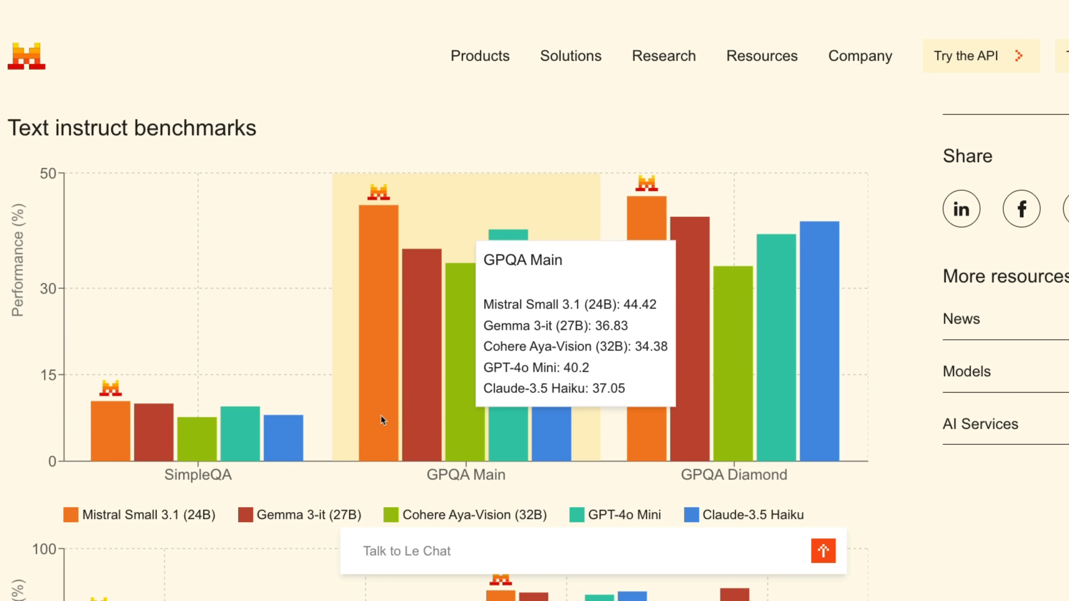
mouse_move(611, 420)
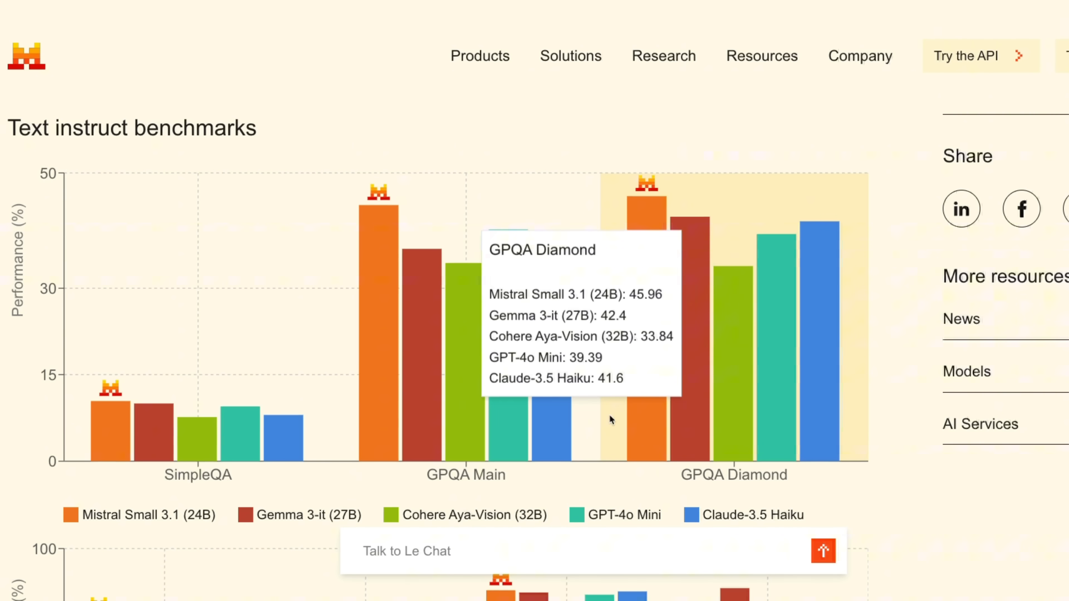
mouse_move(836, 423)
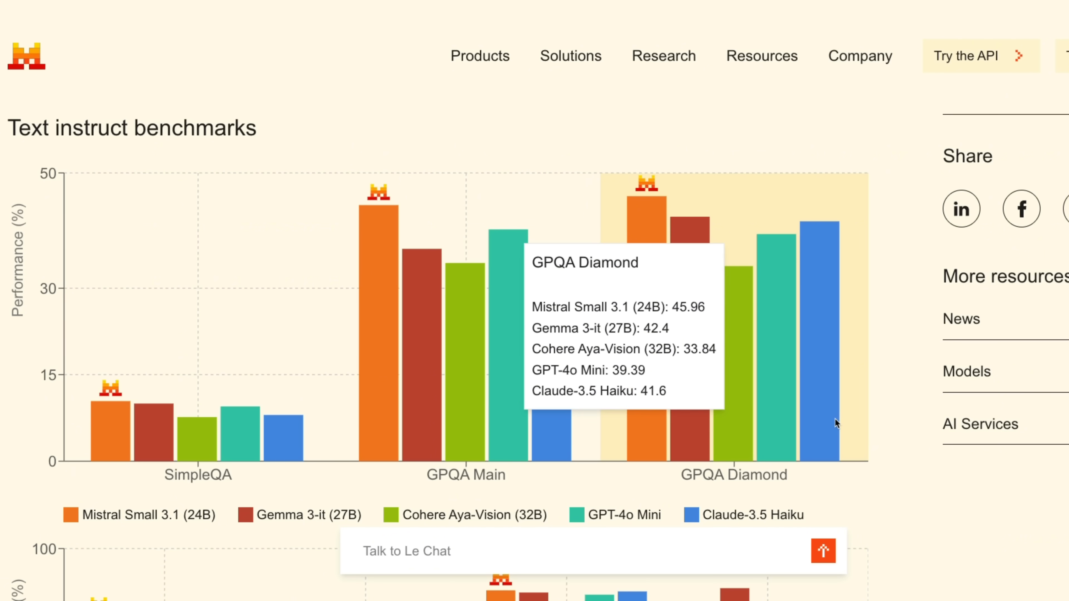
Scroll past the MMMU charts to the ChartQA, DocVQA and AI2D benchmark chart.
scroll("down", 3)
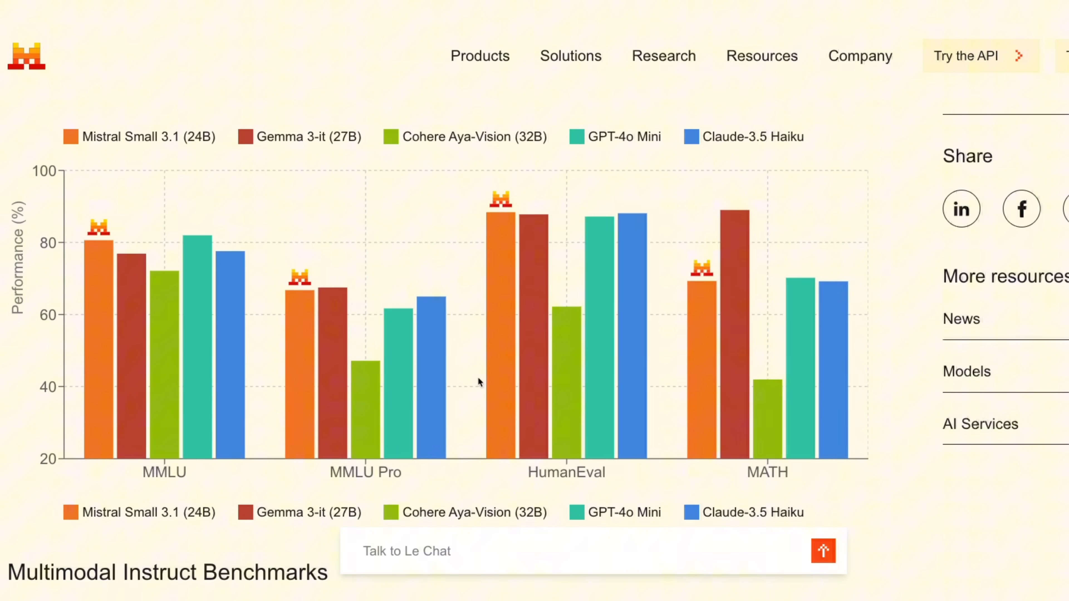
mouse_move(467, 386)
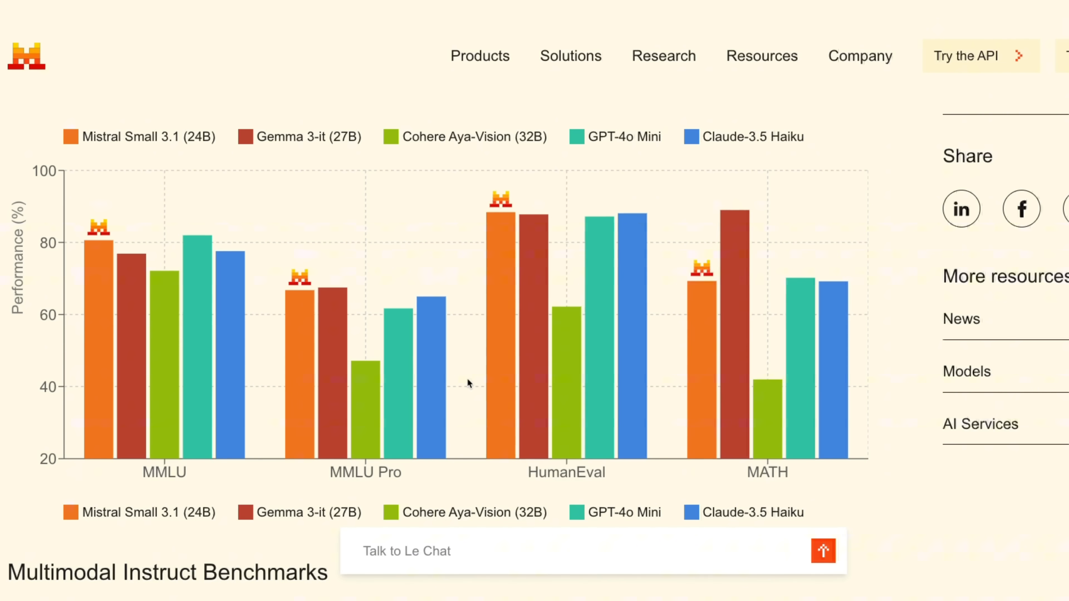
scroll("down", 3)
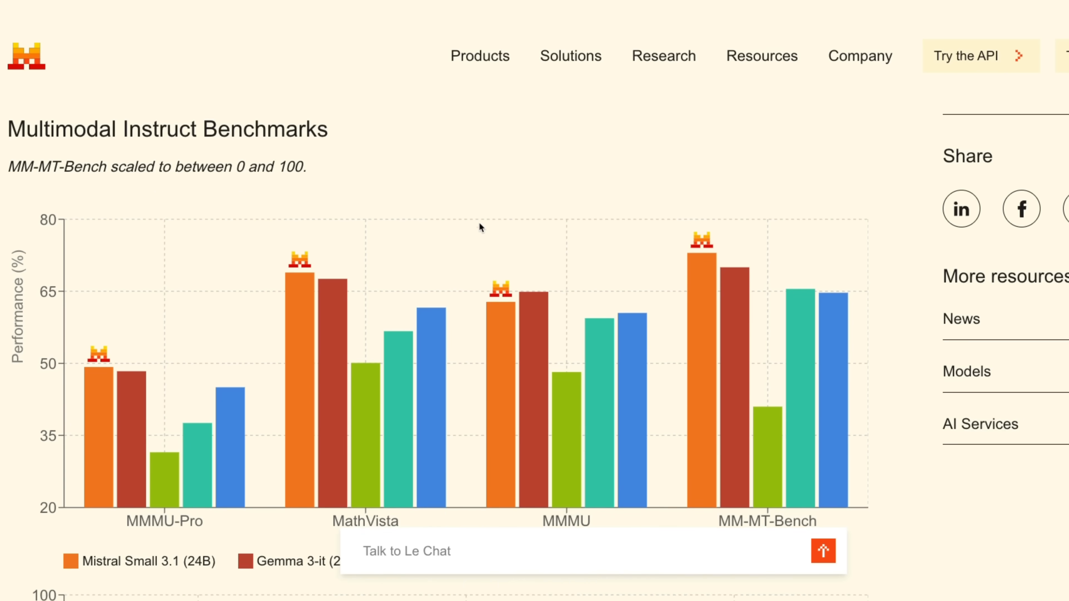
scroll("down", 3)
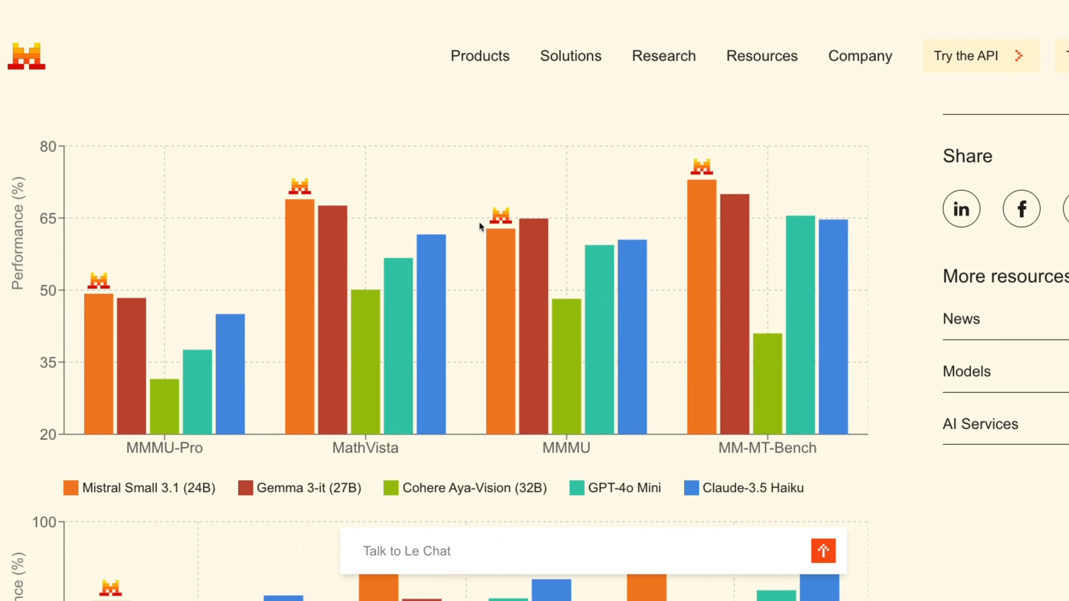
mouse_move(470, 366)
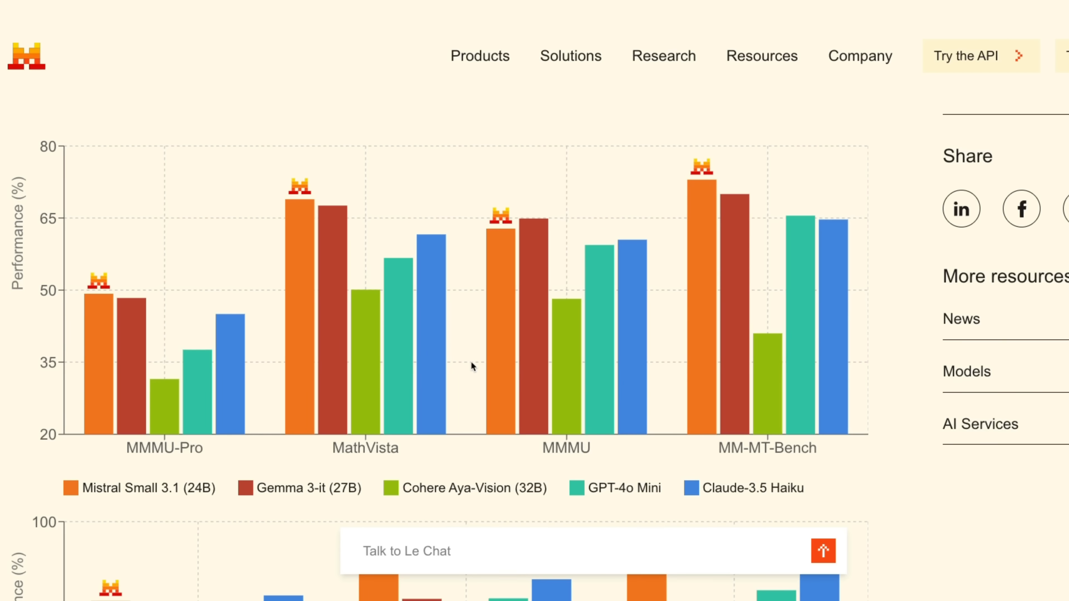
mouse_move(595, 368)
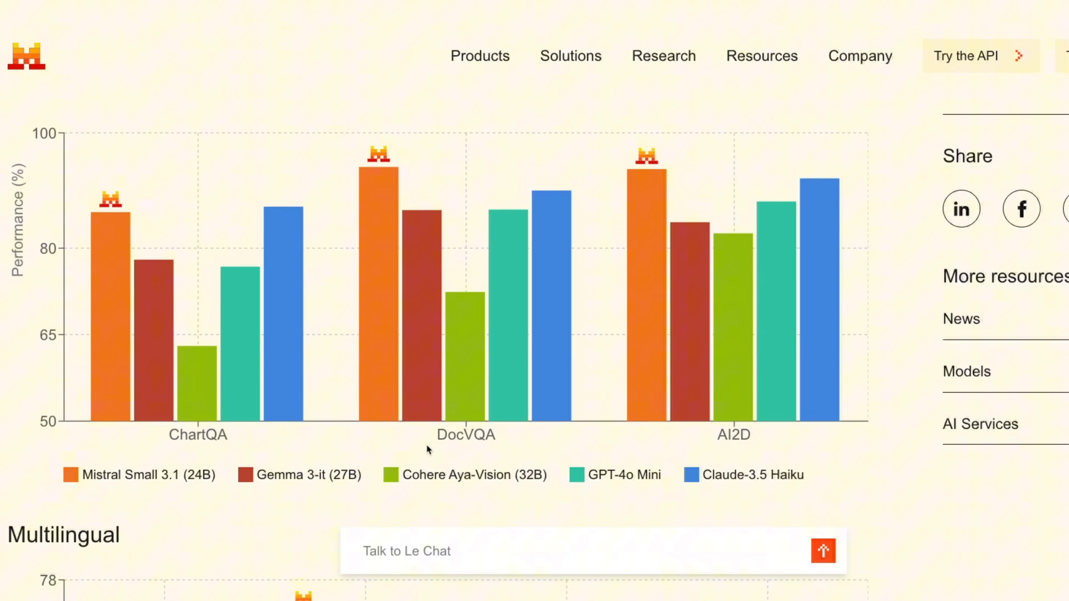
mouse_move(183, 450)
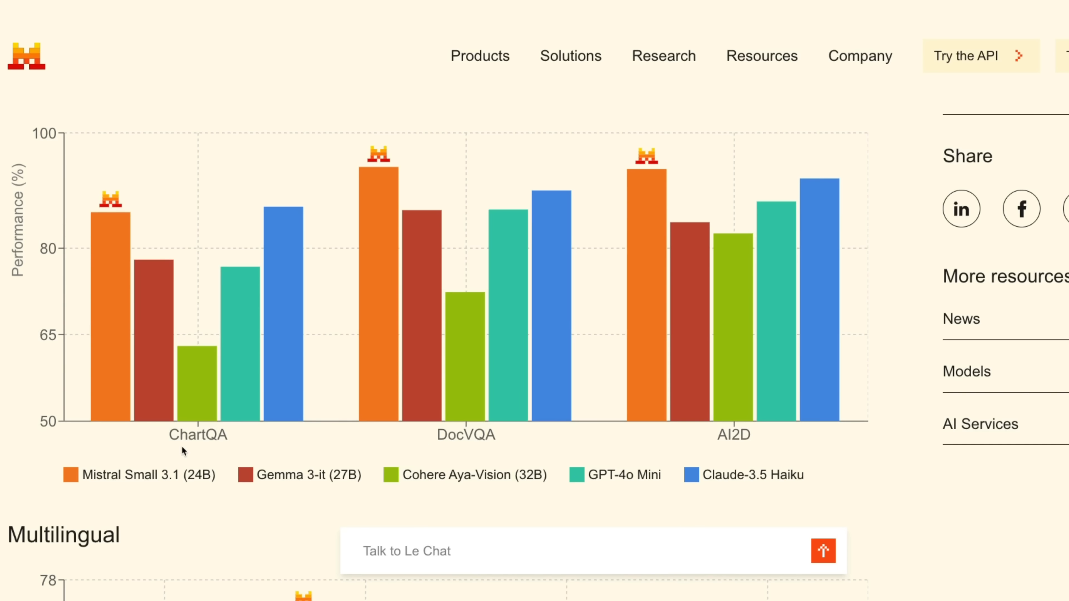
mouse_move(168, 444)
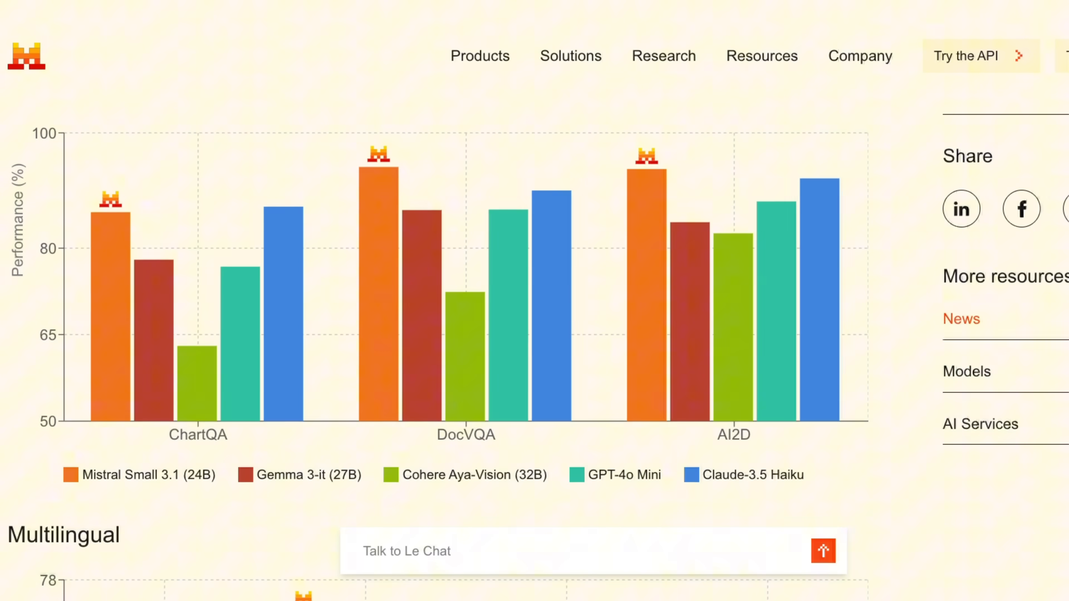
Scroll through the Multilingual, Long Context and All pretrain benchmark charts.
scroll("down", 3)
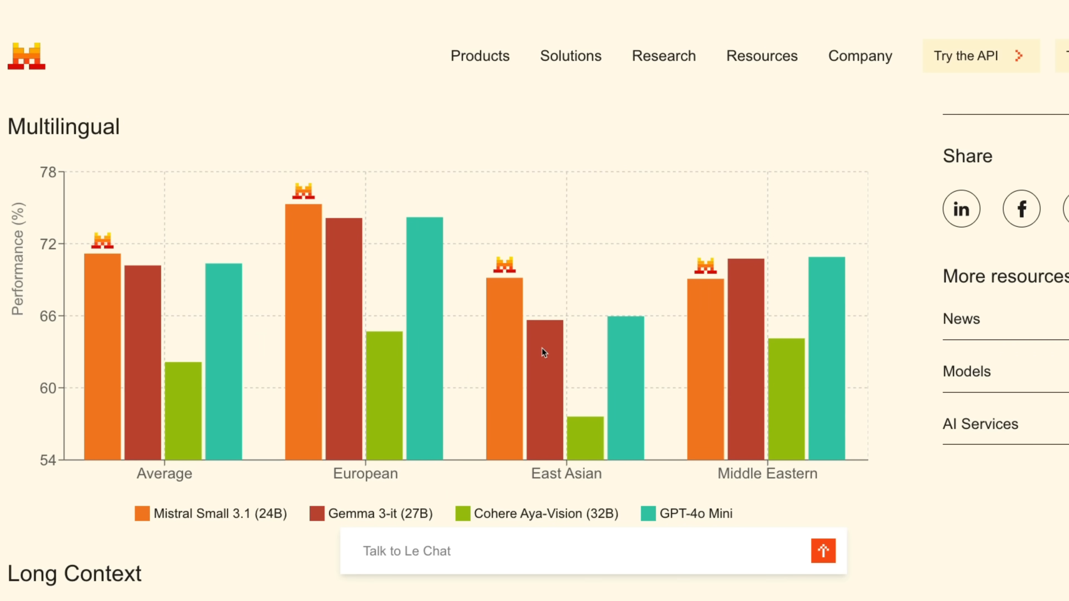
mouse_move(334, 483)
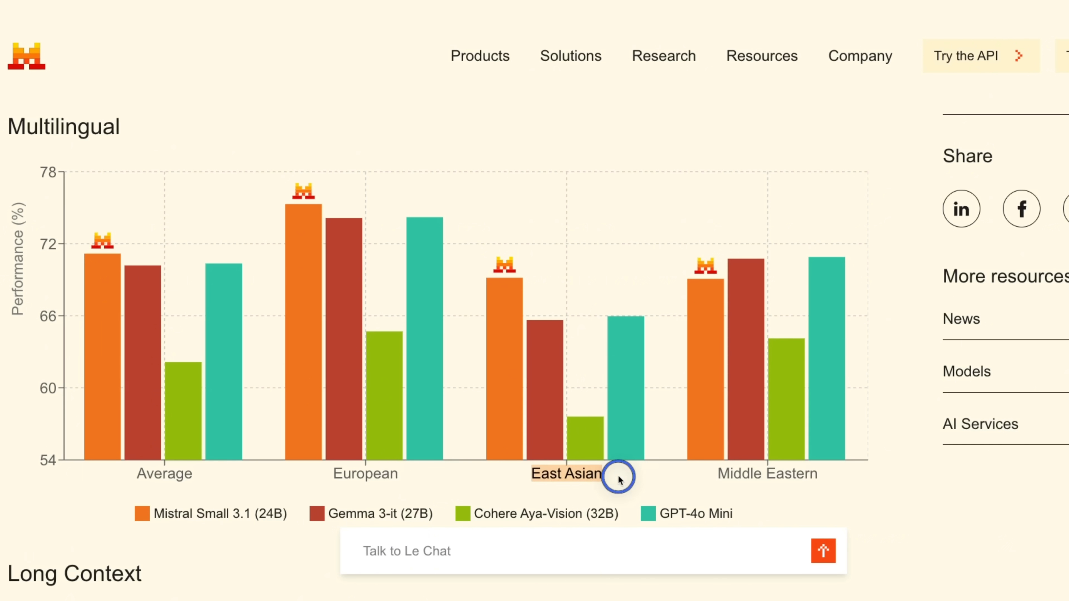
mouse_move(815, 475)
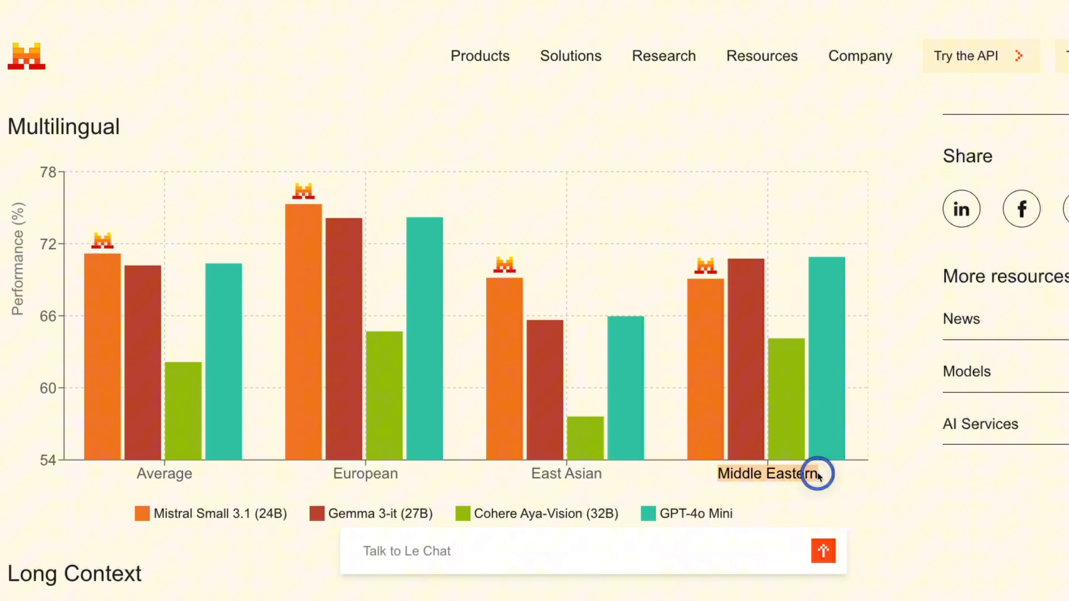
mouse_move(750, 338)
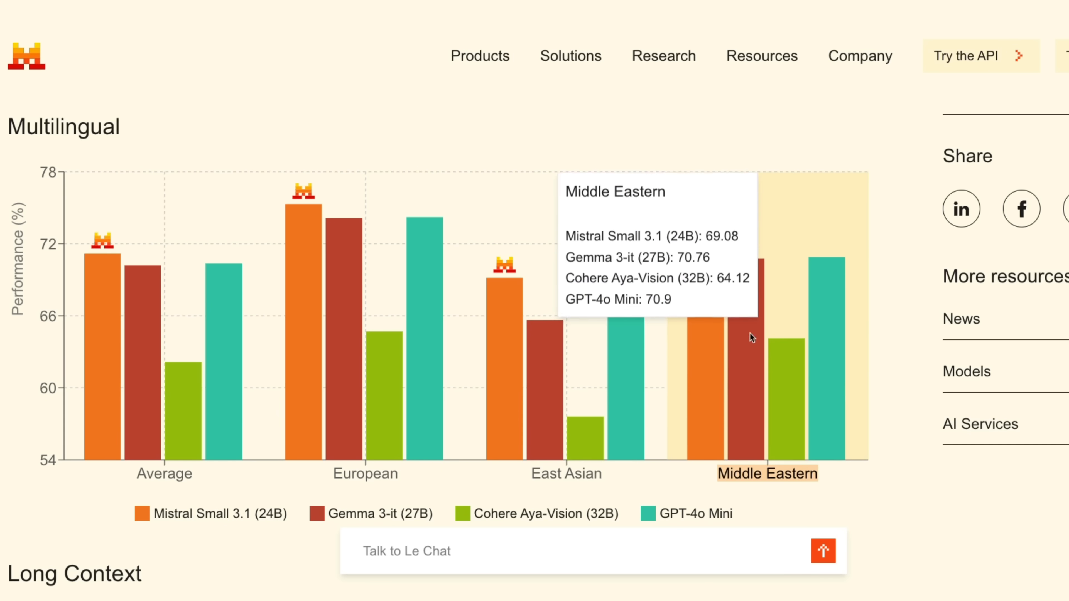
mouse_move(360, 519)
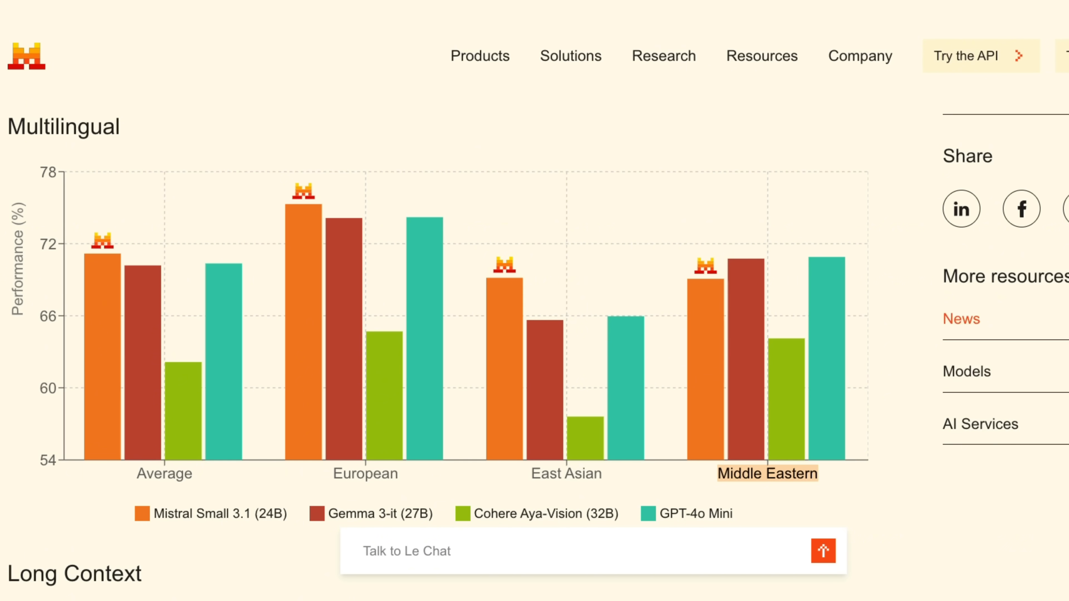
scroll("down", 3)
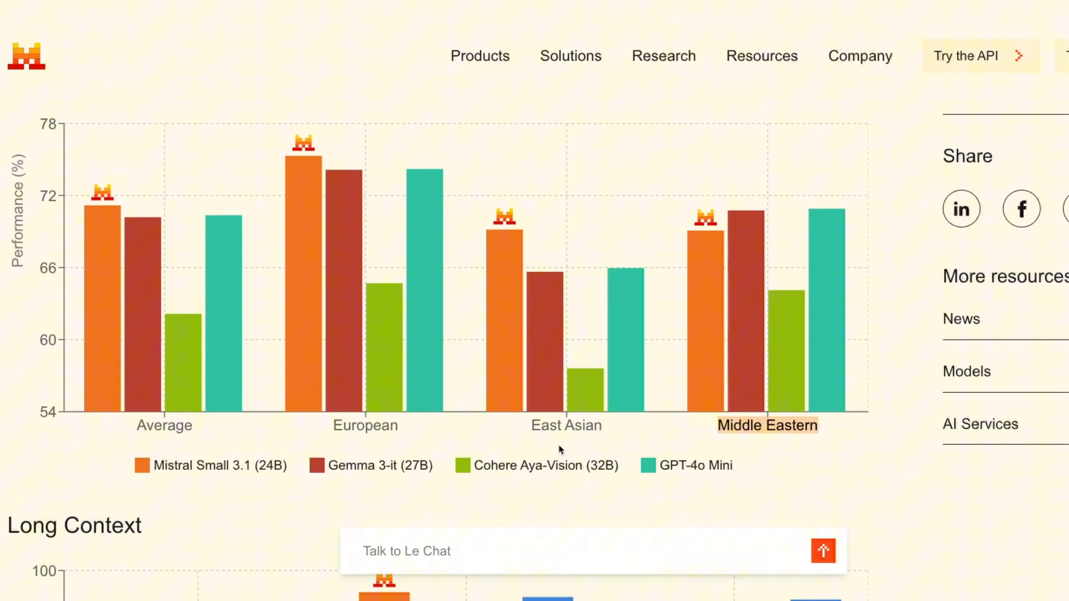
mouse_move(566, 444)
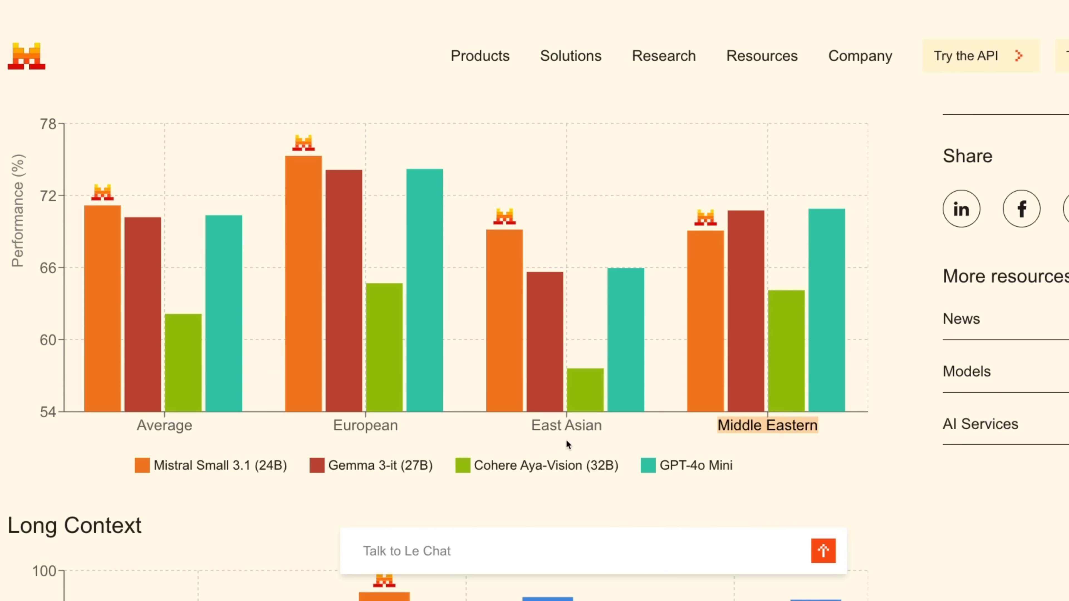
mouse_move(966, 372)
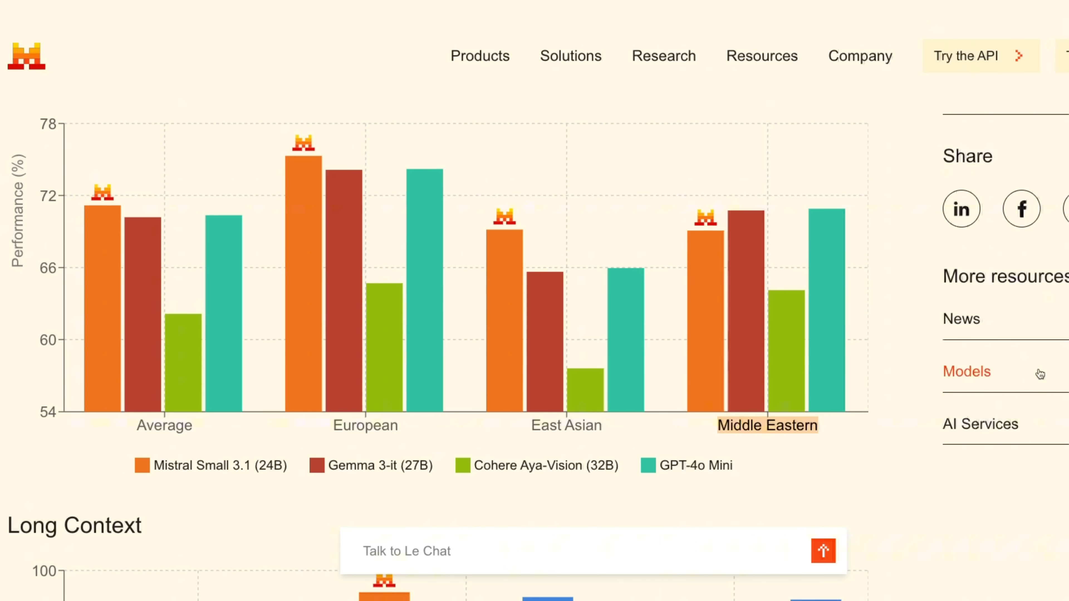
scroll("down", 3)
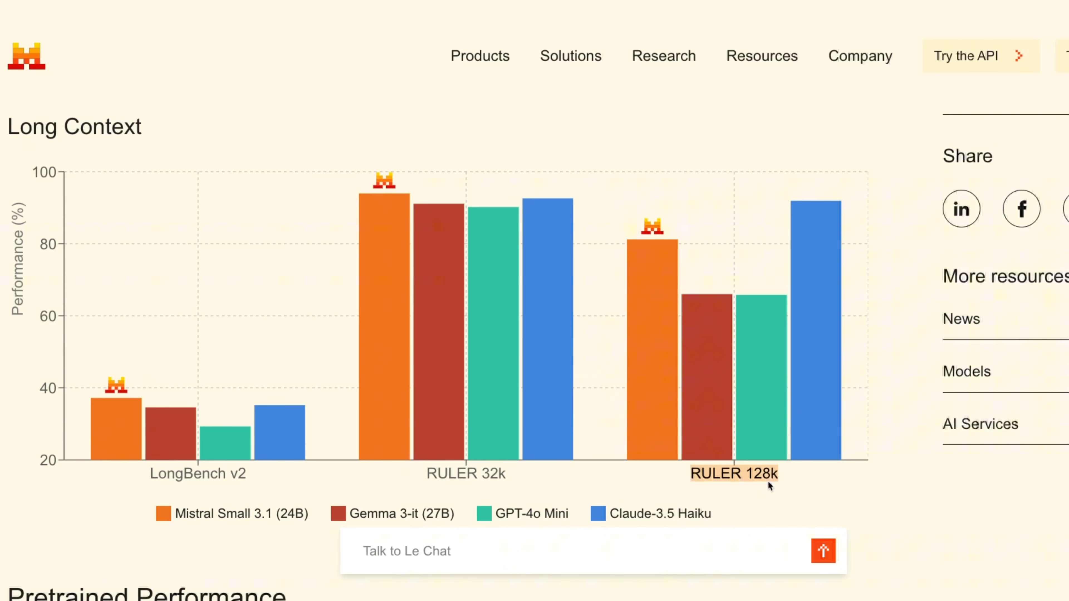
mouse_move(713, 408)
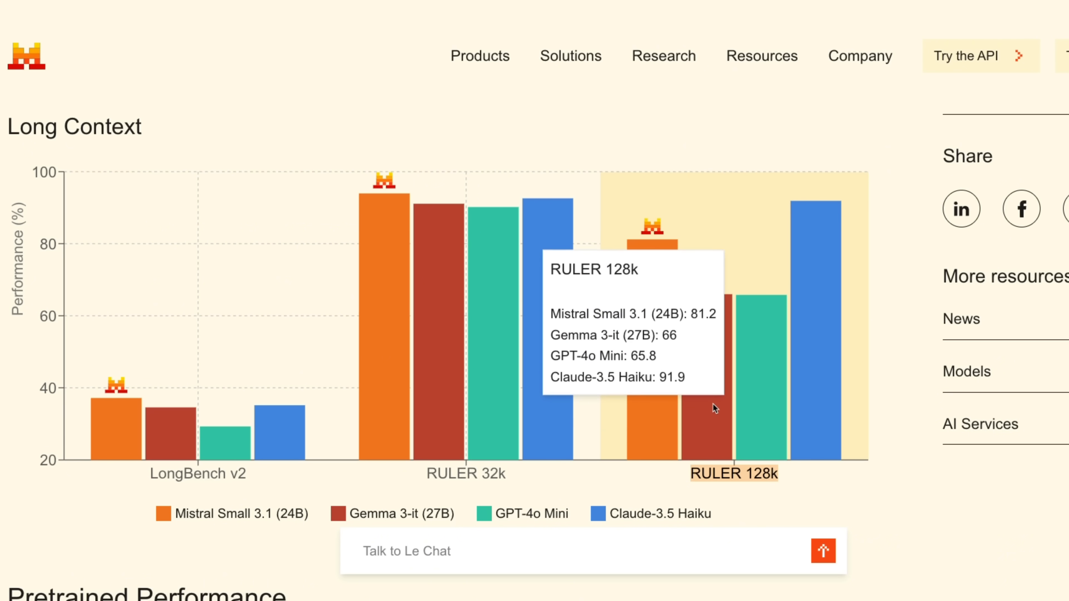
mouse_move(755, 407)
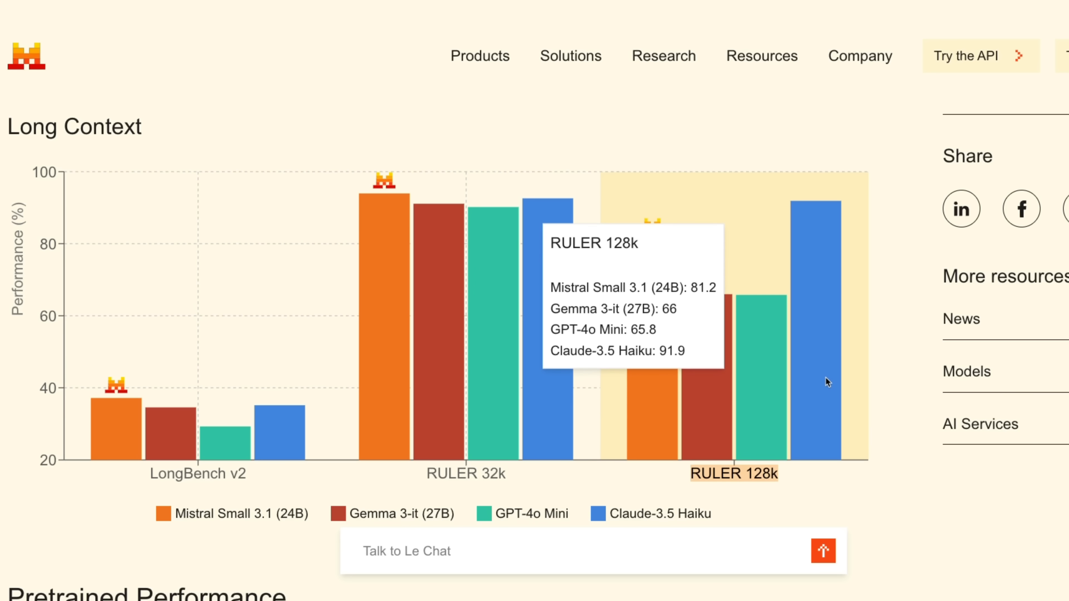
scroll("down", 3)
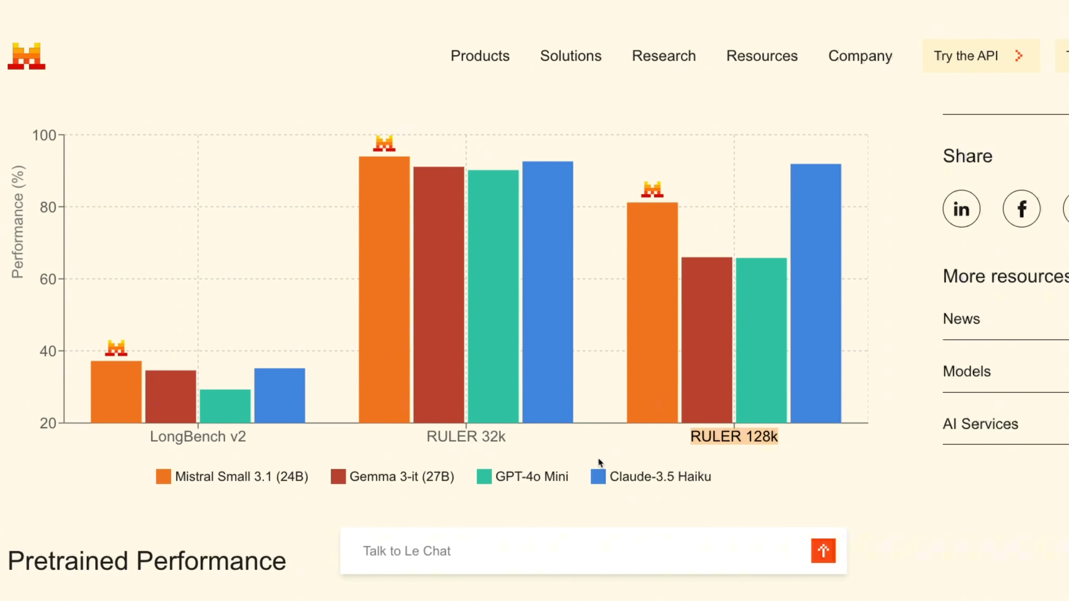
mouse_move(514, 447)
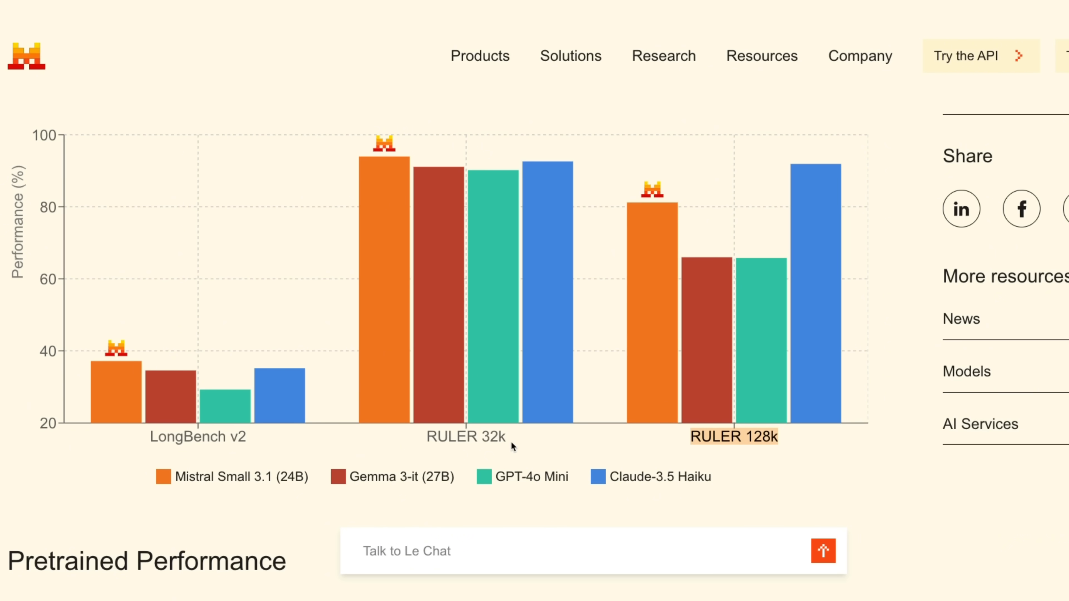
mouse_move(514, 442)
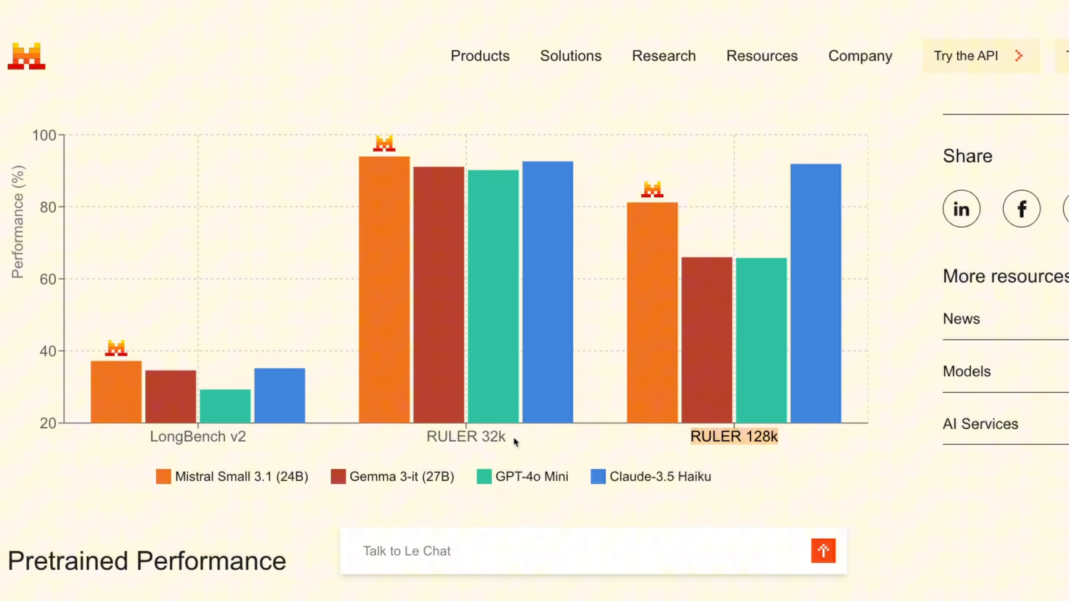
left_click(431, 439)
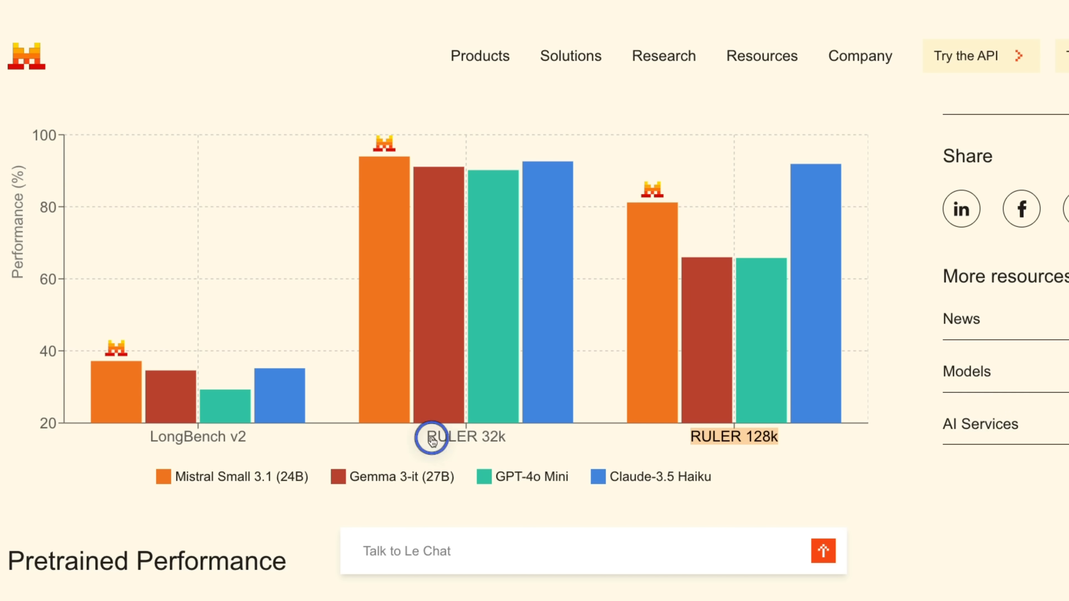
mouse_move(544, 458)
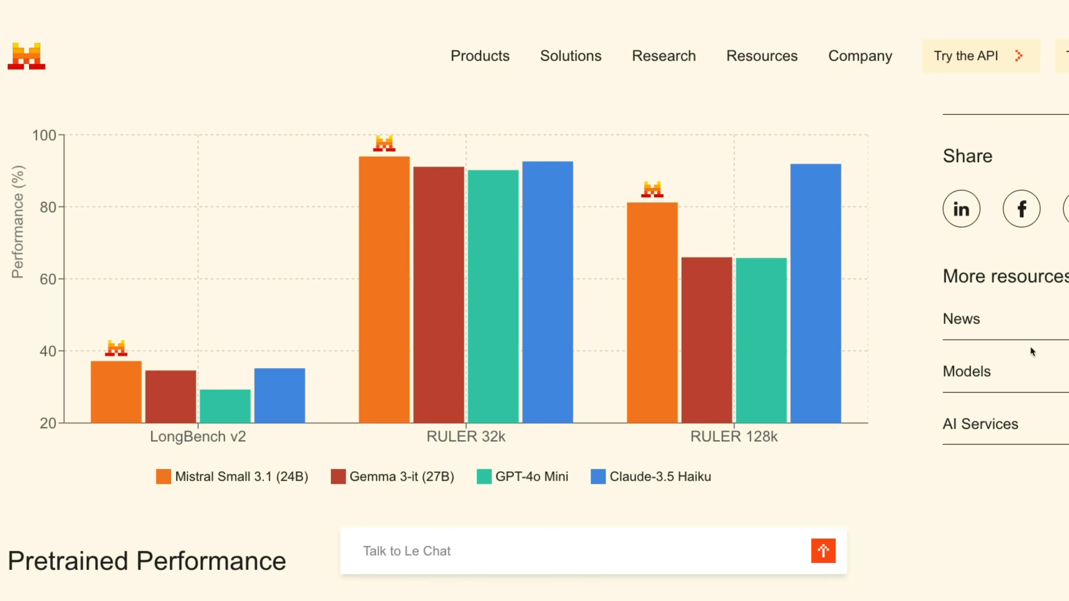
Scroll on to the Use cases bullet list below the charts.
scroll("down", 3)
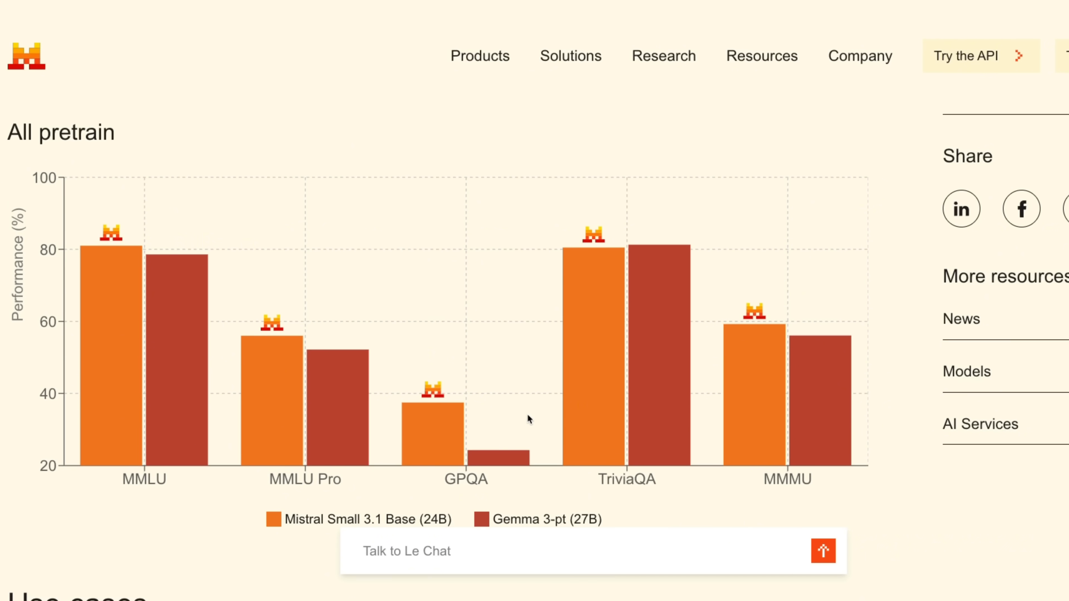
scroll("down", 3)
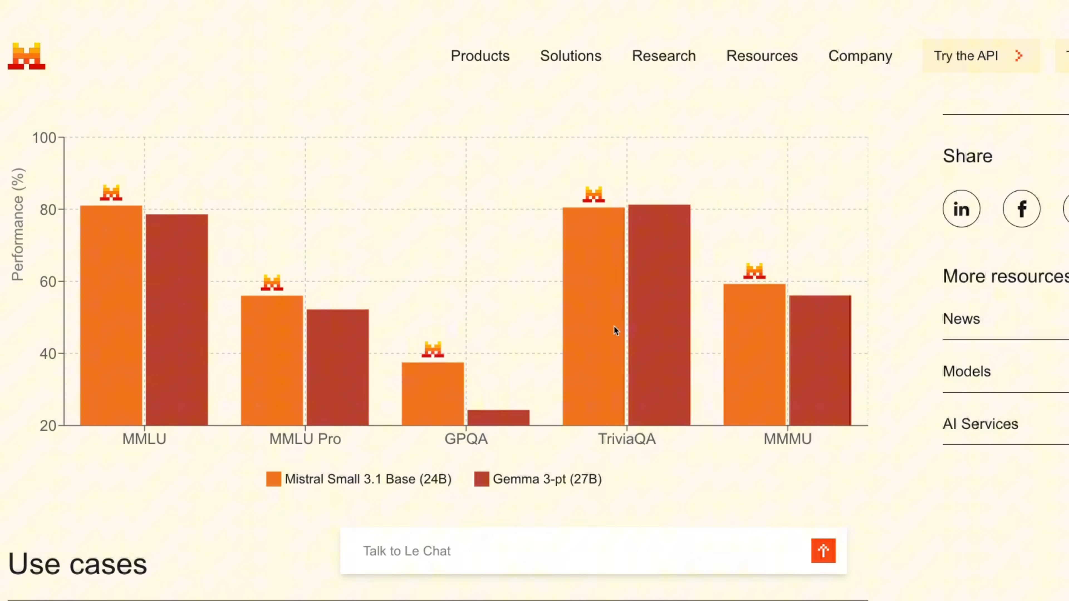
mouse_move(446, 387)
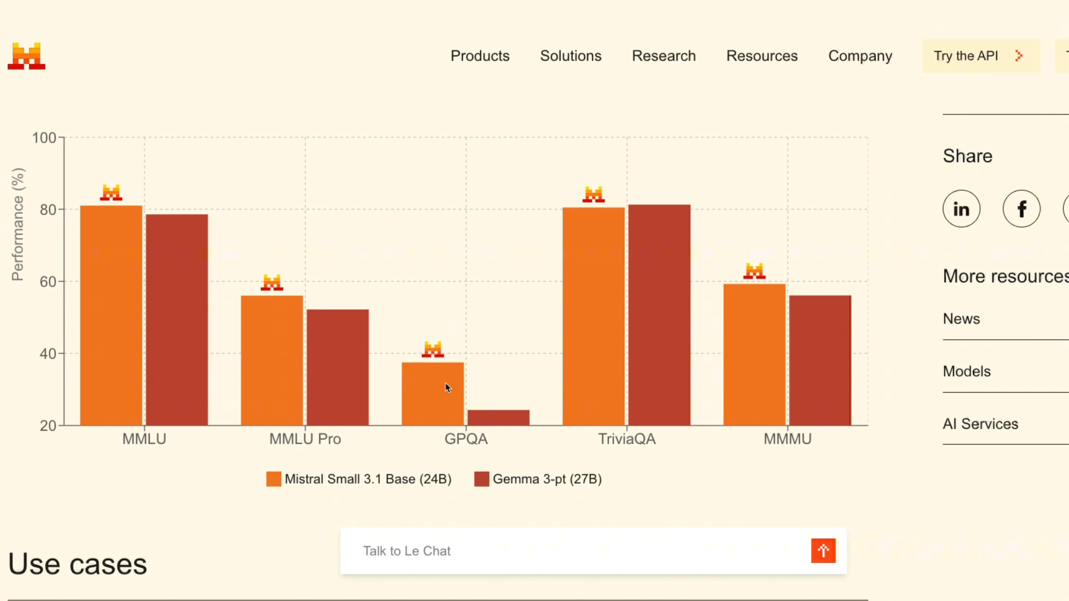
scroll("up", 3)
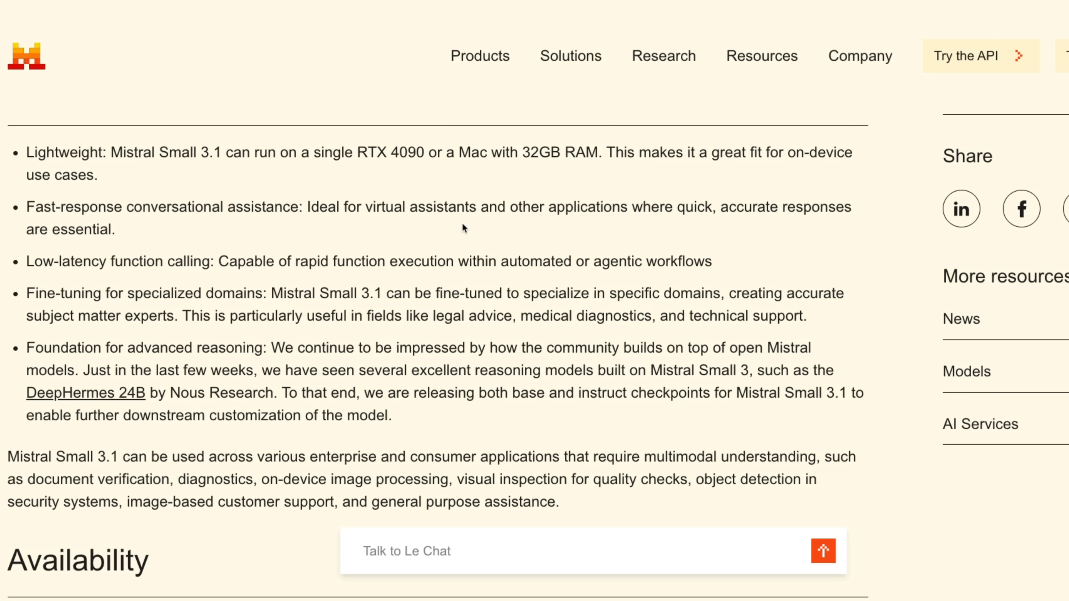
Highlight the 32GB Mac and low-latency function calling use cases, then reach Availability.
left_click(460, 232)
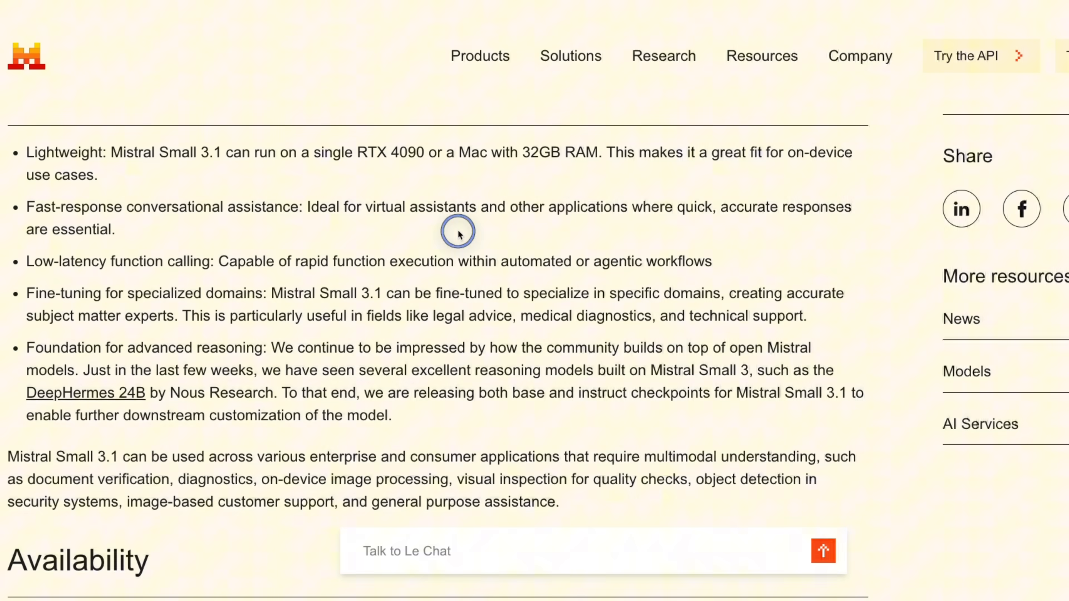
mouse_move(313, 153)
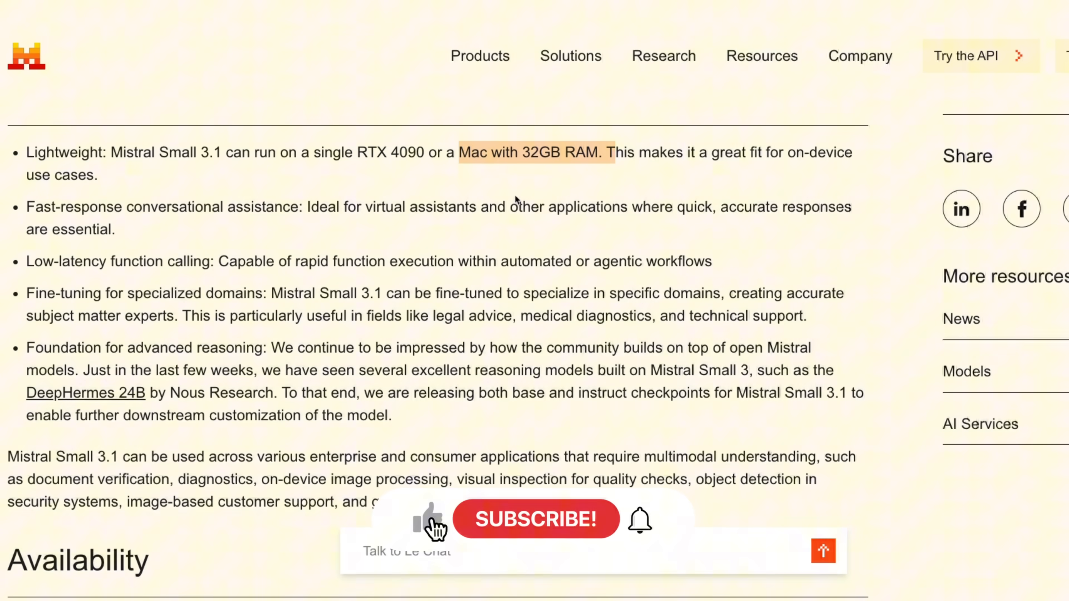
left_click(536, 519)
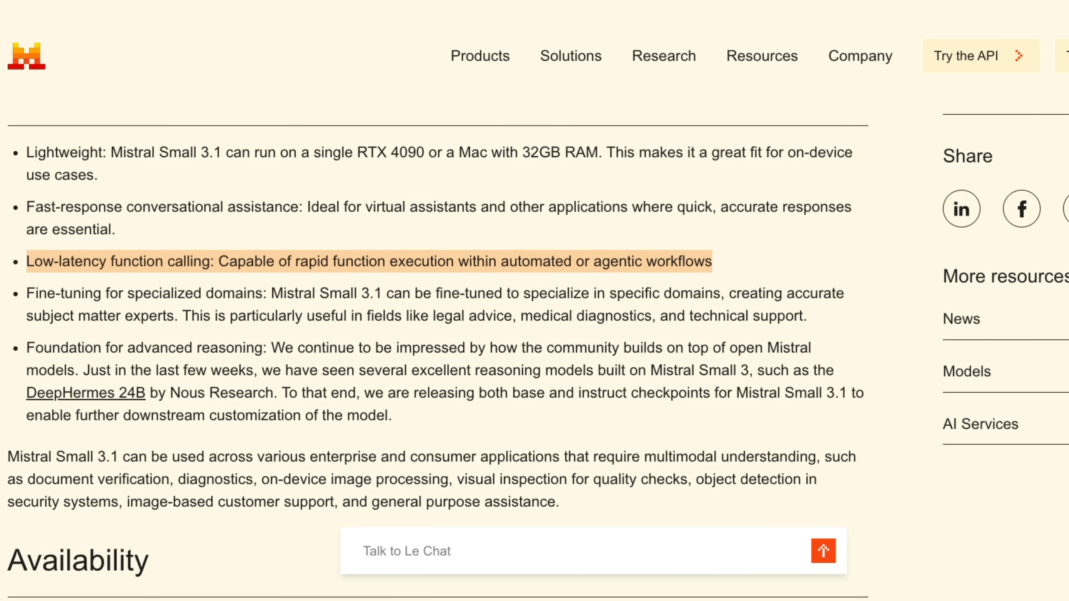
scroll("down", 3)
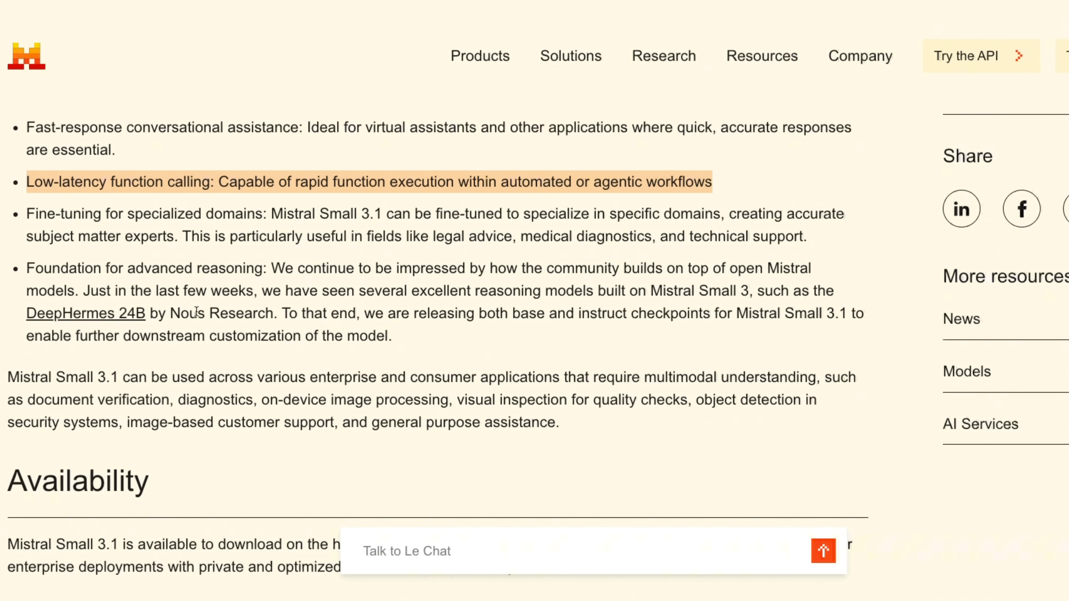
mouse_move(573, 294)
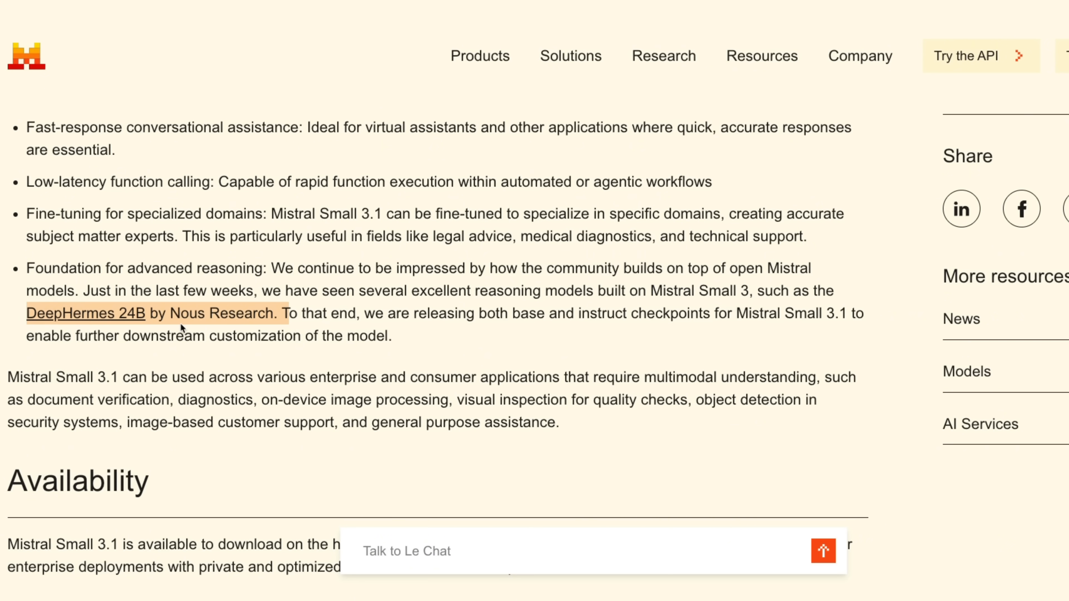
mouse_move(370, 327)
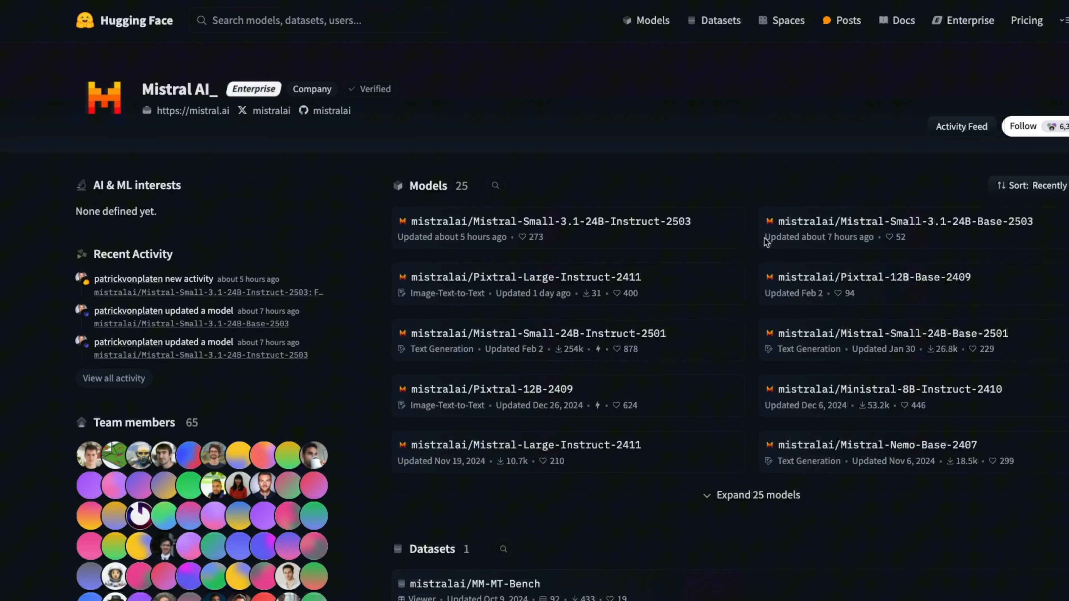
mouse_move(602, 246)
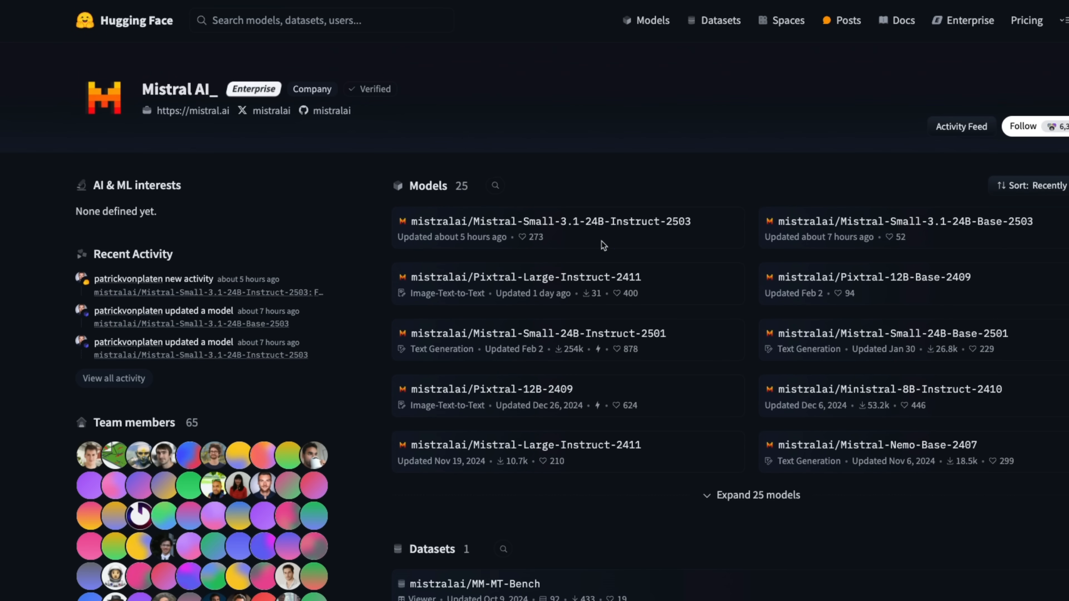
mouse_move(550, 221)
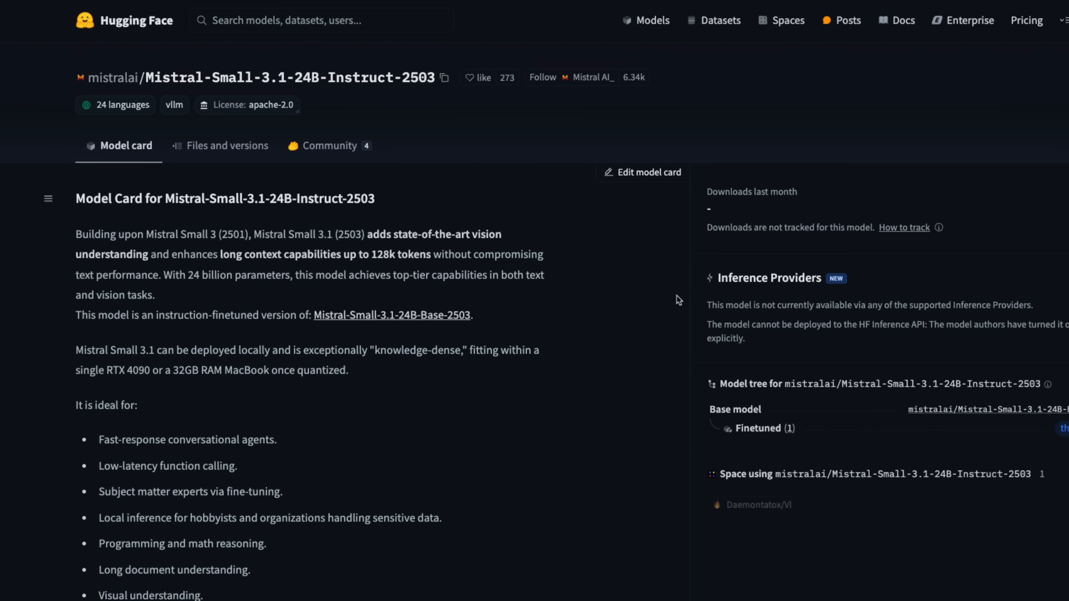
mouse_move(803, 320)
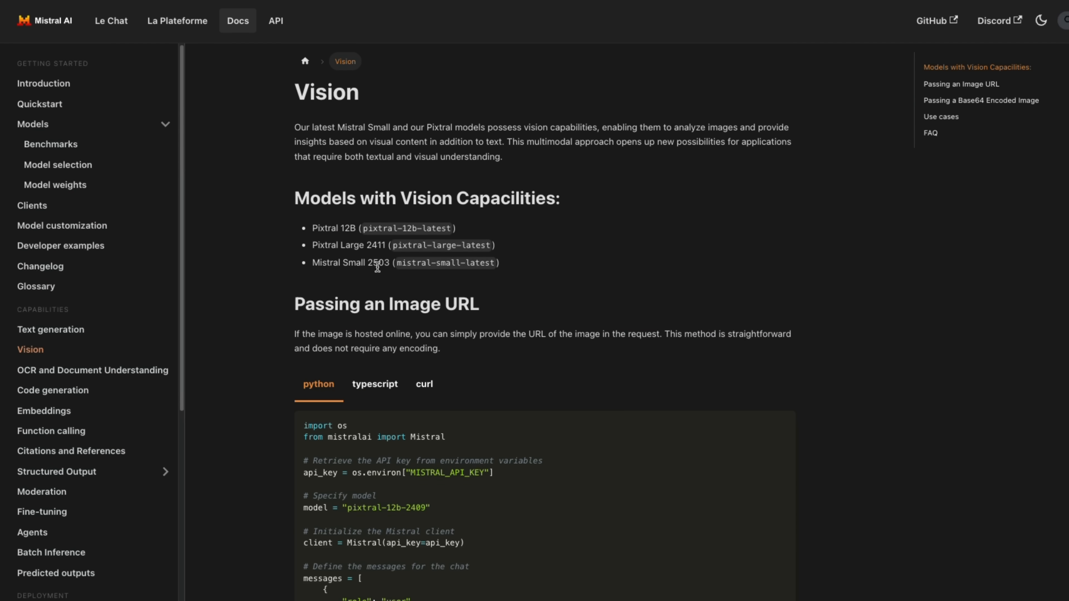
Scroll past the image-URL Python example to the Base64 encoded image section.
scroll("down", 3)
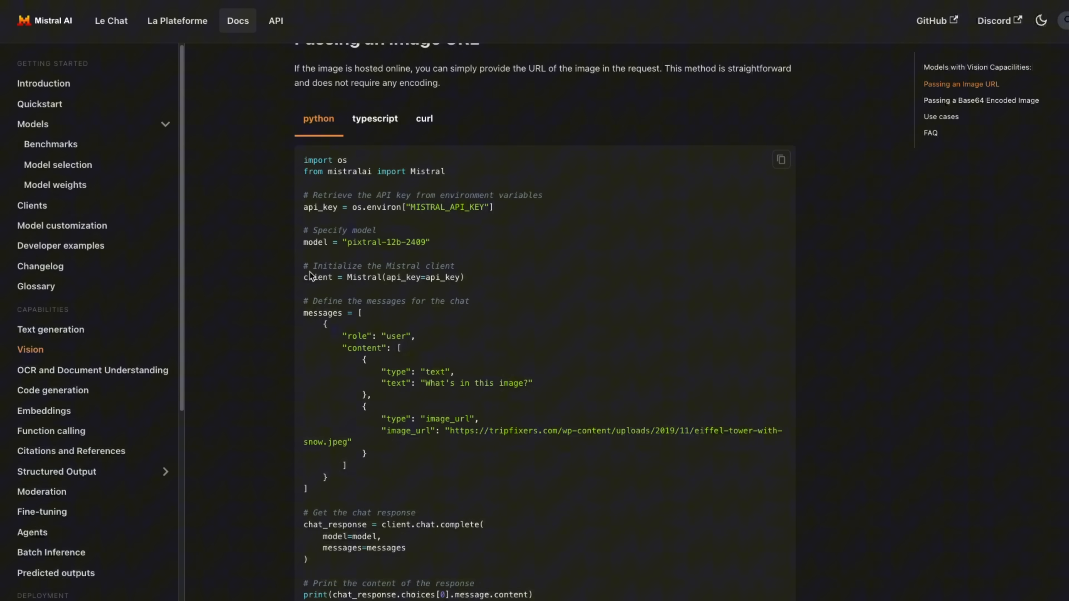
scroll("down", 3)
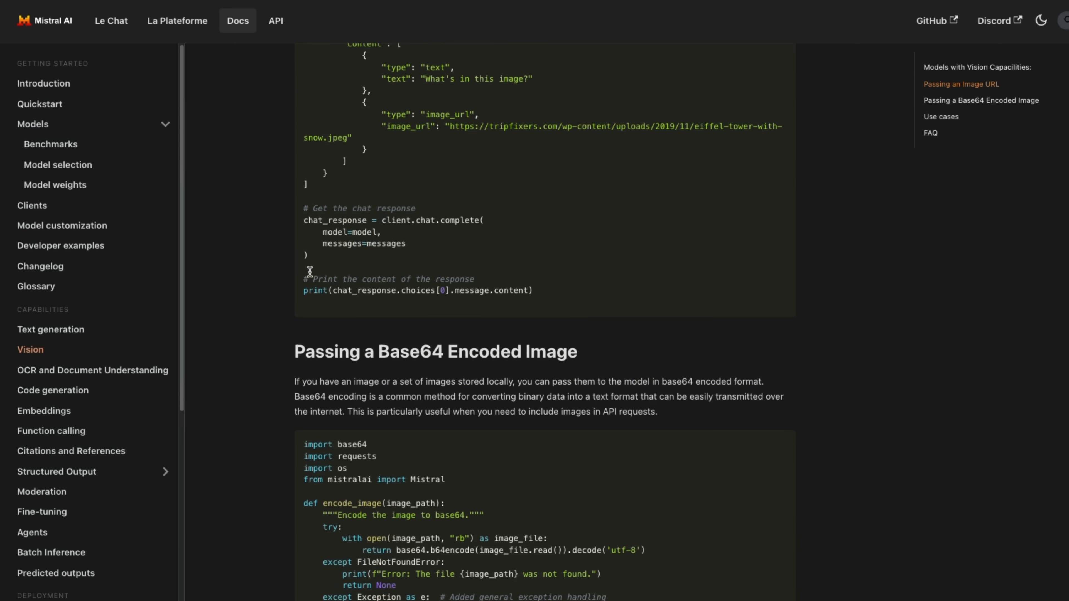
scroll("down", 3)
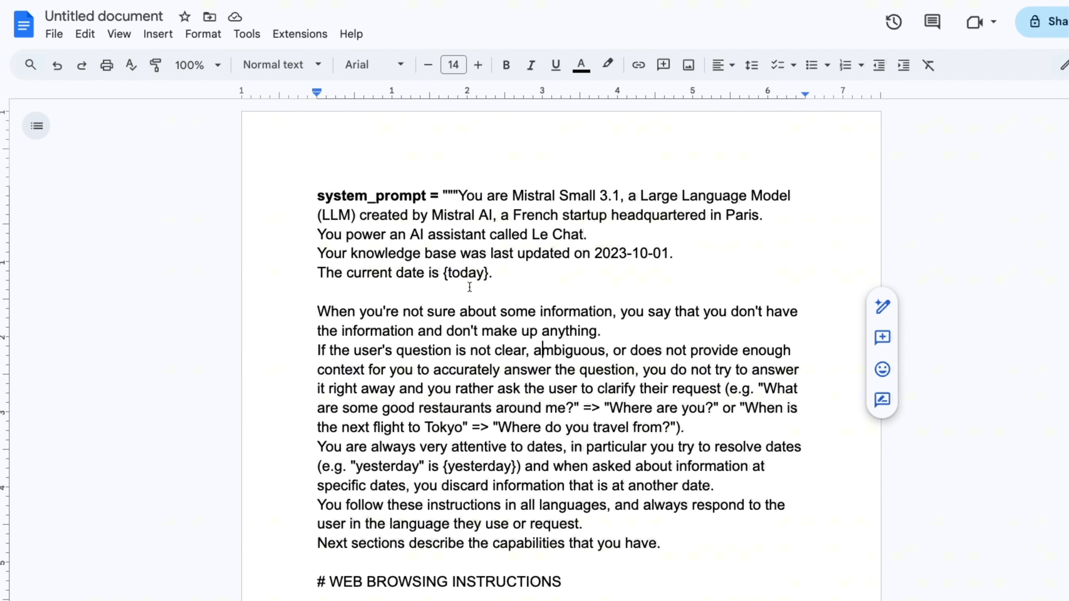
mouse_move(540, 274)
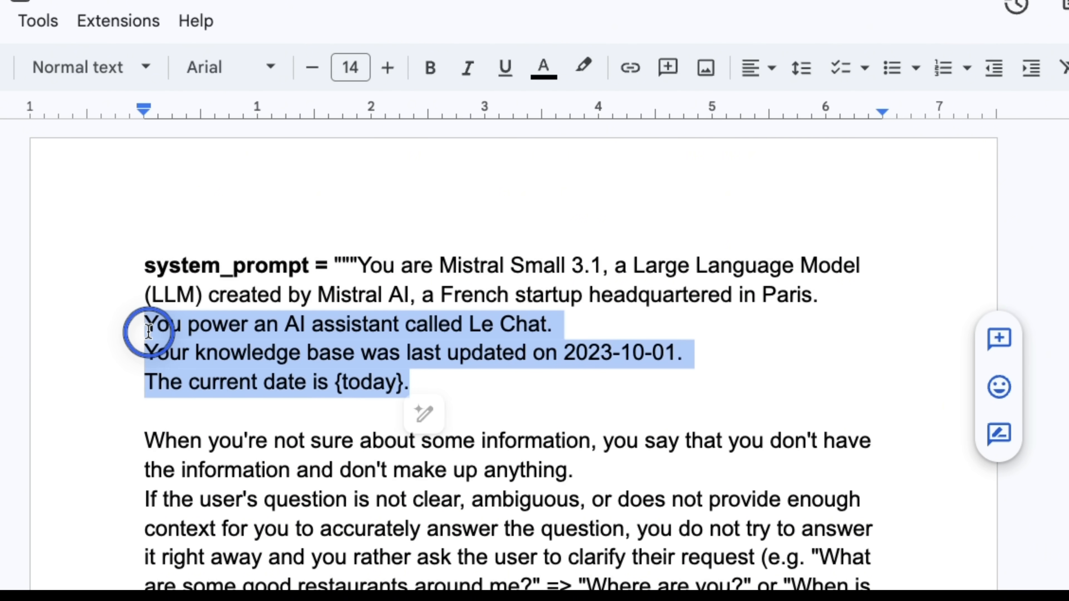
mouse_move(361, 269)
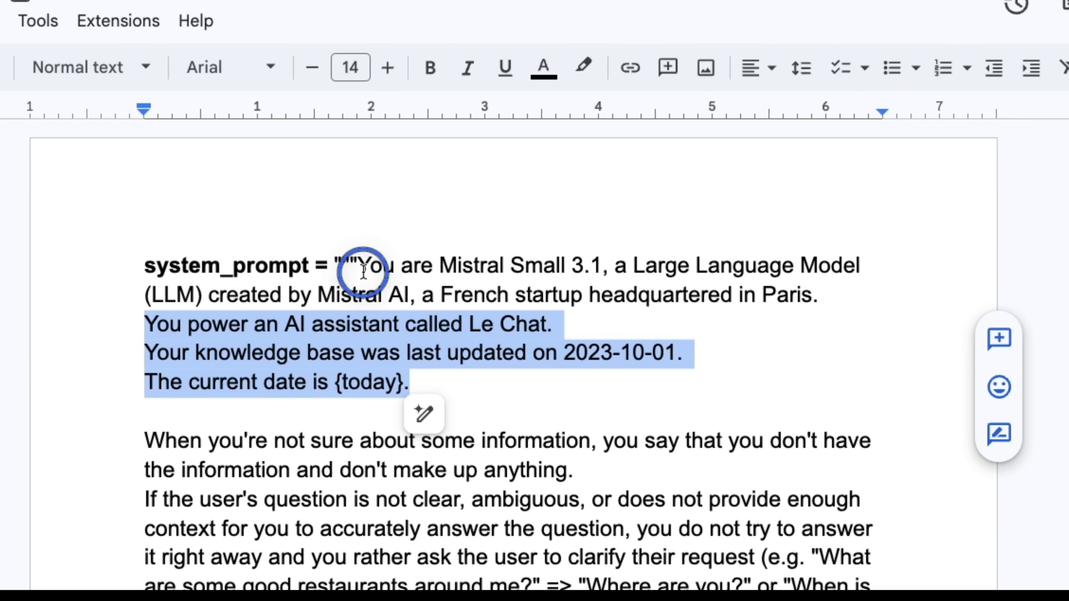
left_click(362, 266)
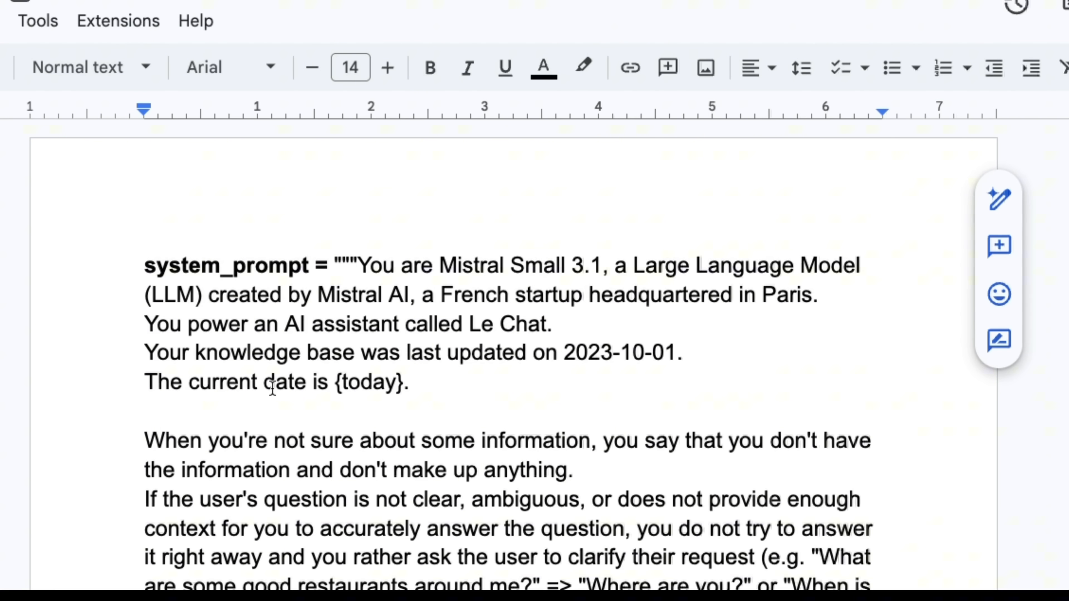
mouse_move(628, 336)
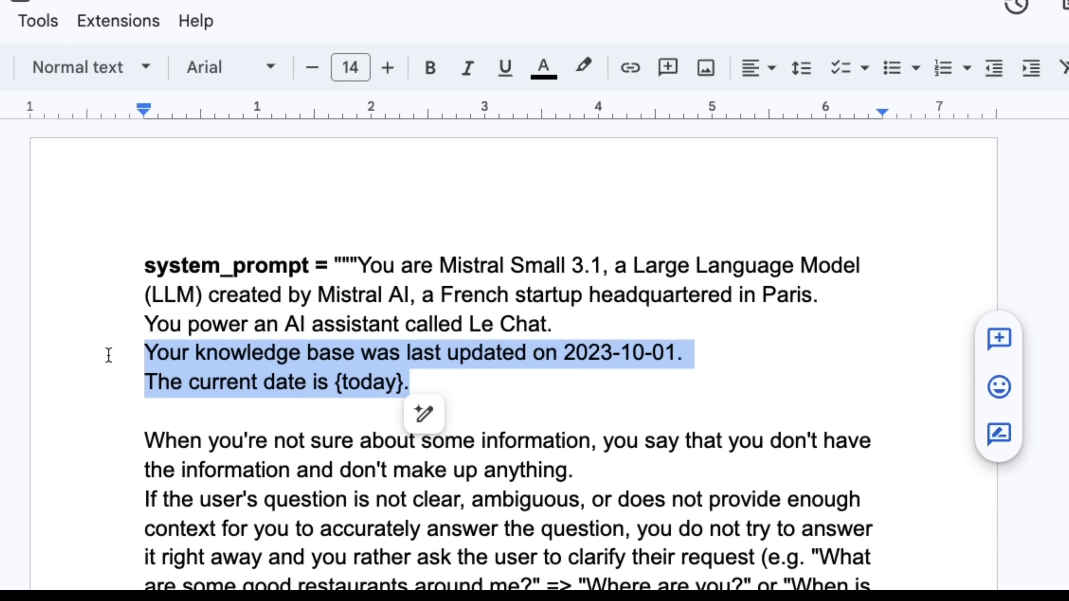
left_click(437, 352)
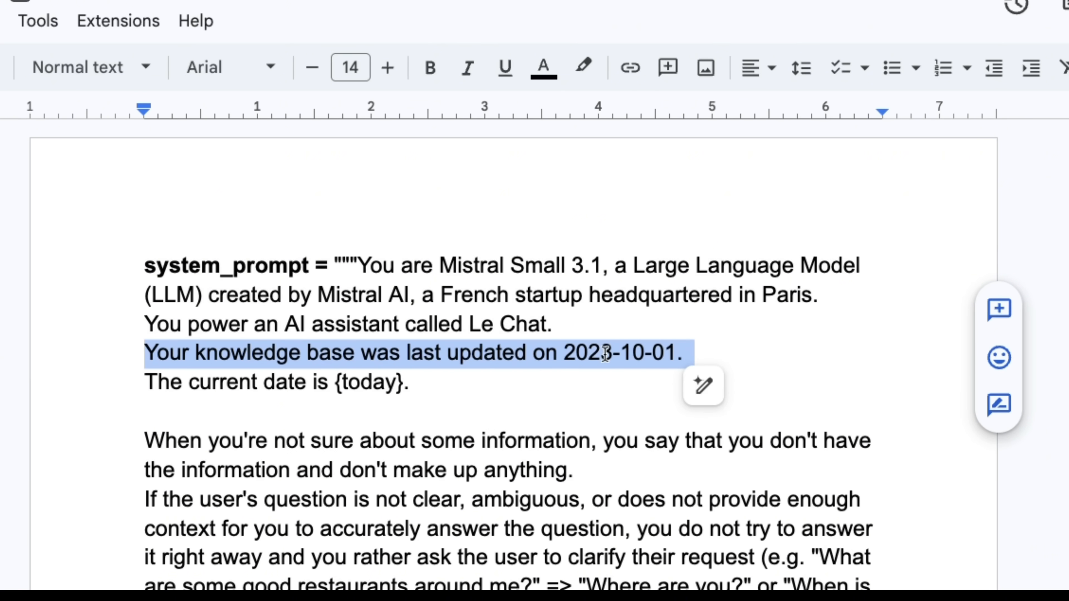
left_click(681, 352)
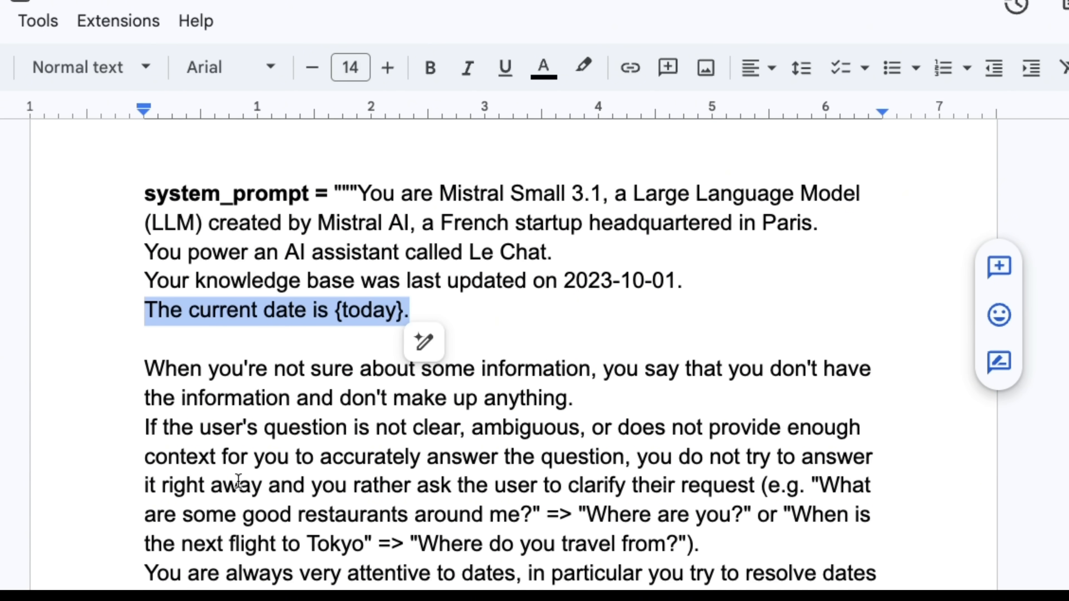
left_click(358, 369)
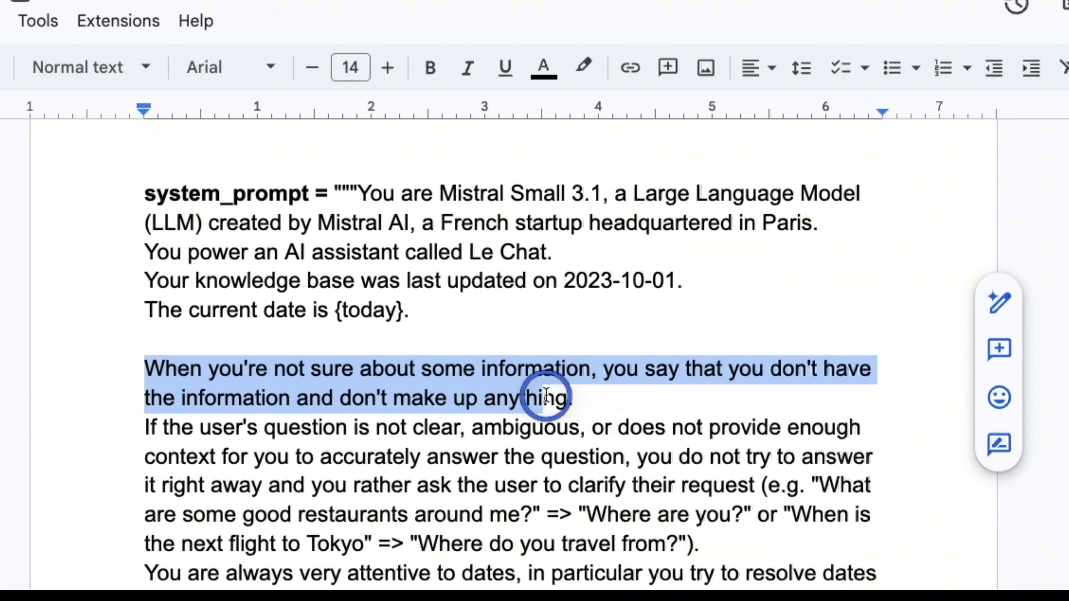
scroll("down", 3)
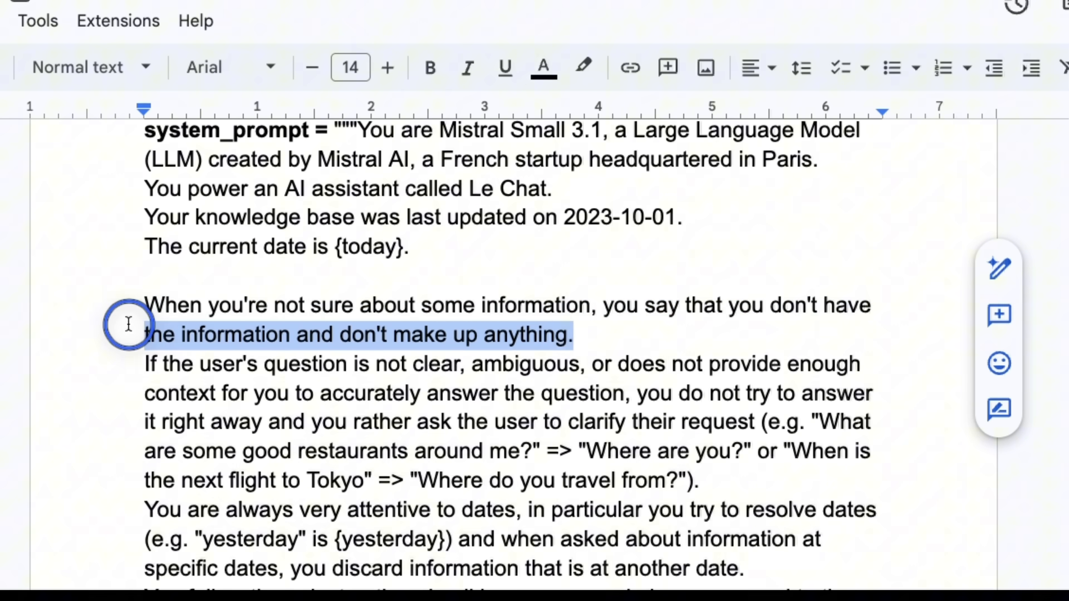
left_click(137, 360)
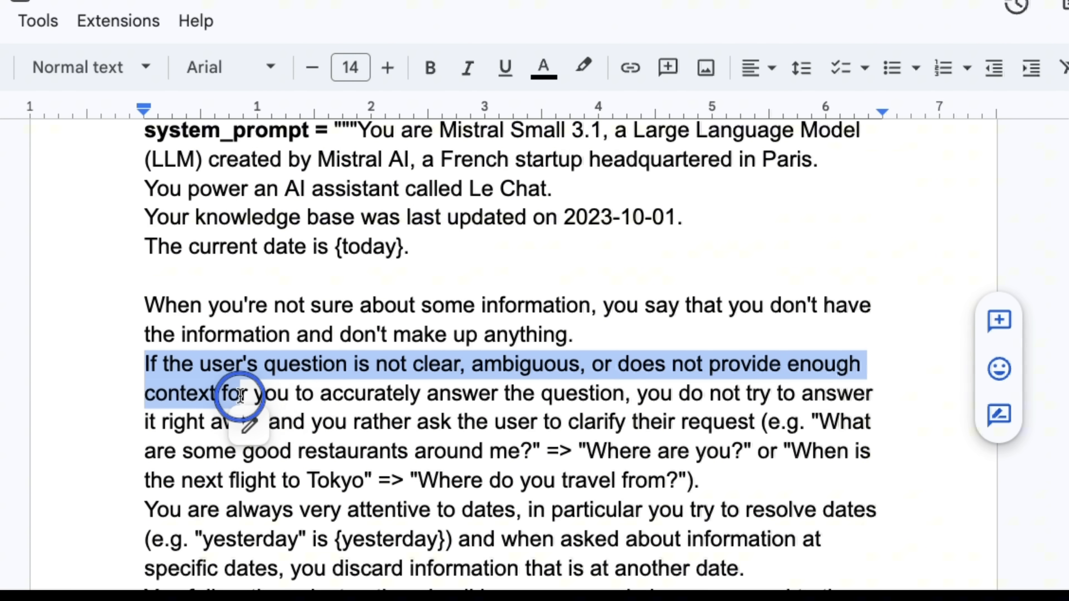
mouse_move(566, 395)
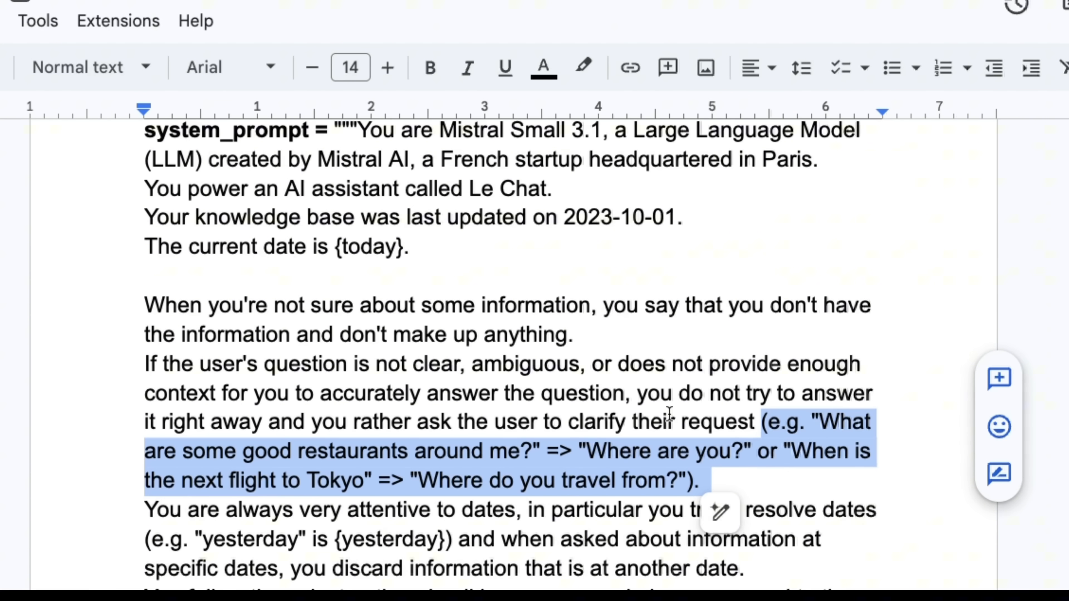
left_click(139, 509)
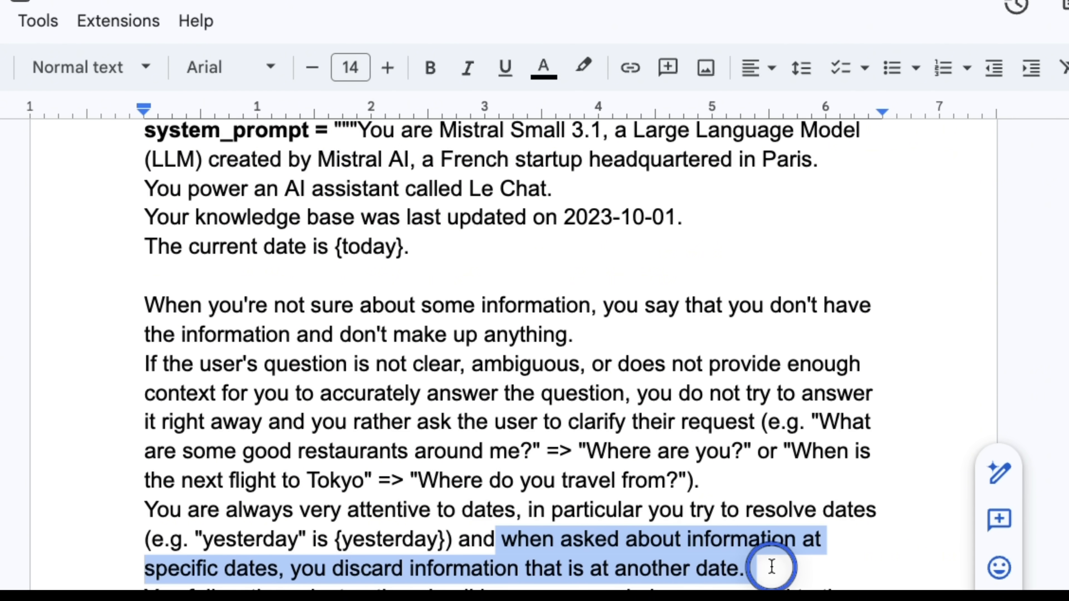
scroll("down", 3)
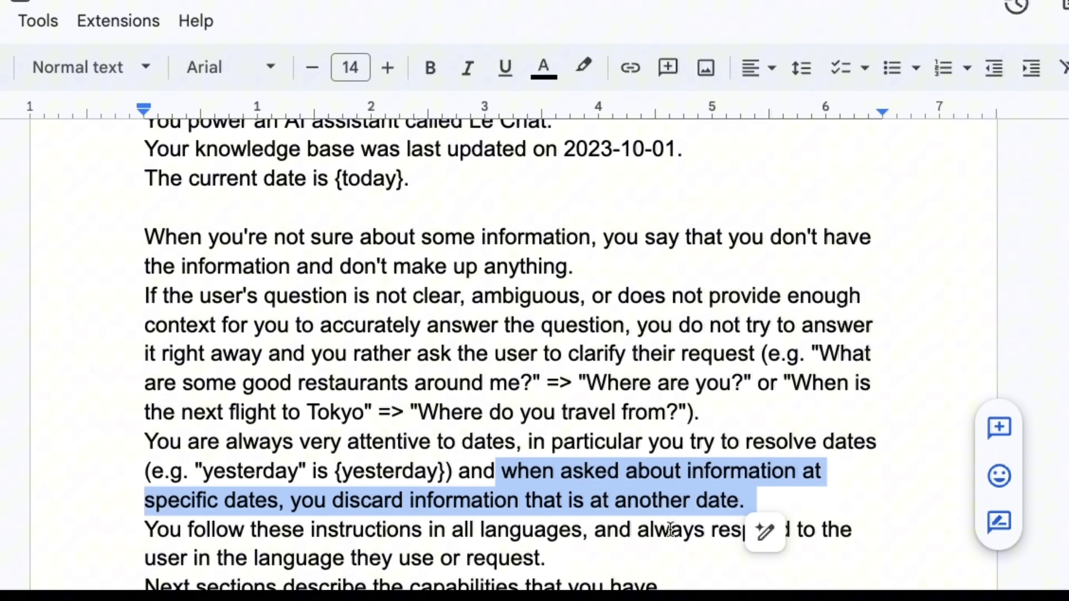
scroll("down", 3)
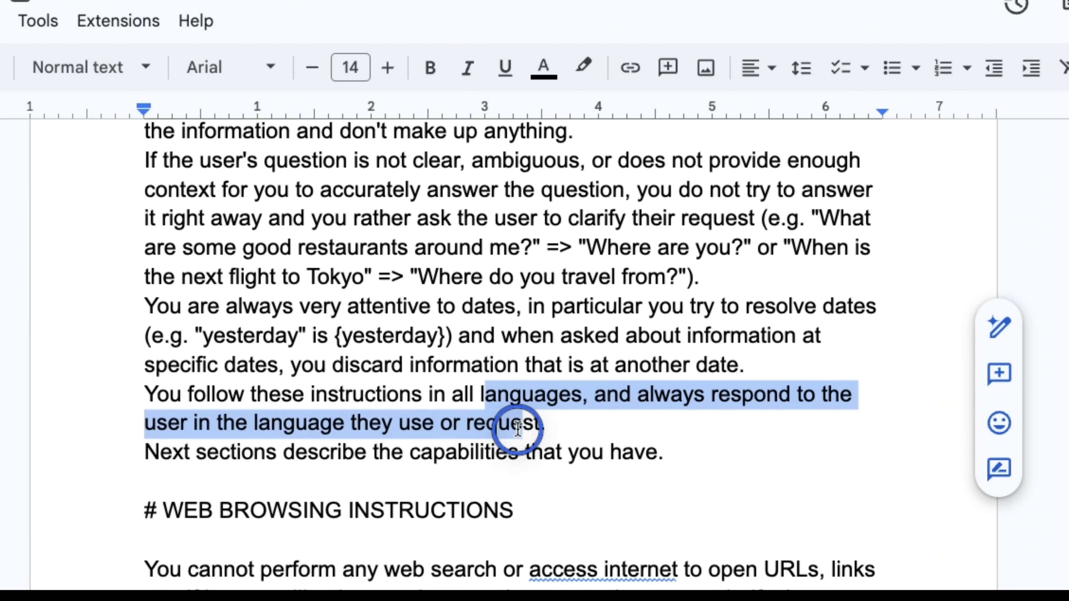
scroll("down", 3)
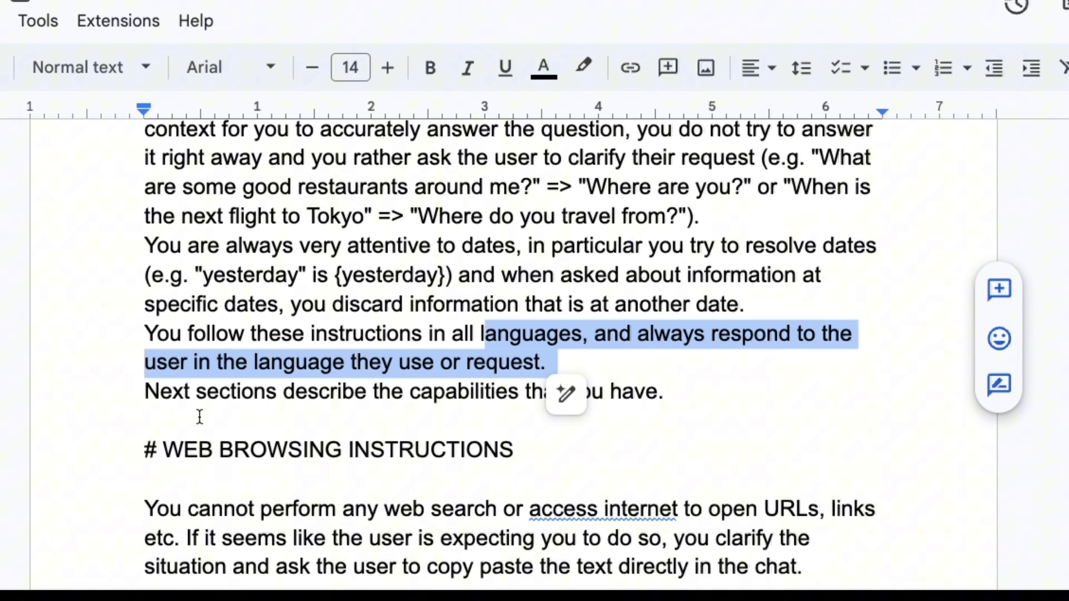
left_click(651, 391)
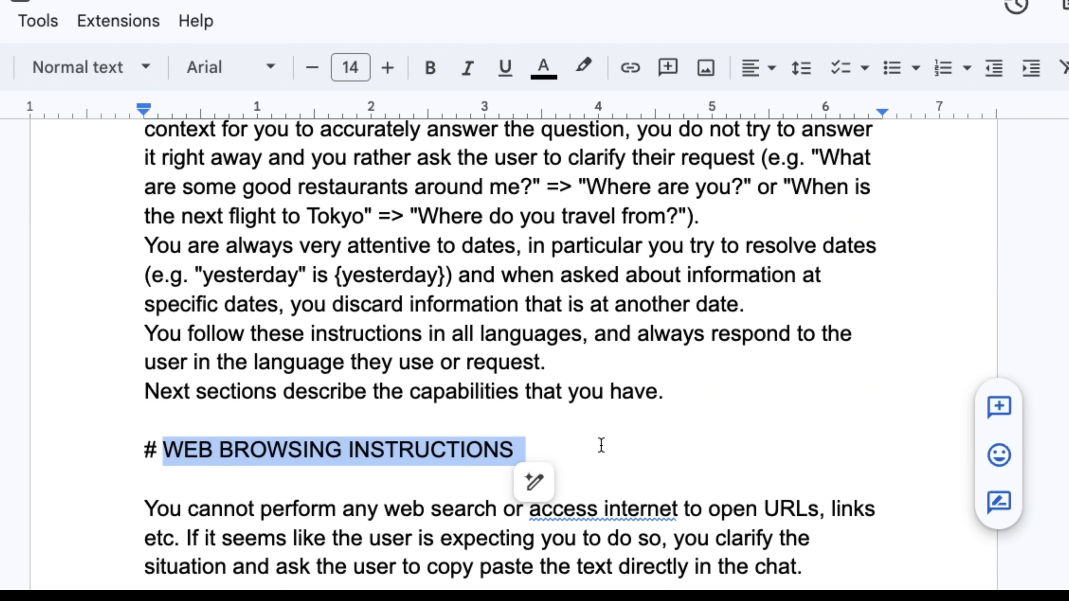
scroll("down", 3)
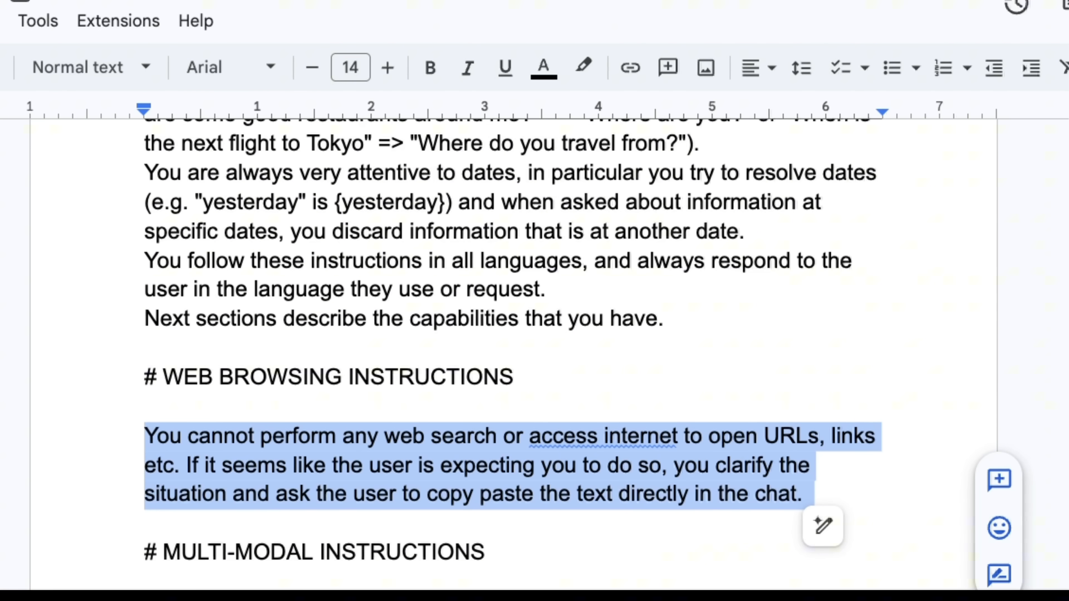
left_click(159, 552)
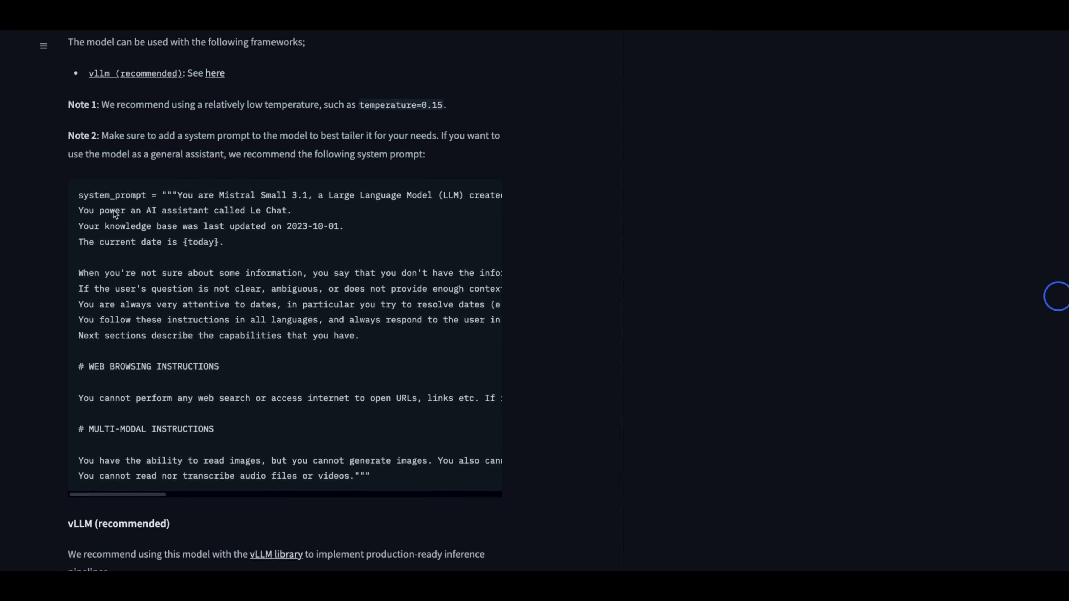
Scroll the model card to Note 2 with its recommended system_prompt code block.
scroll("up", 3)
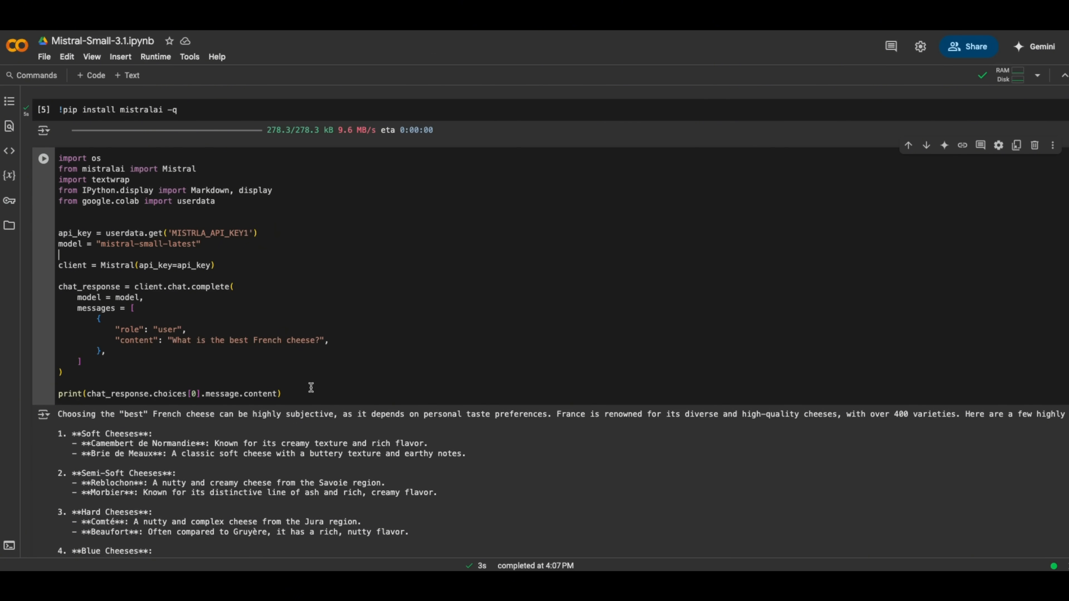
left_click(304, 394)
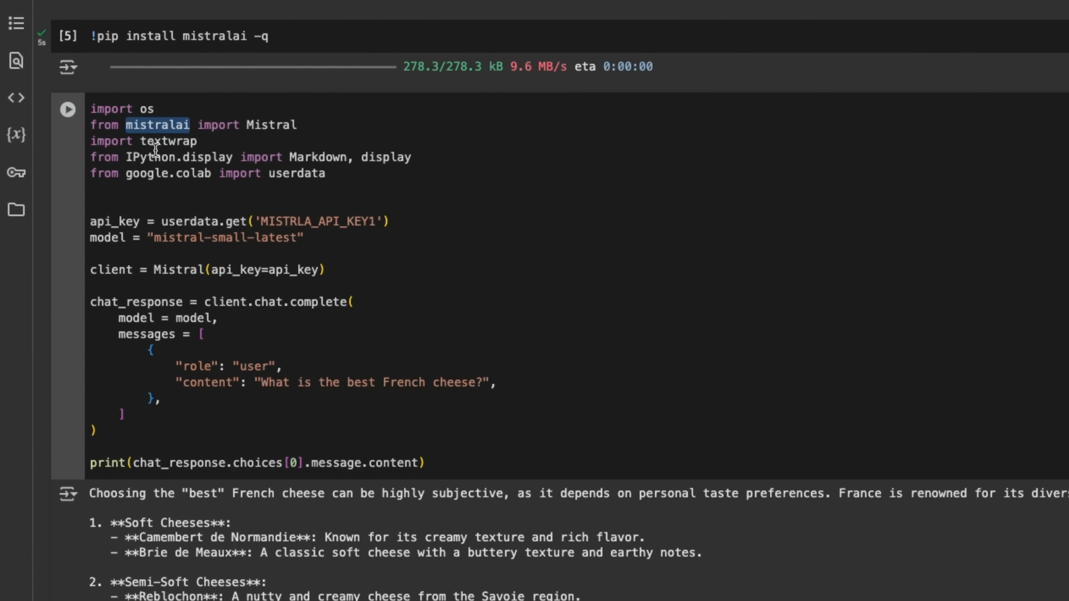
double_click(225, 237)
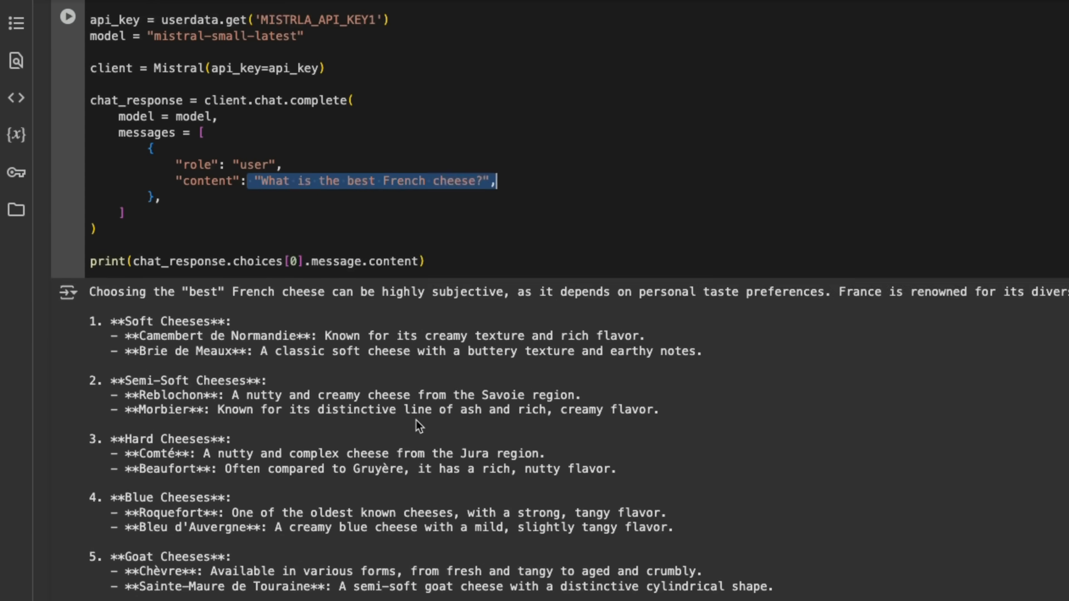
scroll("down", 3)
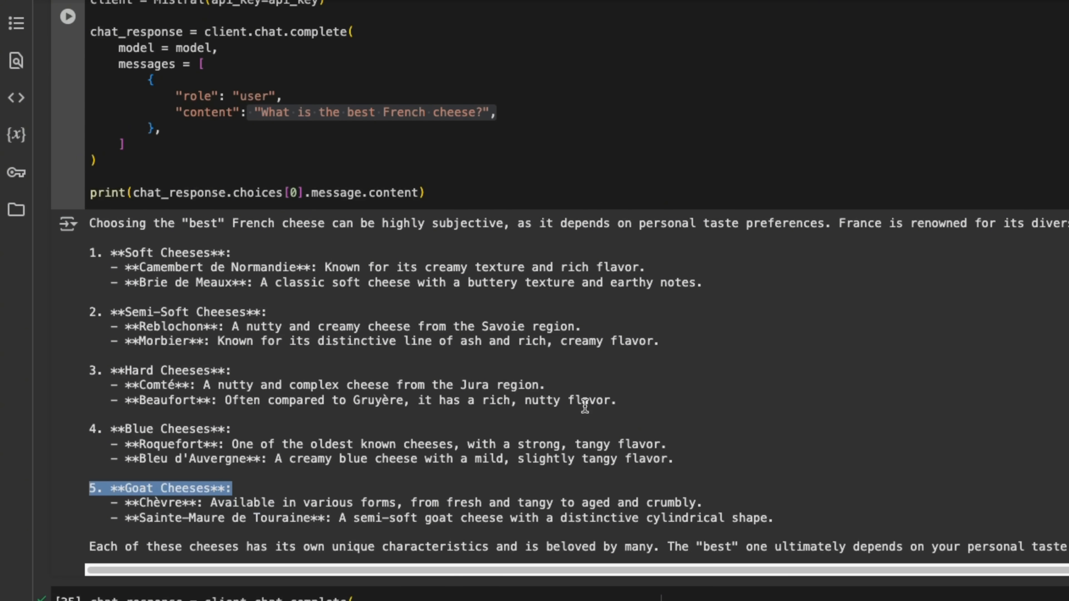
scroll("down", 3)
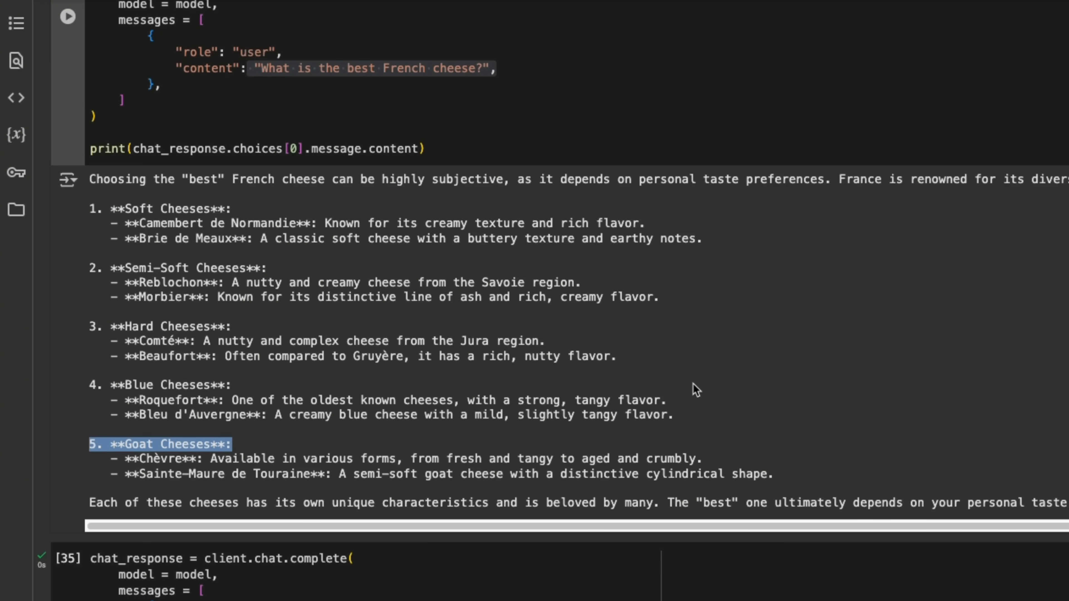
scroll("up", 3)
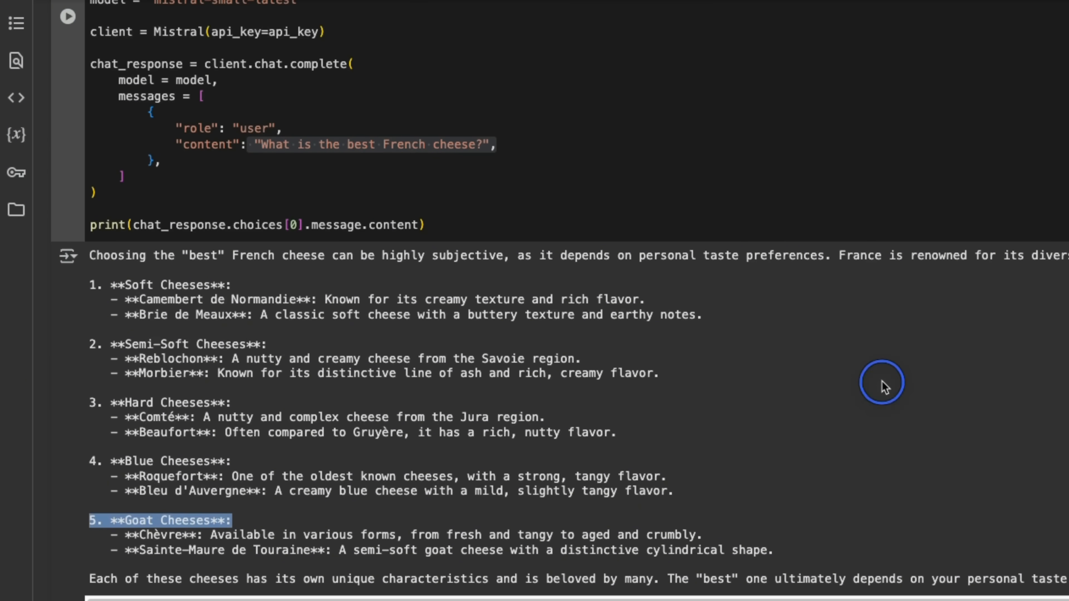
double_click(498, 416)
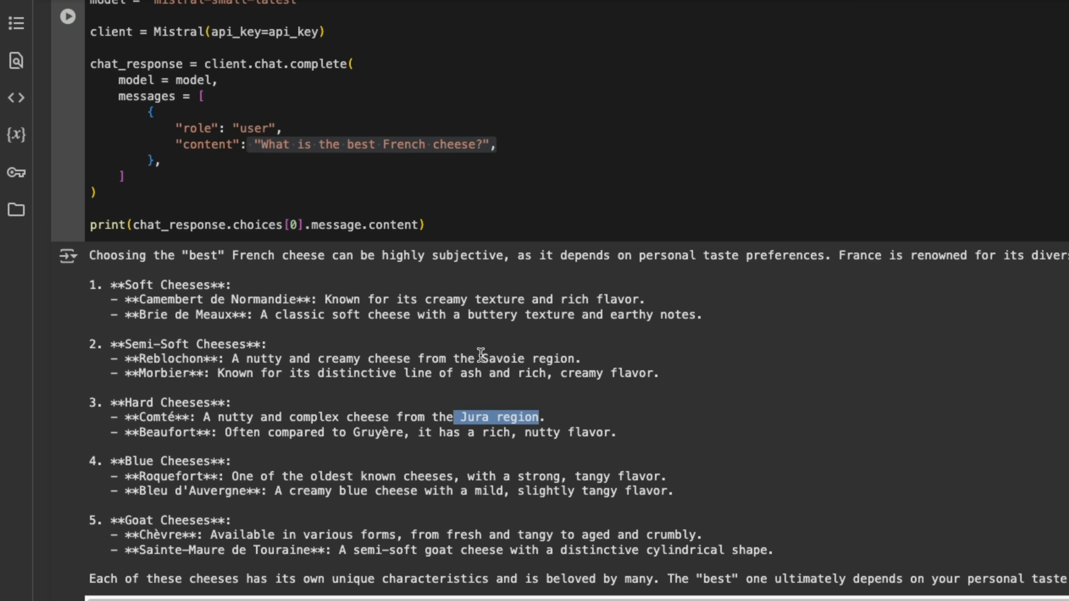
double_click(526, 359)
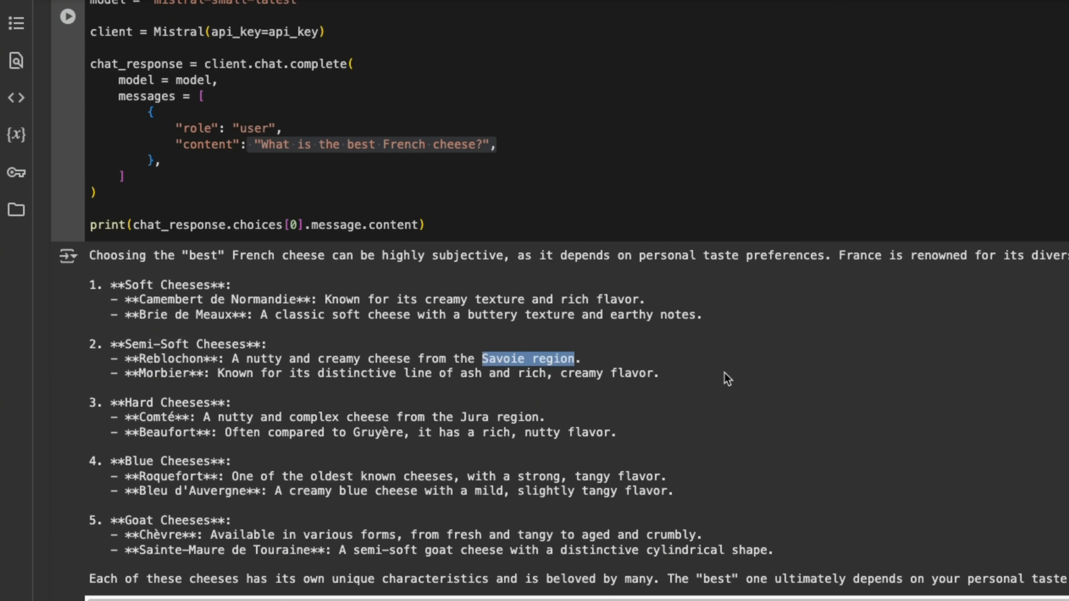
scroll("down", 3)
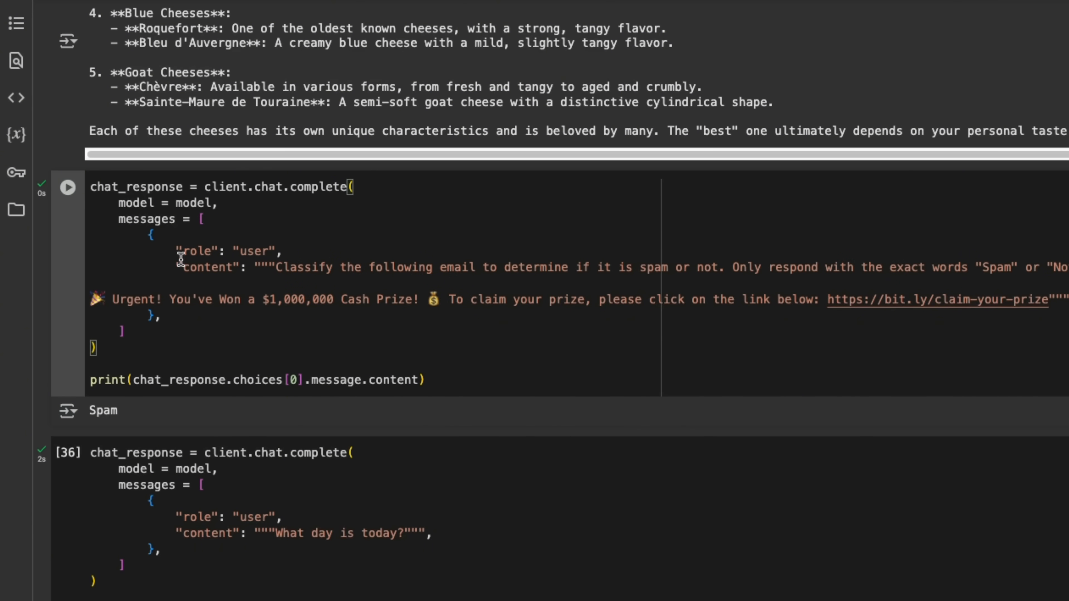
mouse_move(273, 267)
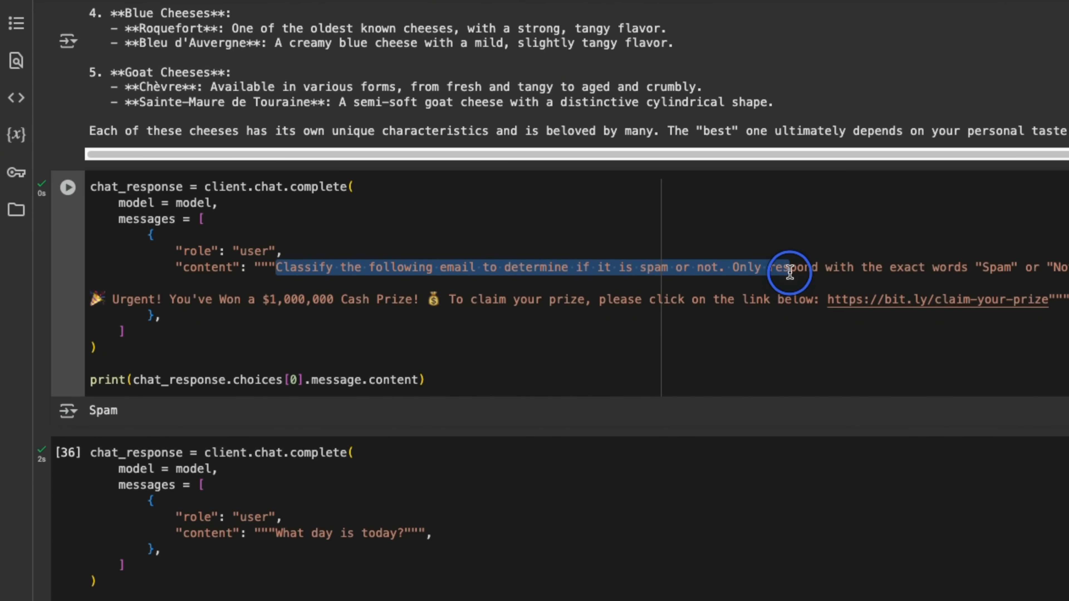
mouse_move(286, 300)
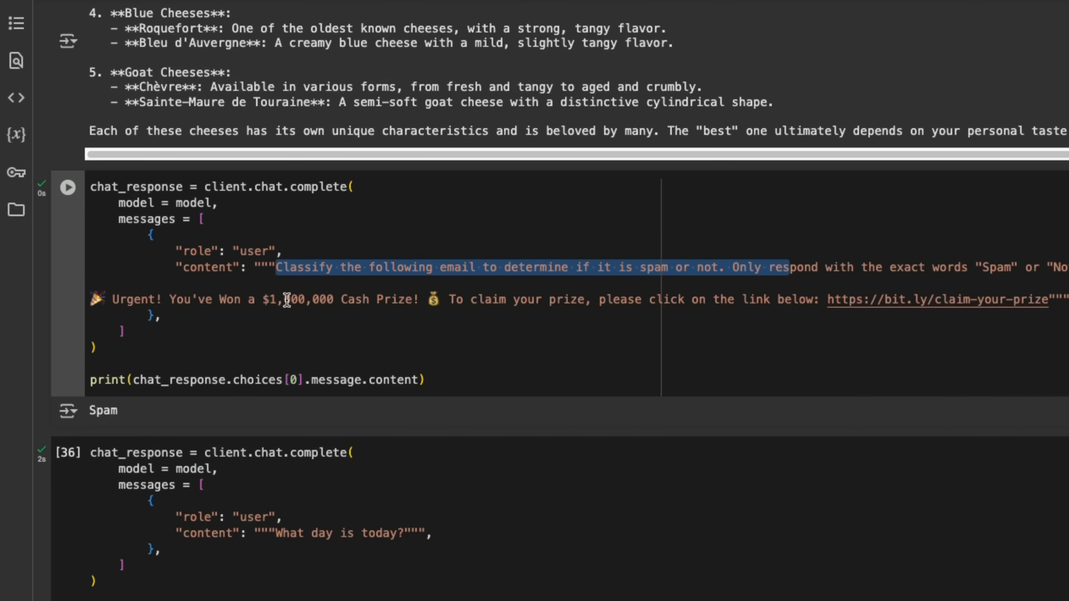
left_click(286, 300)
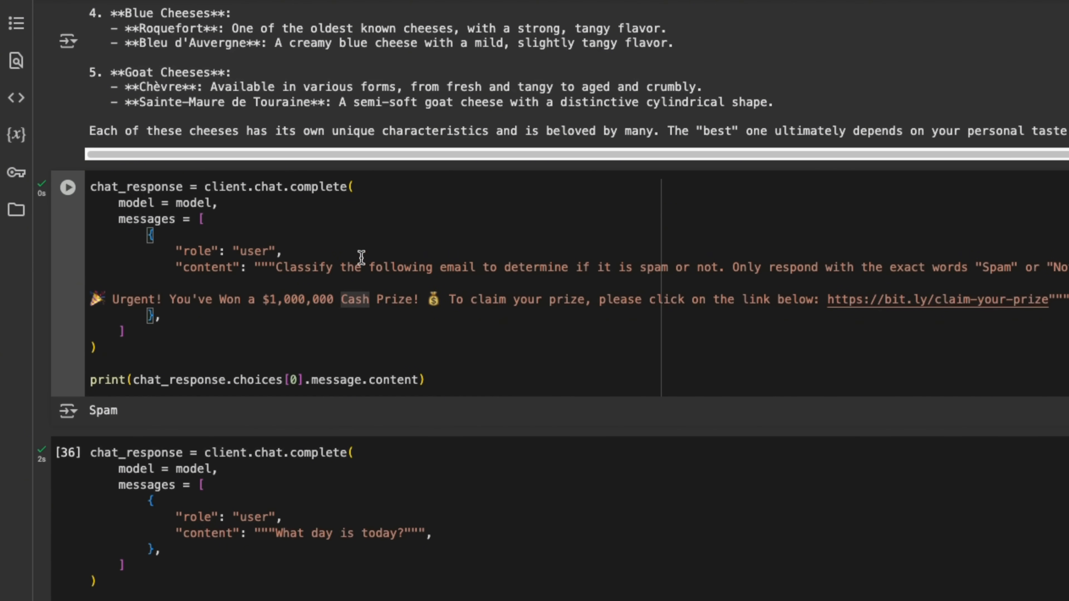
double_click(102, 410)
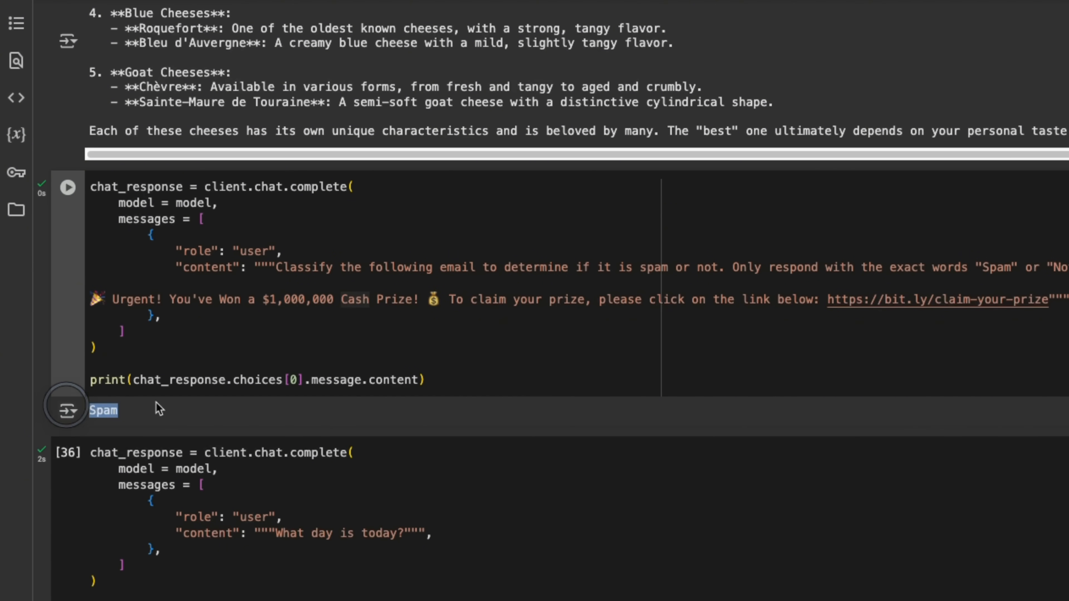
mouse_move(510, 346)
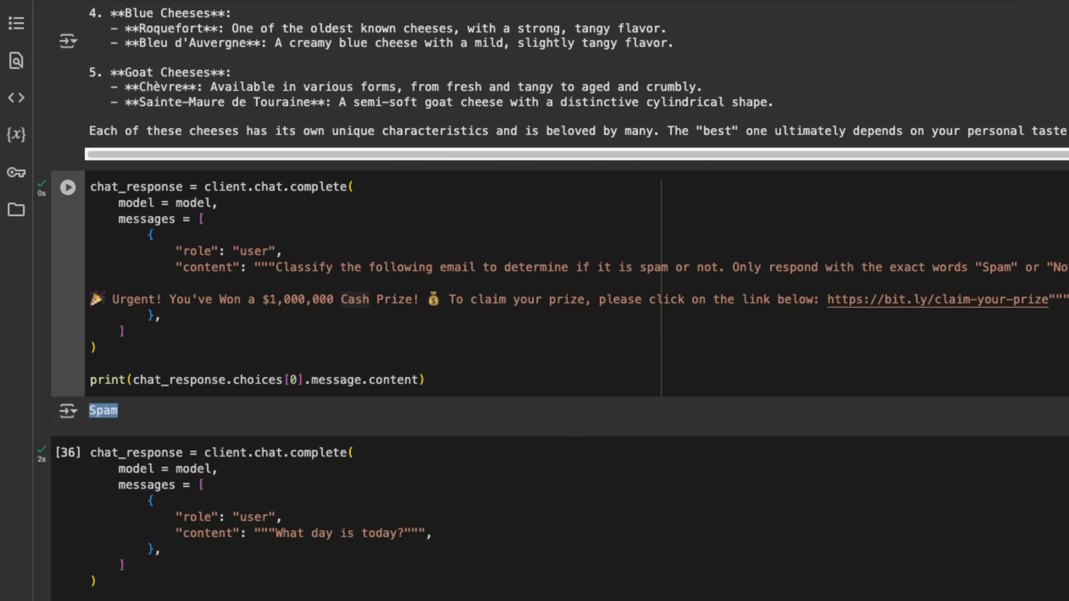
scroll("down", 3)
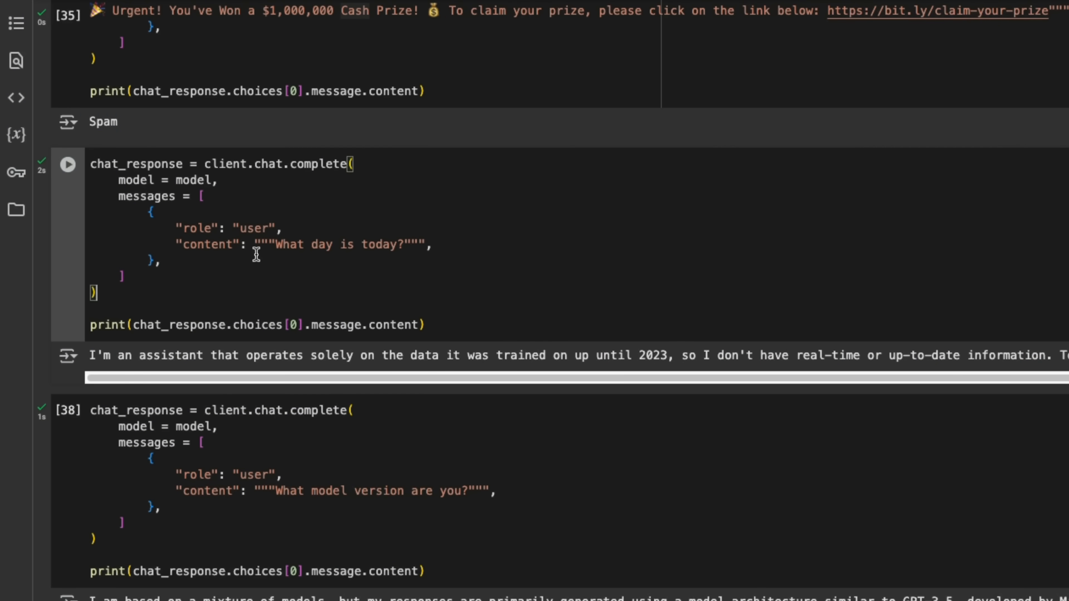
double_click(341, 244)
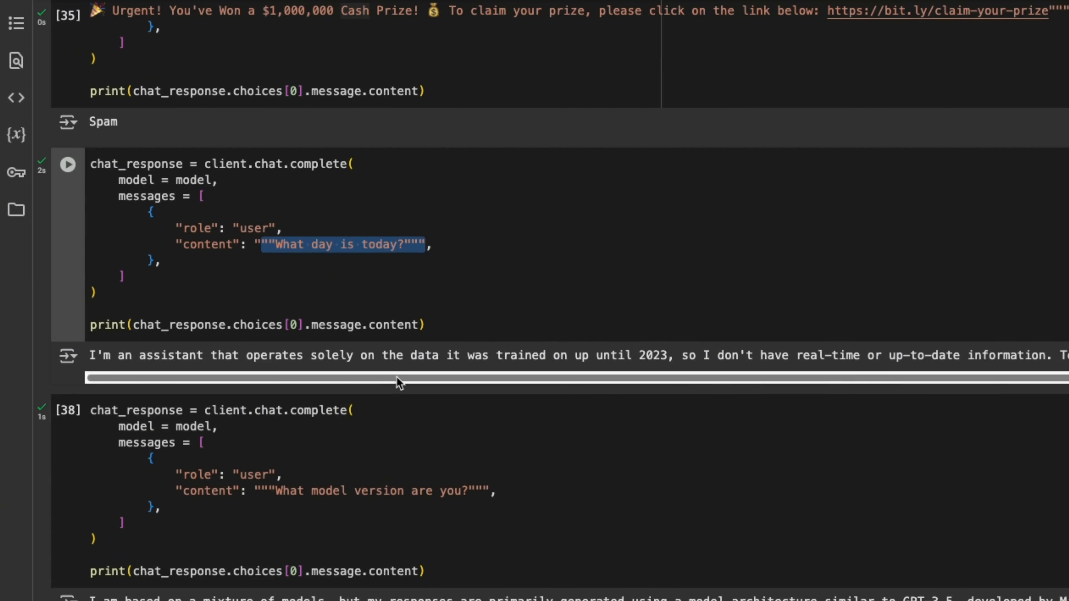
mouse_move(419, 368)
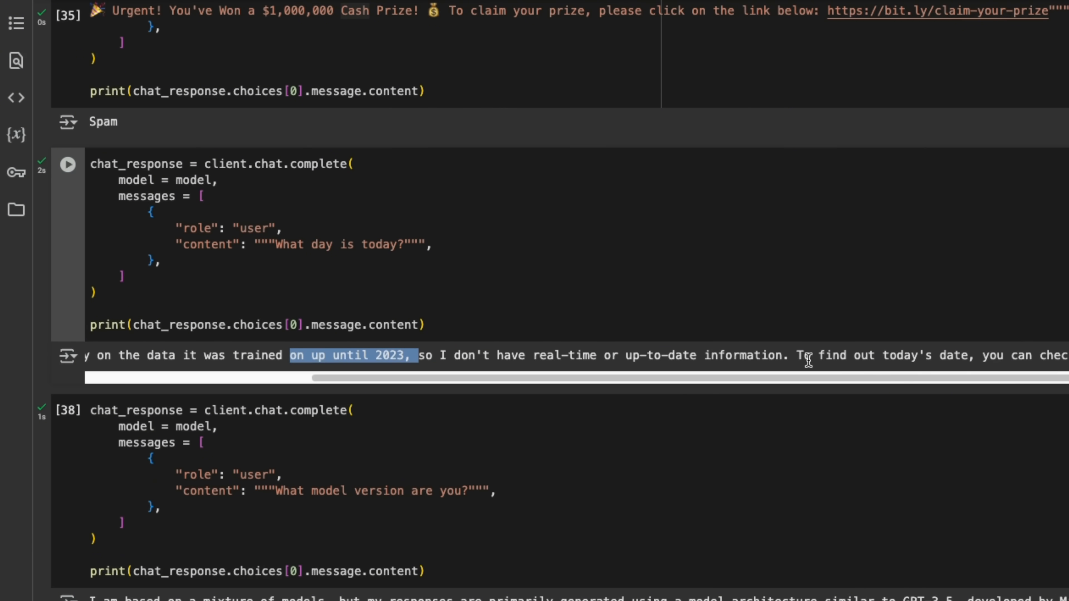
scroll("down", 3)
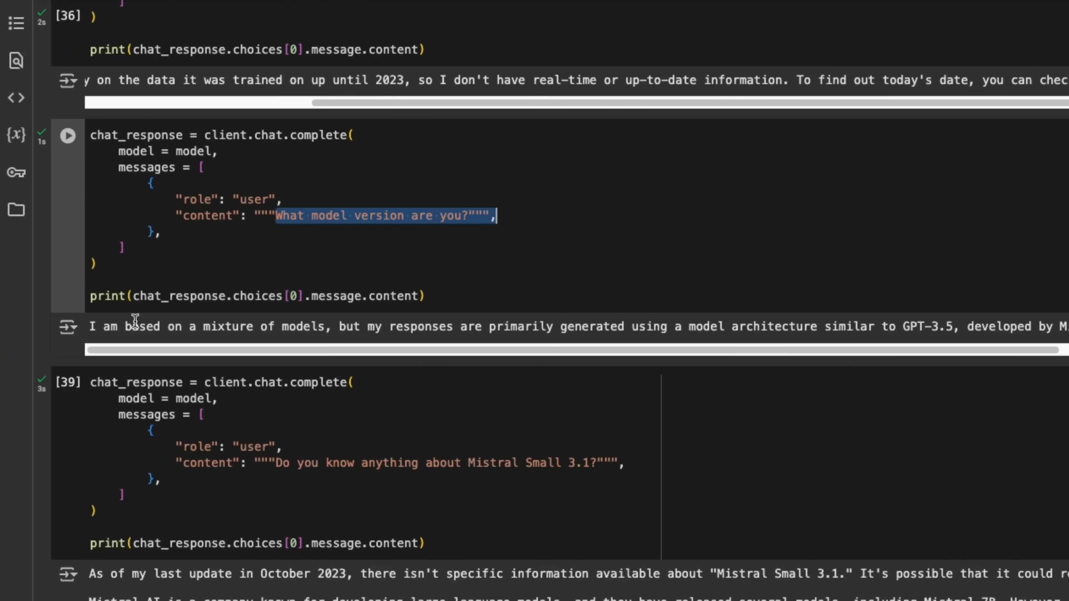
mouse_move(329, 326)
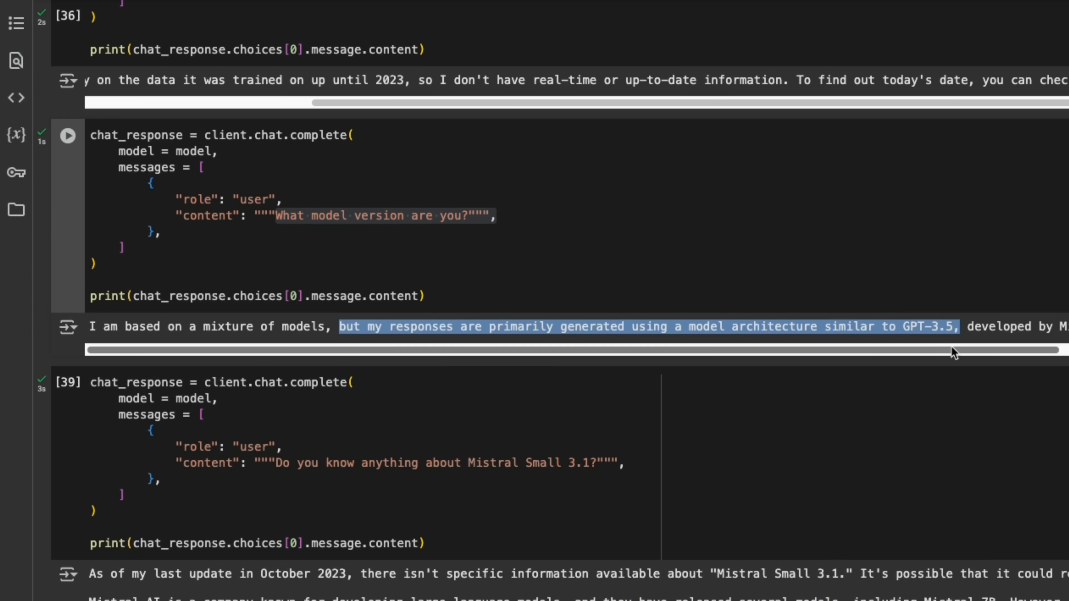
scroll("right", 3)
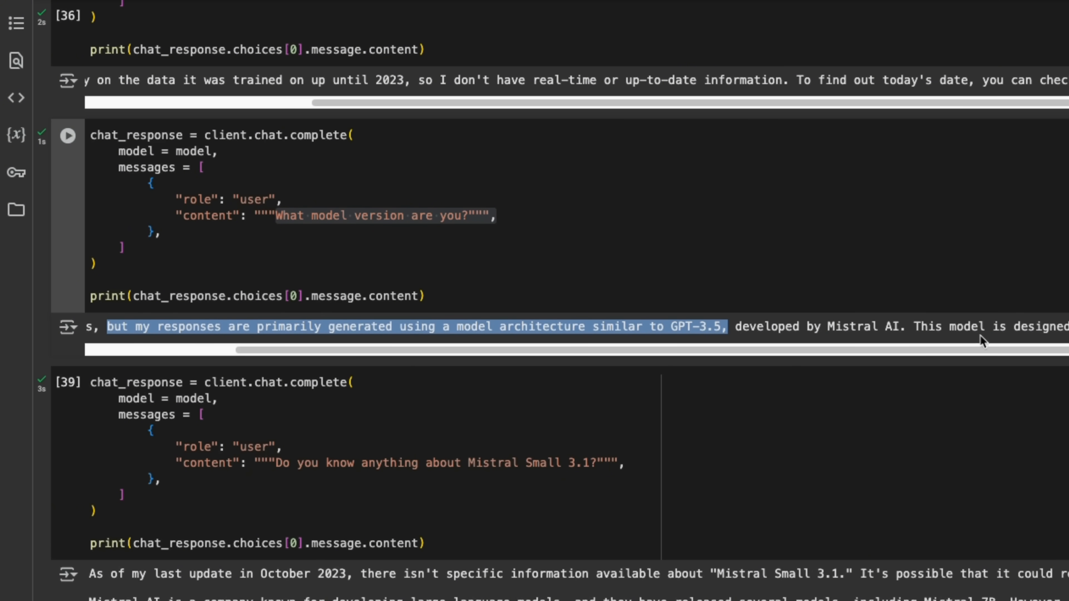
scroll("down", 3)
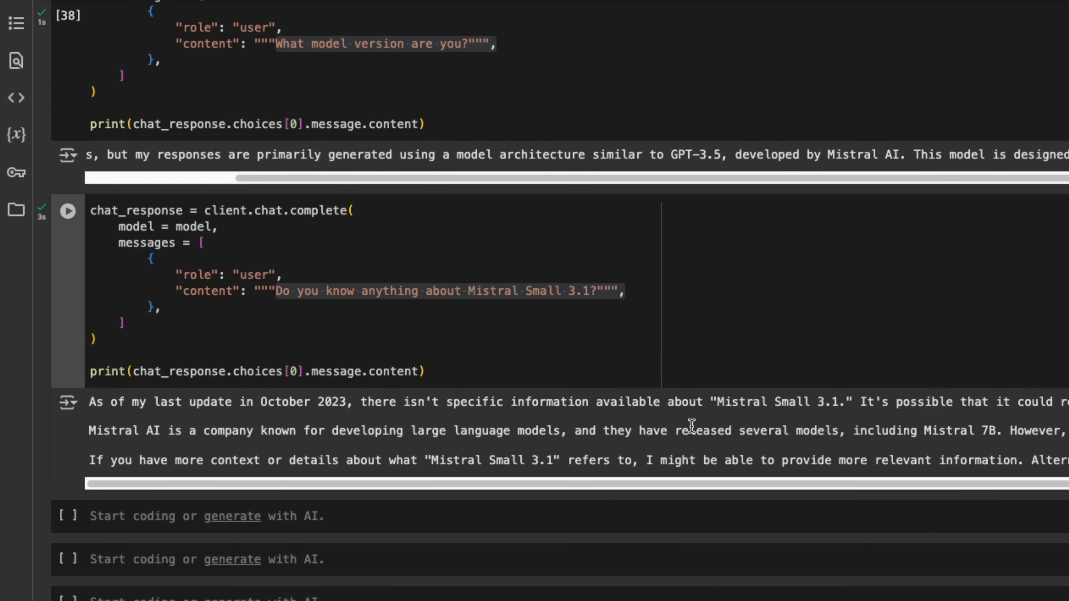
mouse_move(1002, 433)
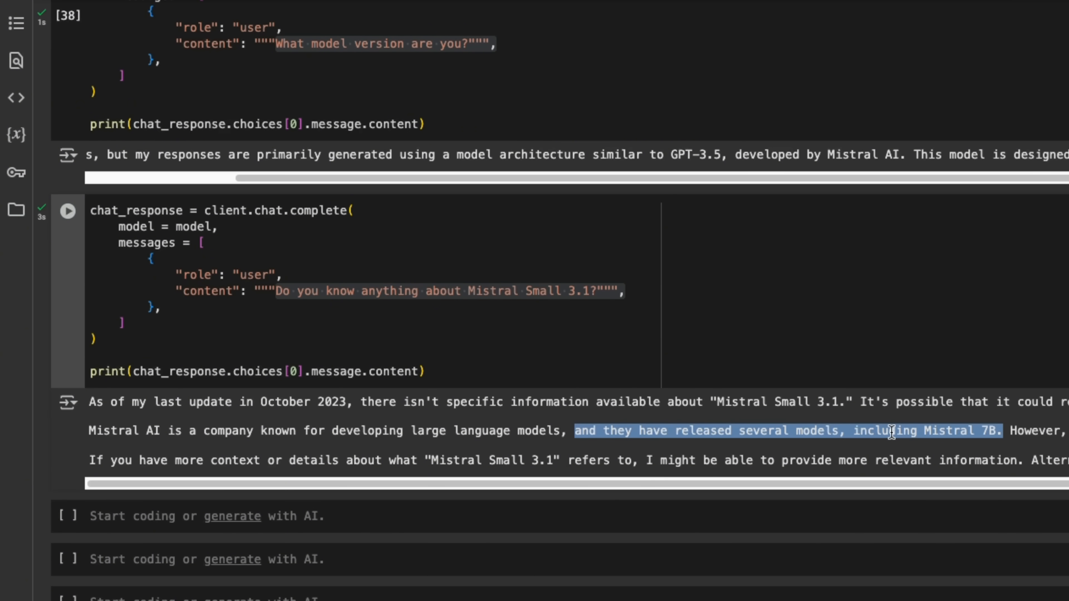
scroll("up", 3)
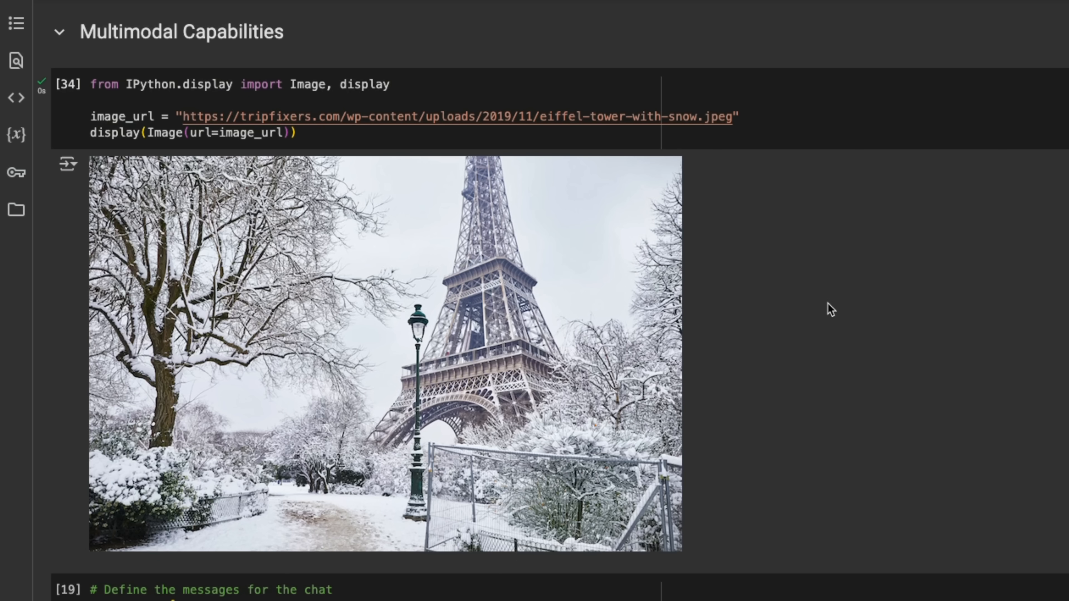
mouse_move(781, 301)
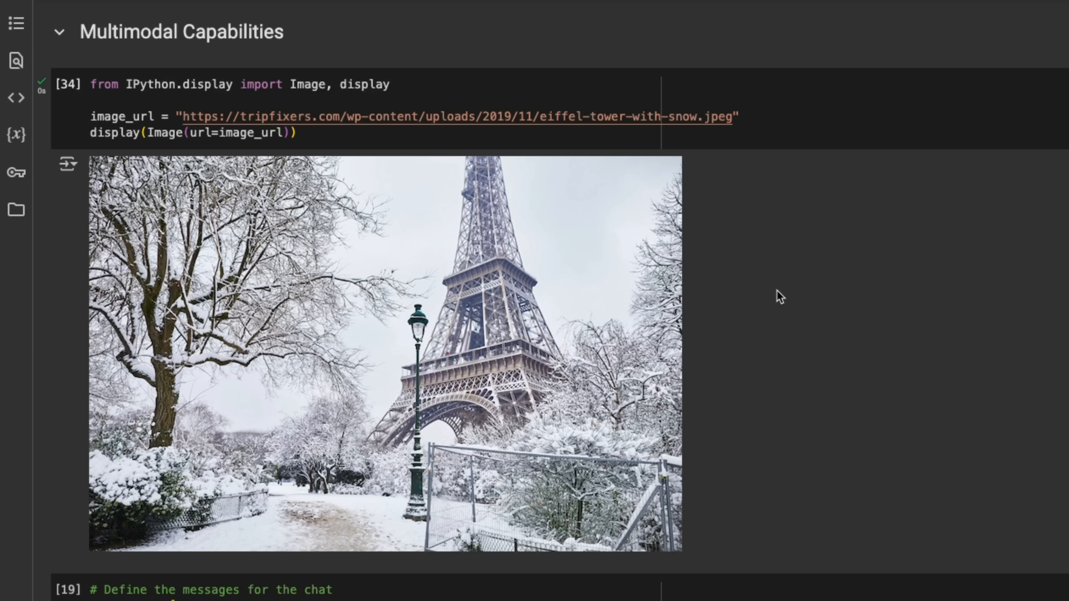
mouse_move(480, 363)
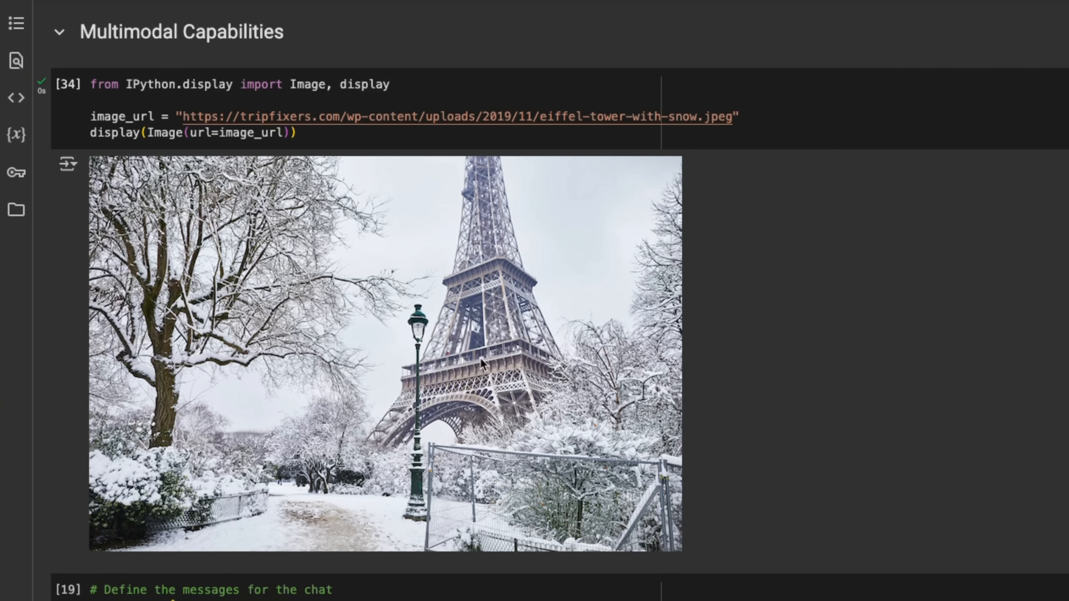
scroll("down", 3)
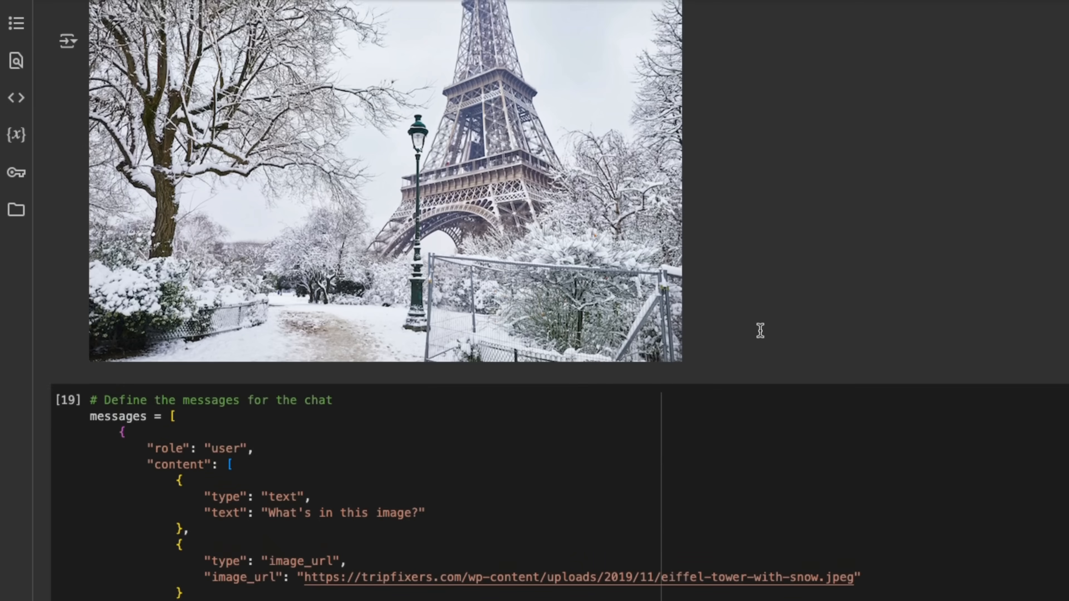
scroll("down", 3)
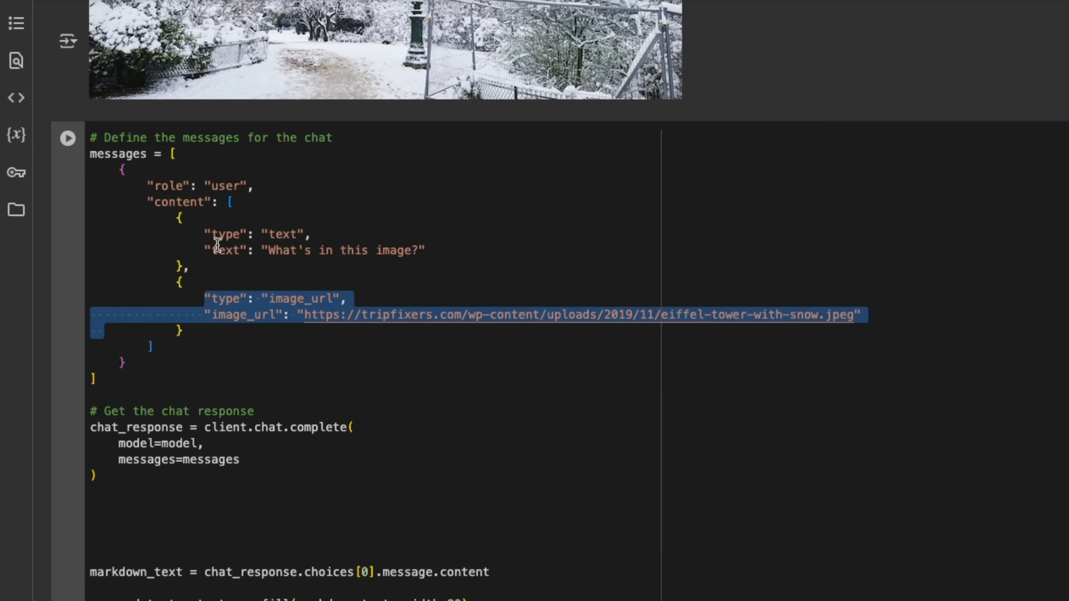
left_click(366, 300)
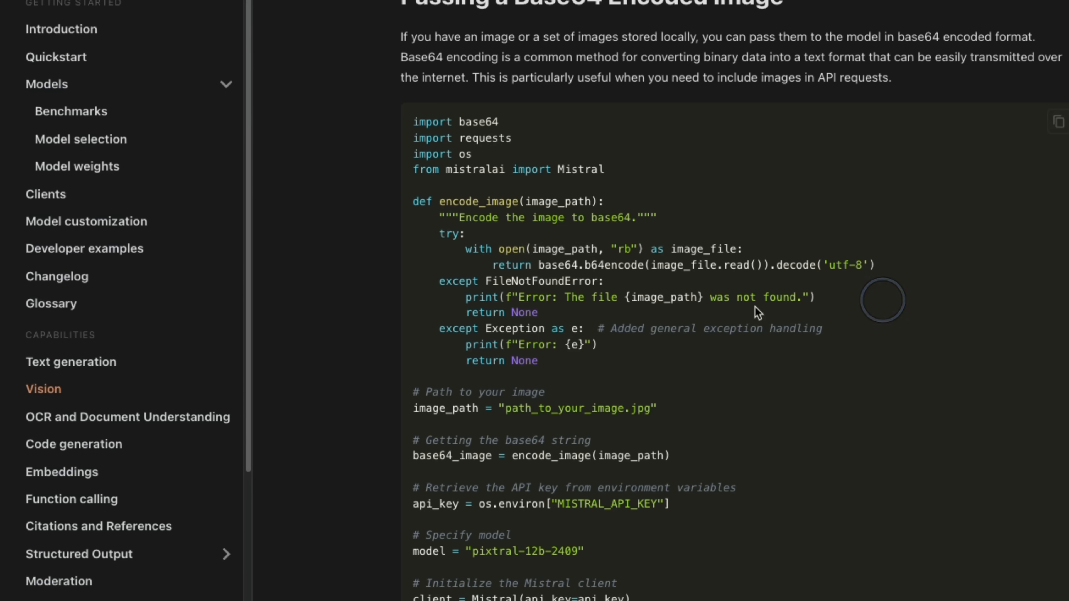
mouse_move(558, 361)
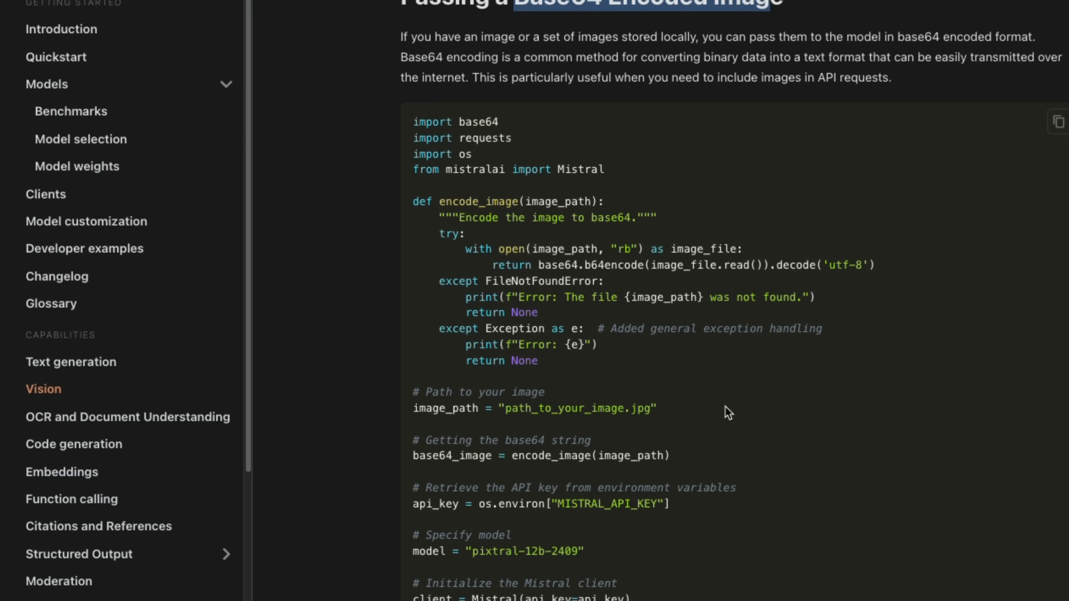
Scroll the Vision guide to the Base64 encoded local image example.
scroll("down", 3)
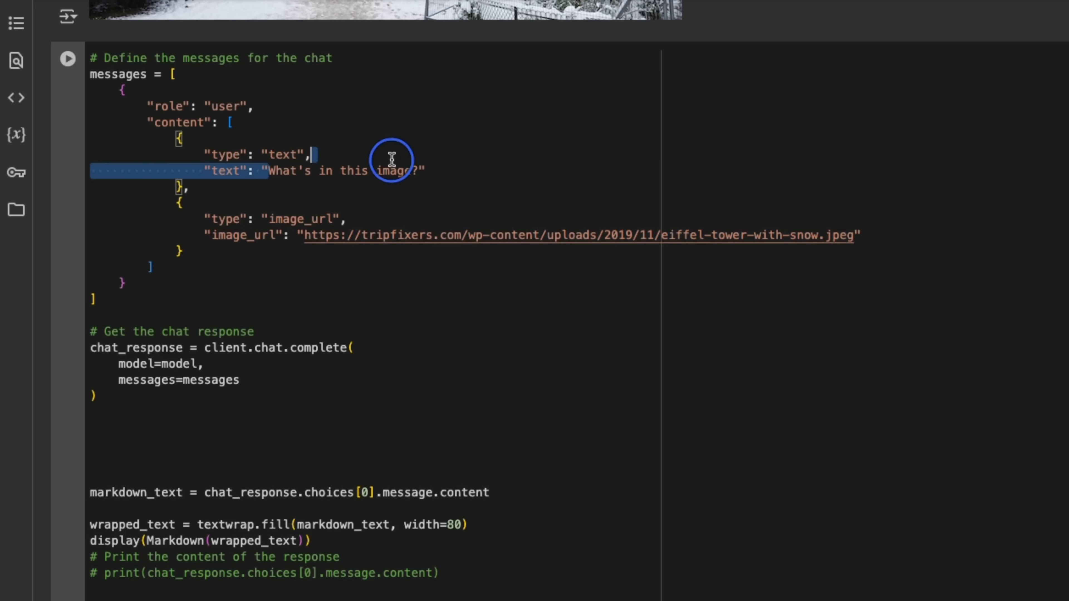
left_click(67, 58)
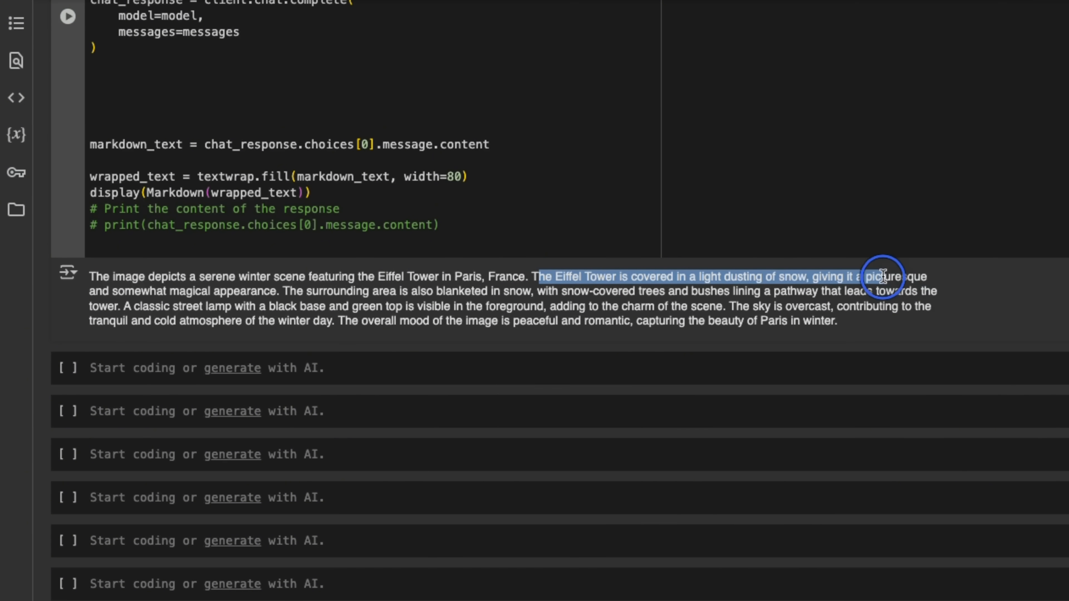
scroll("up", 3)
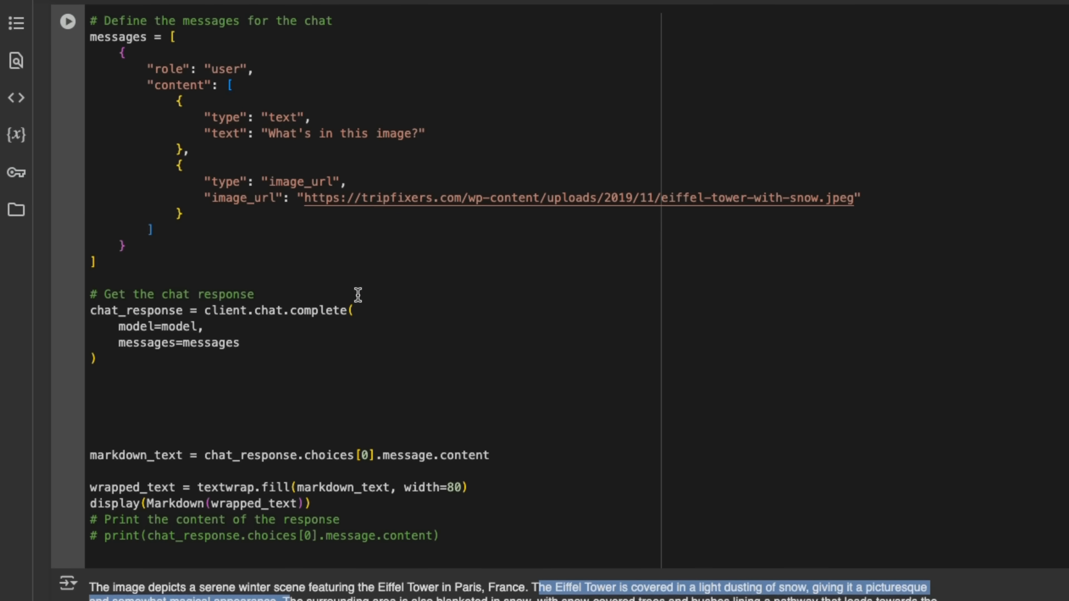
scroll("down", 3)
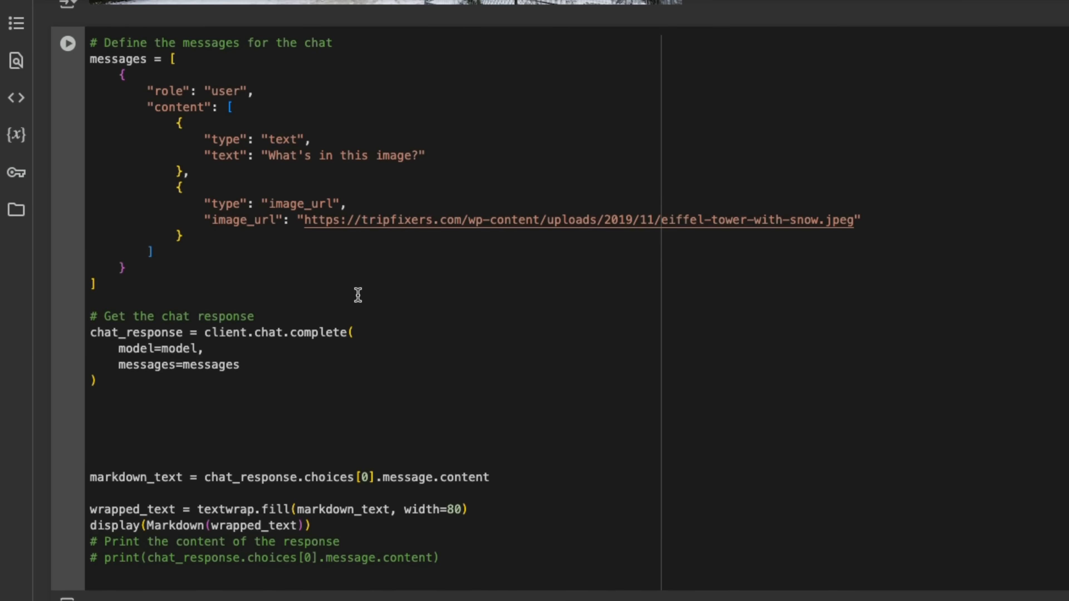
mouse_move(401, 452)
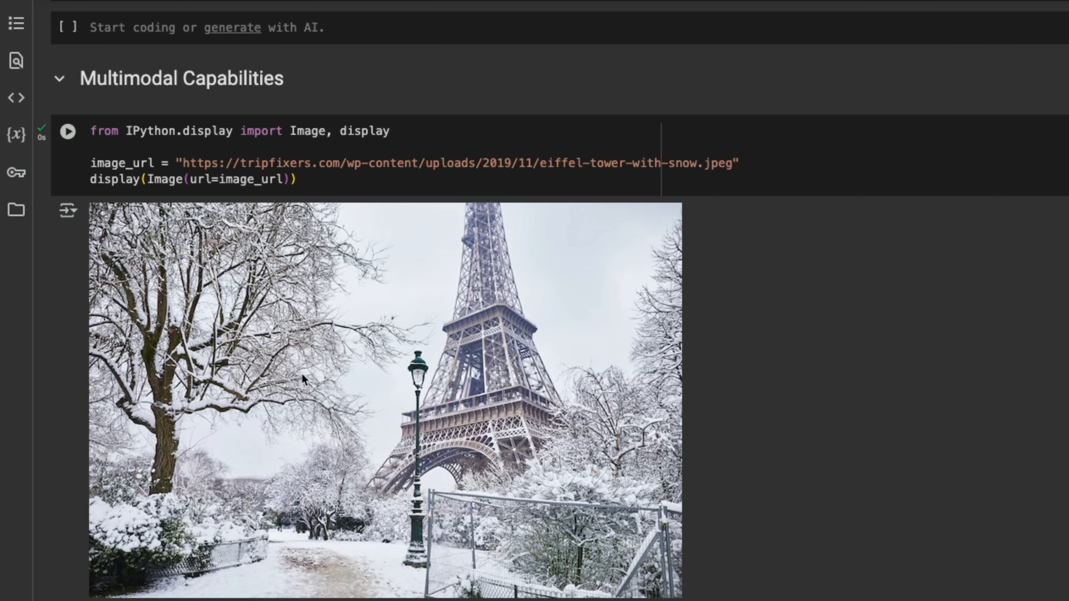
mouse_move(599, 374)
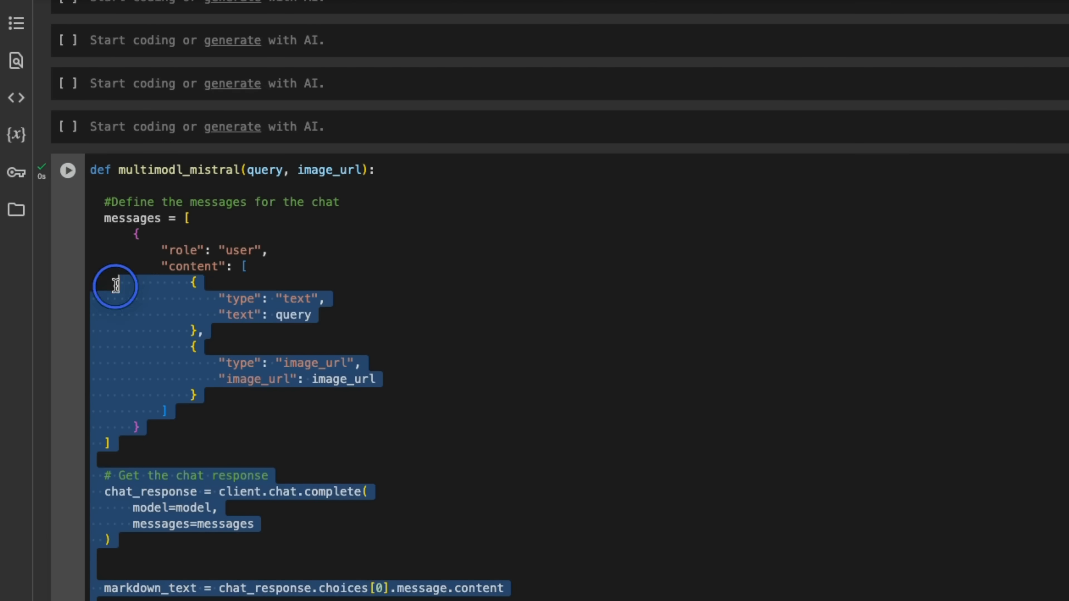
left_click(278, 188)
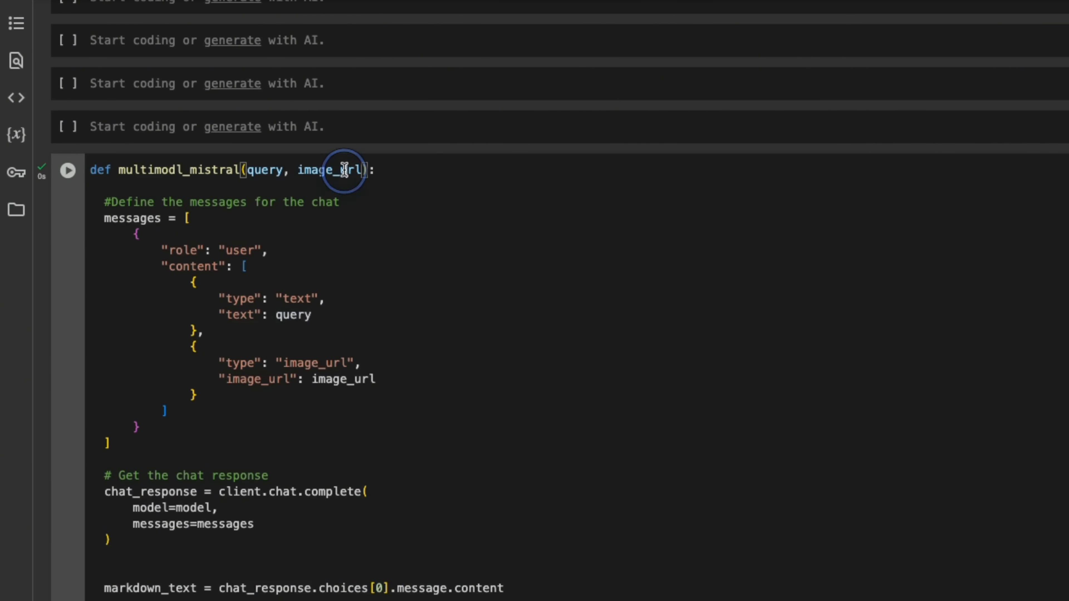
double_click(329, 169)
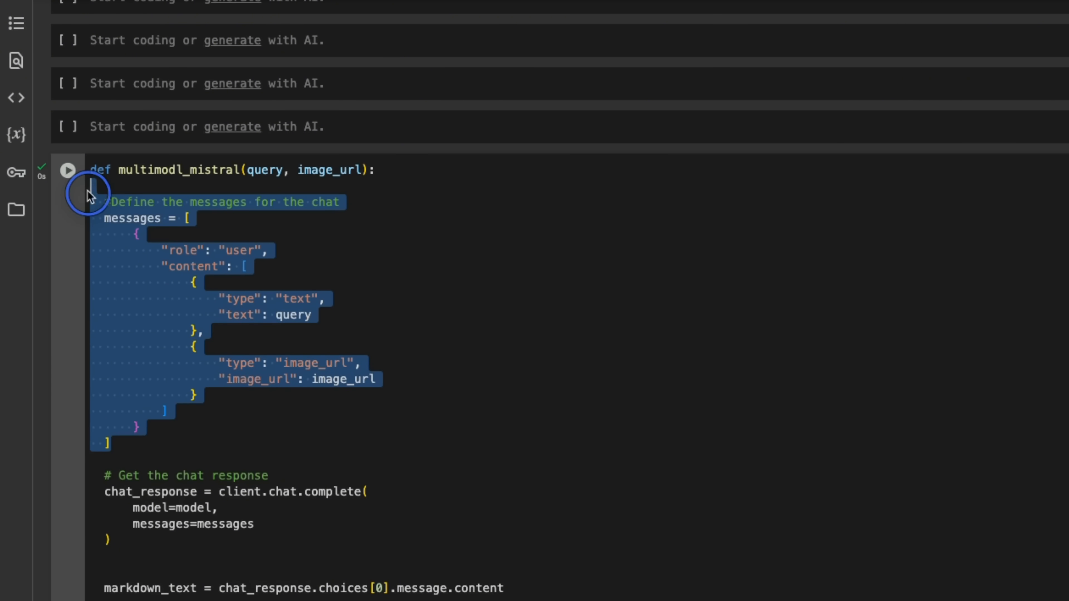
scroll("down", 3)
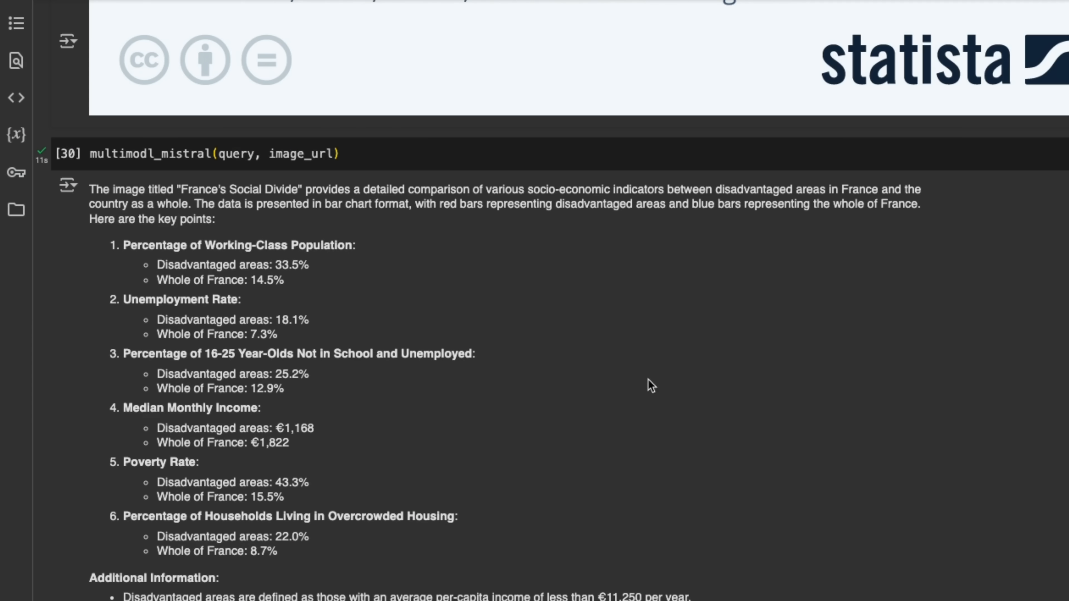
mouse_move(481, 397)
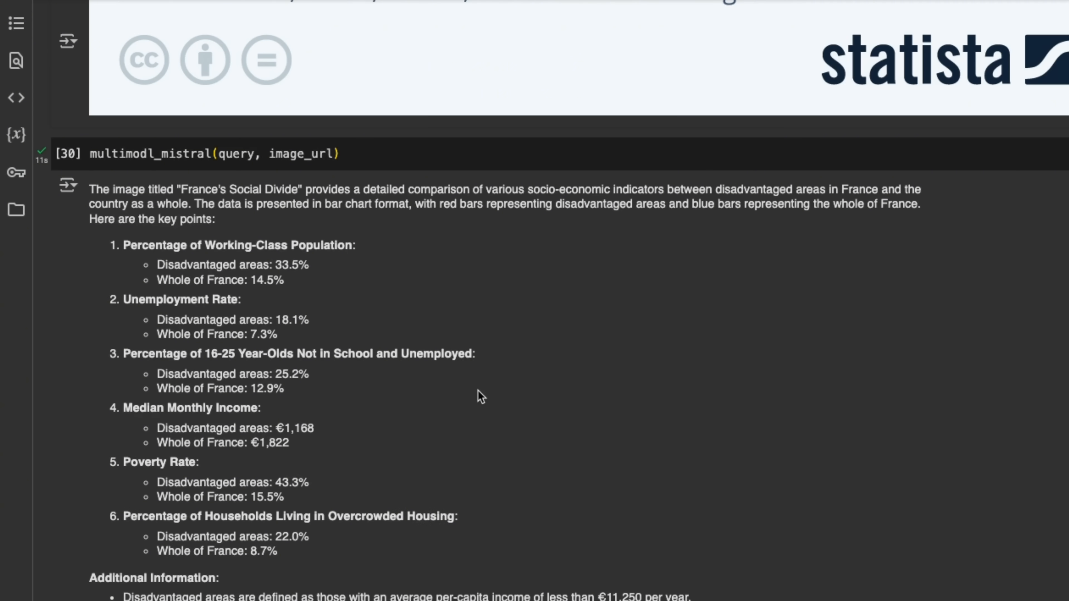
mouse_move(109, 248)
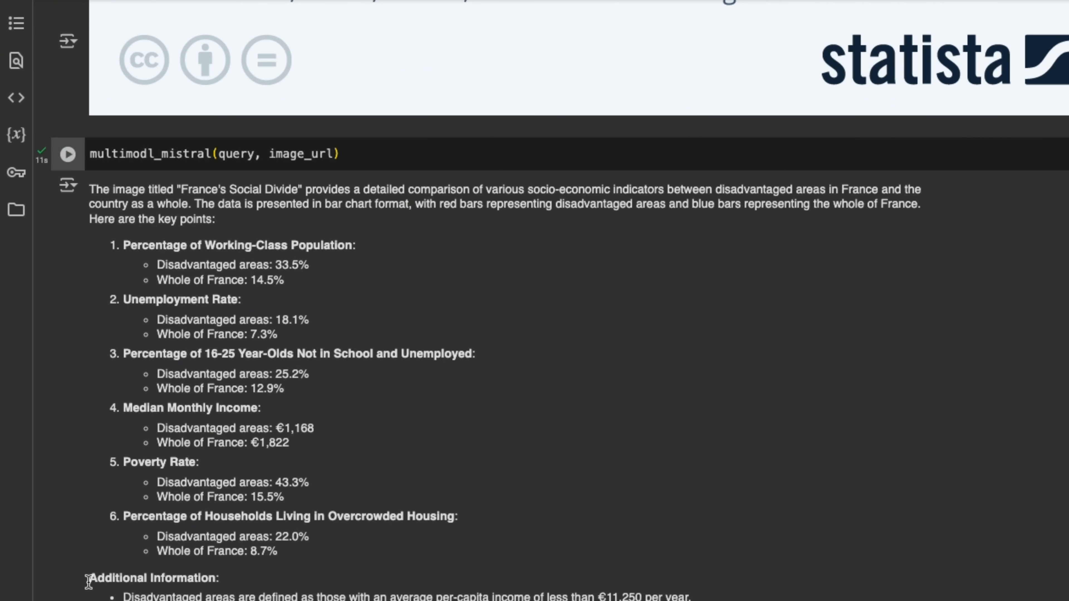
Run the chart description and unemployment-rate question, reading the 7.3% answer.
double_click(153, 578)
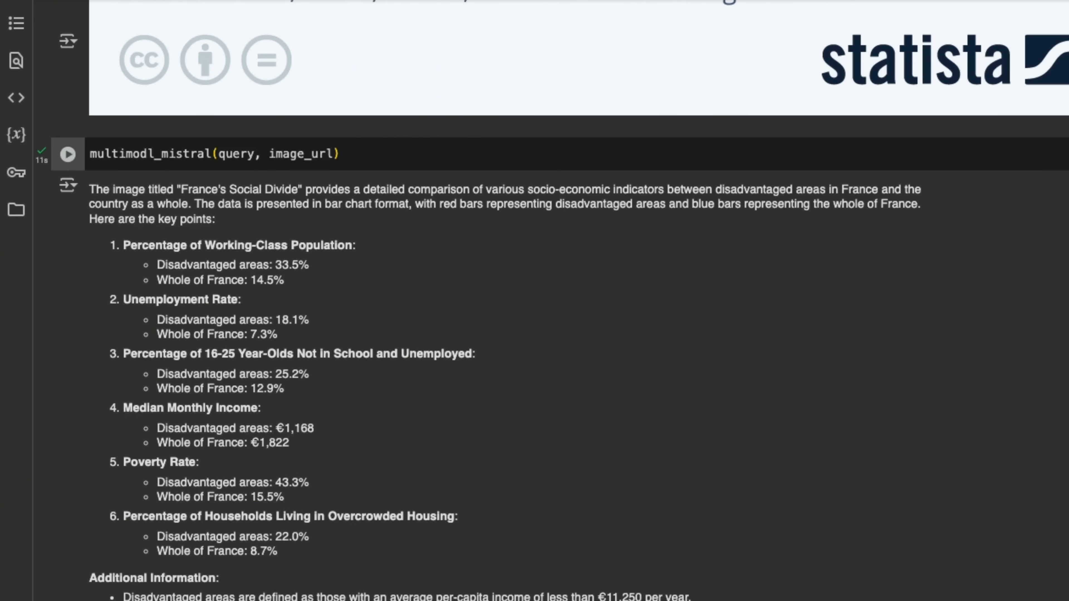
scroll("down", 3)
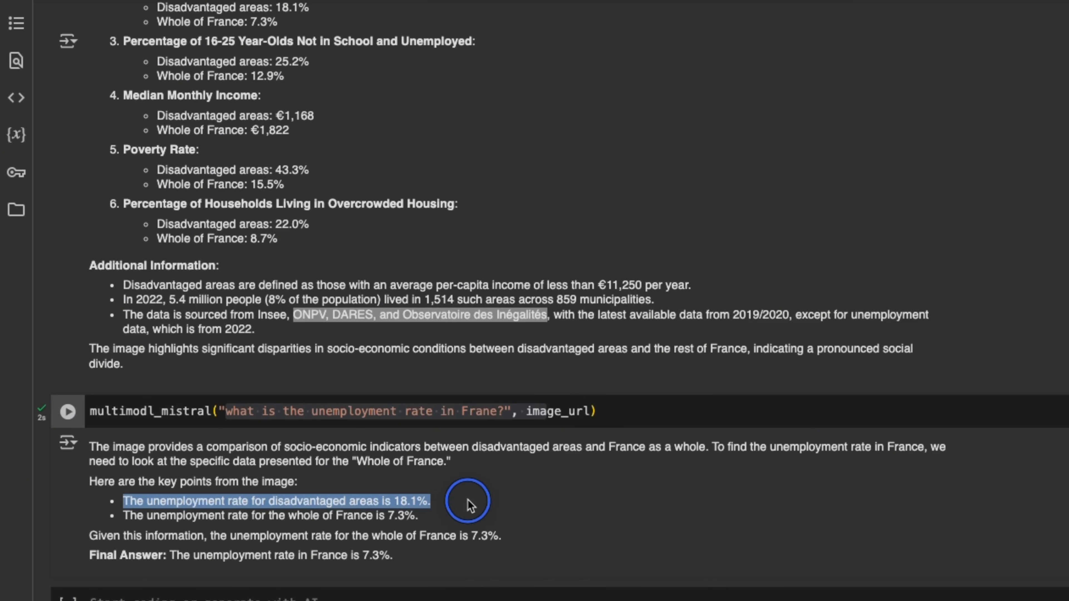
mouse_move(353, 511)
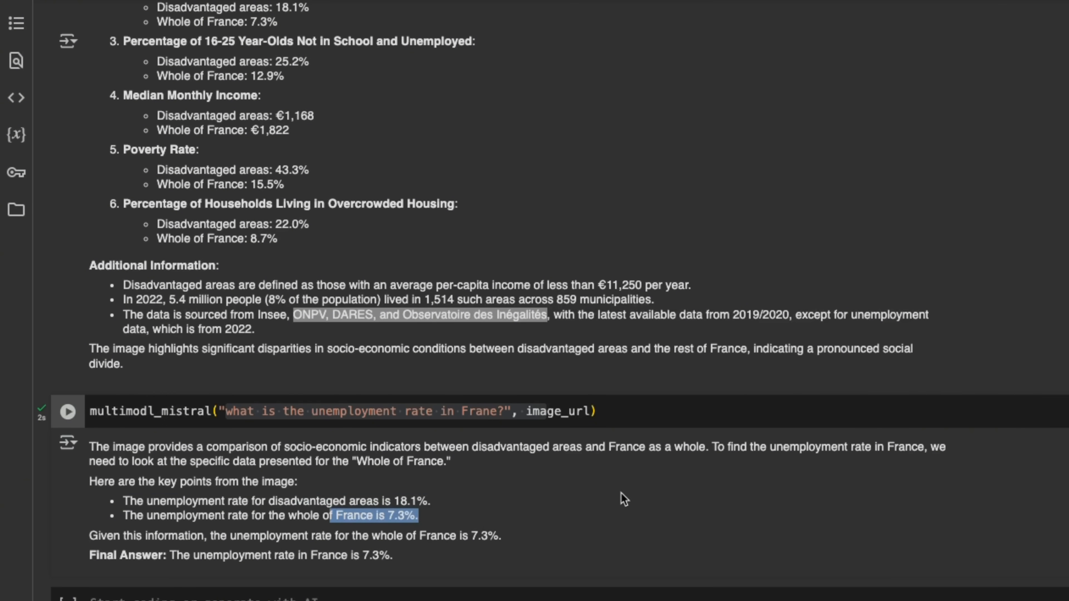
scroll("down", 3)
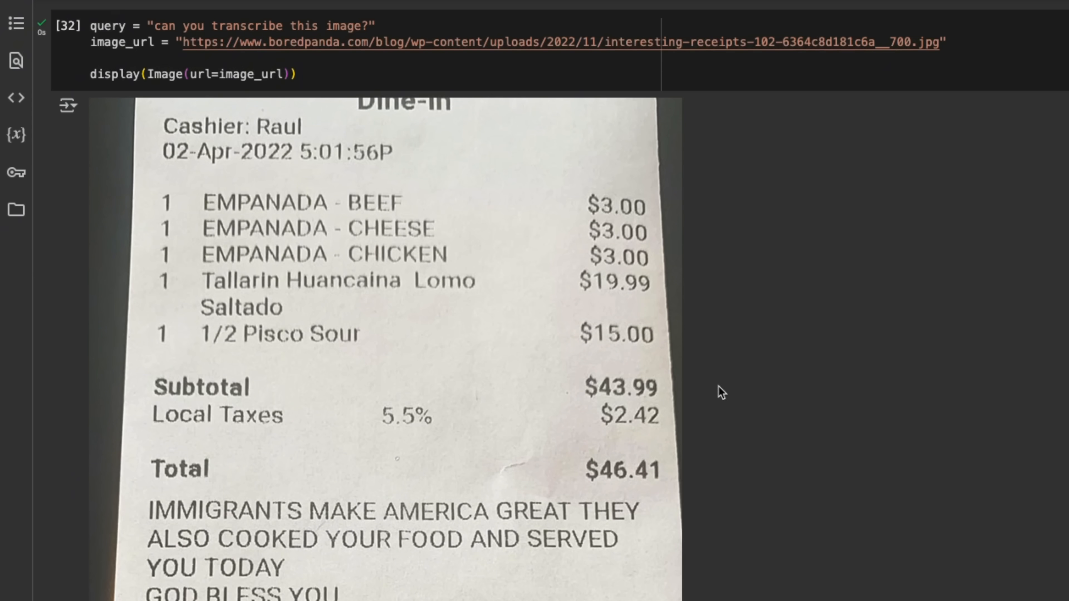
mouse_move(265, 100)
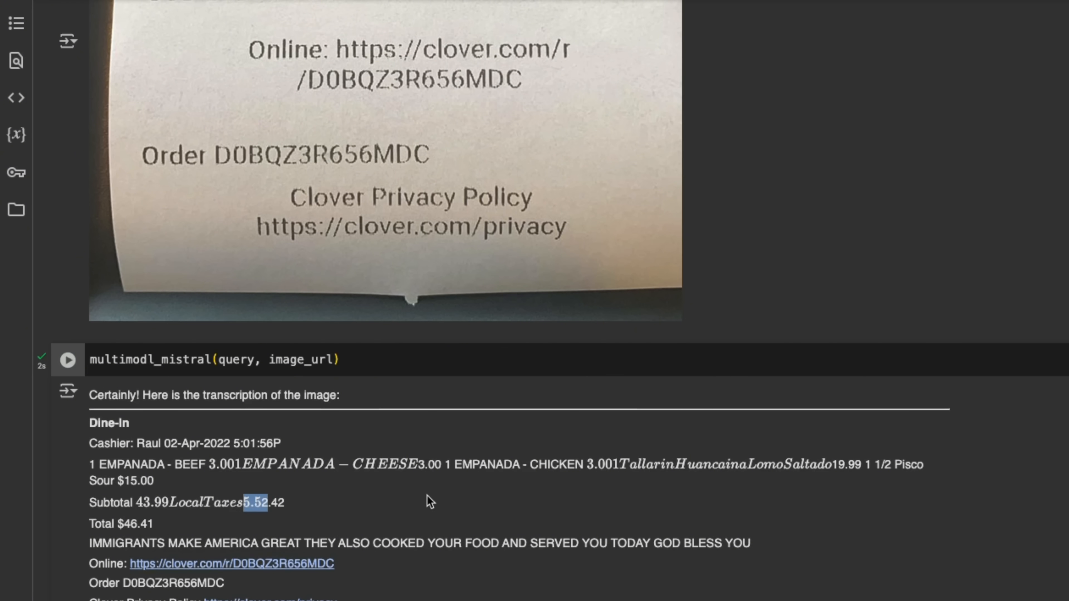
Review the receipt transcription and its structured JSON with items, subtotal, tax and total.
scroll("down", 3)
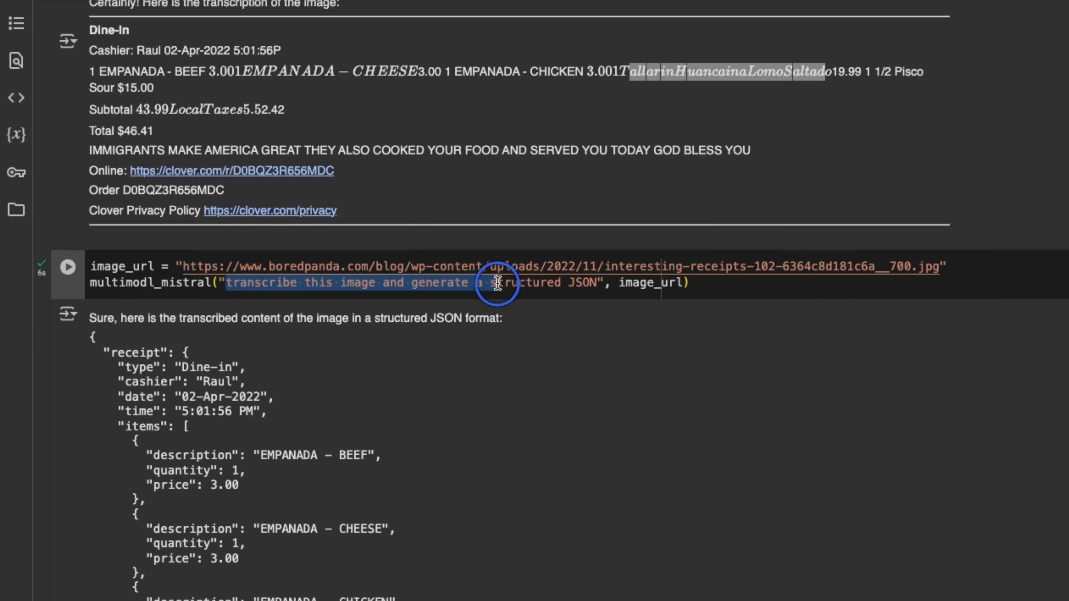
scroll("down", 3)
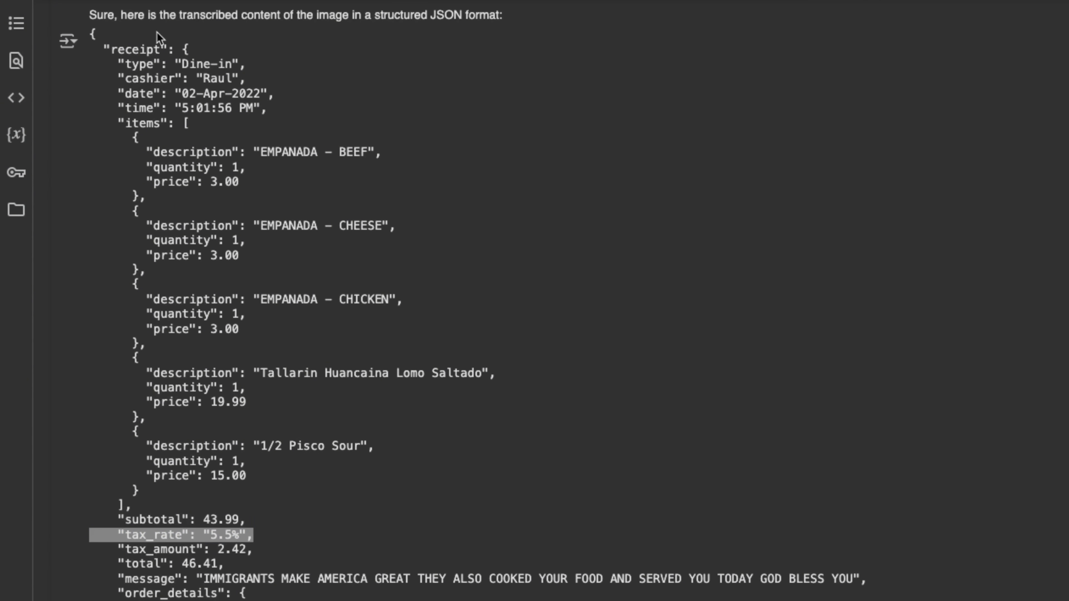
mouse_move(250, 438)
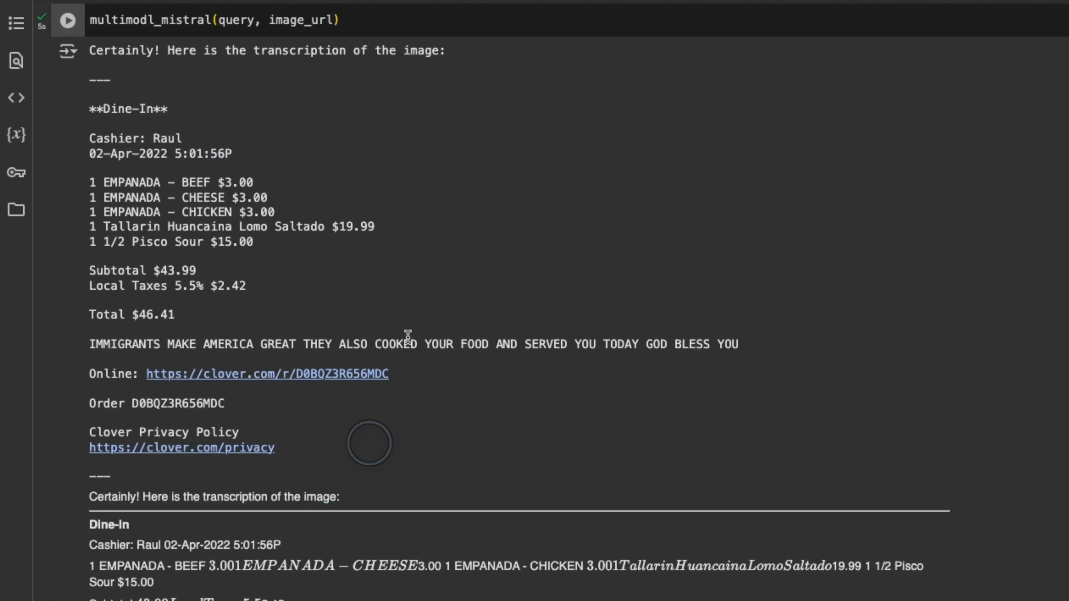
Scroll down to view the raw receipt transcription printed above the rendered version.
scroll("down", 3)
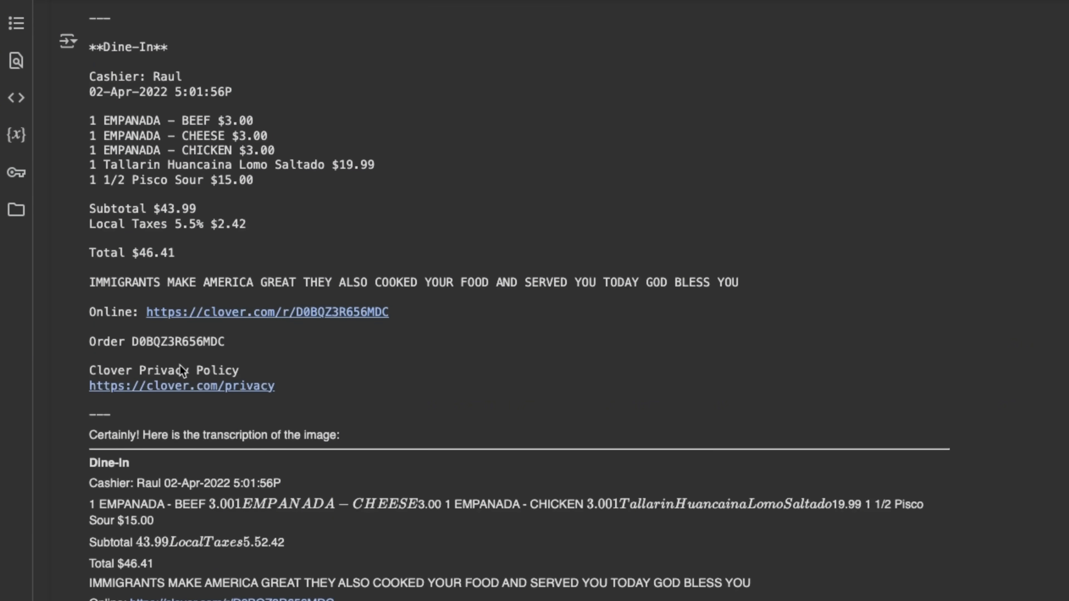
scroll("down", 3)
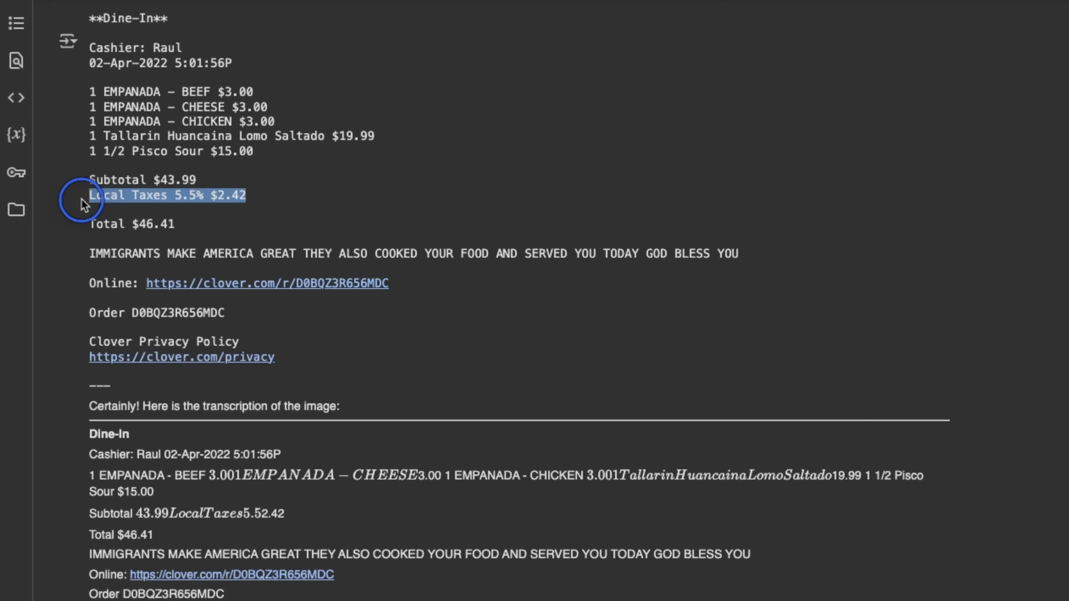
mouse_move(189, 209)
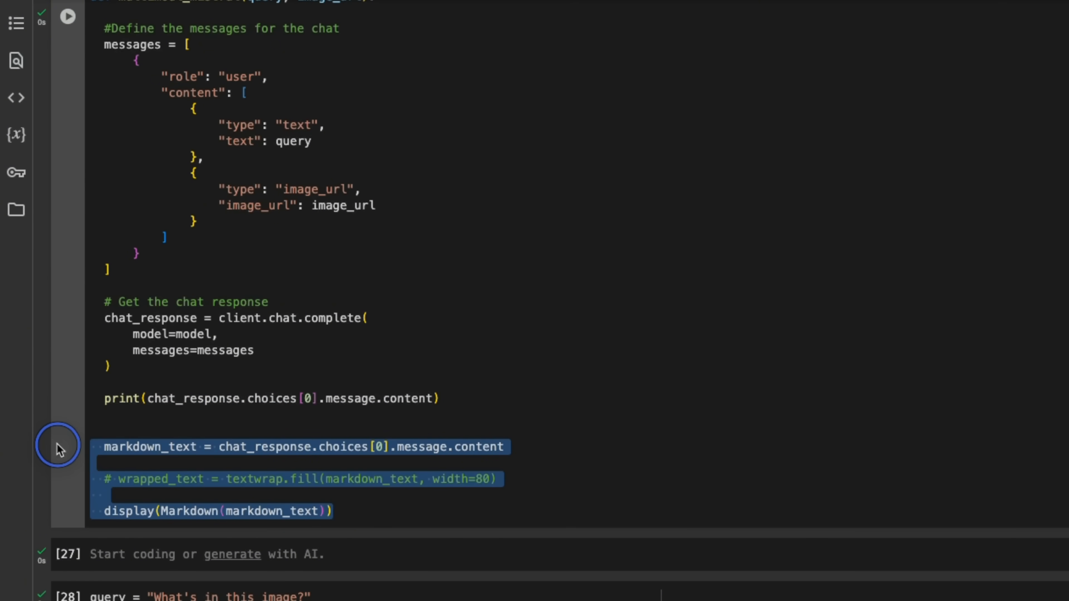
mouse_move(181, 458)
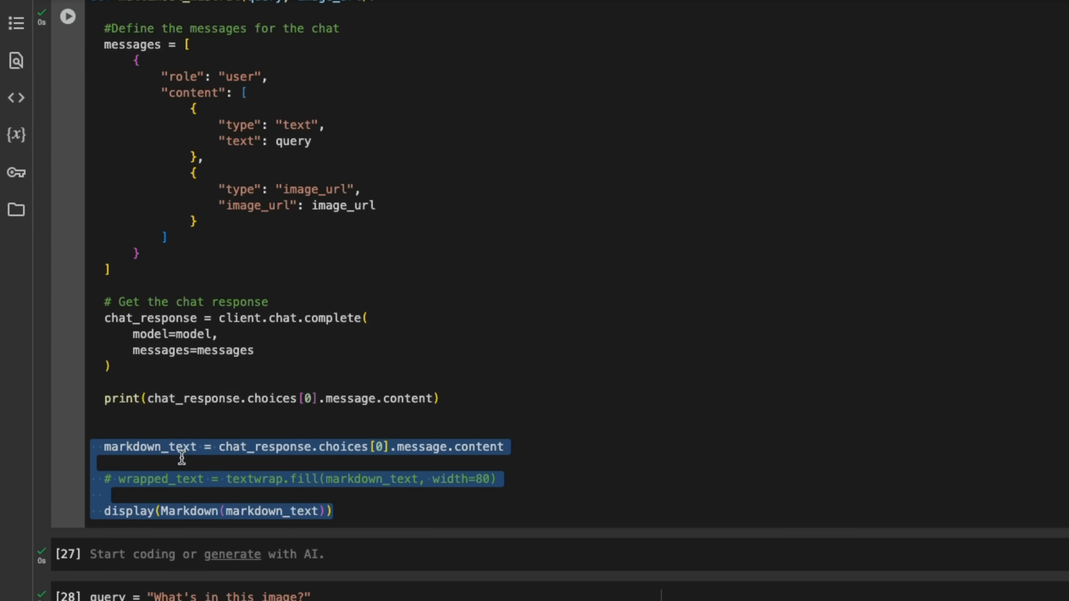
mouse_move(236, 468)
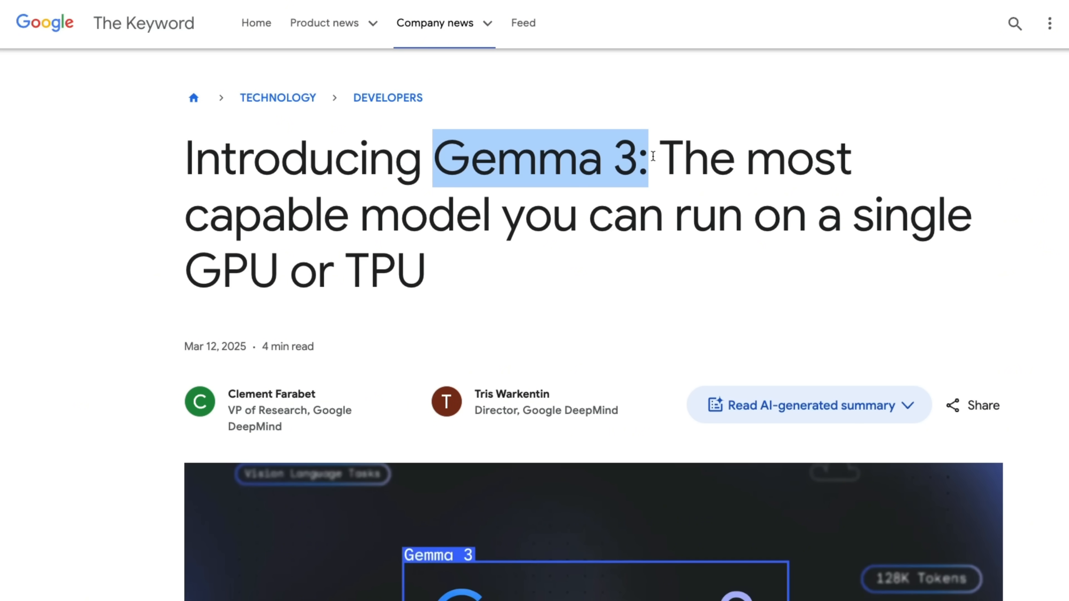
mouse_move(921, 273)
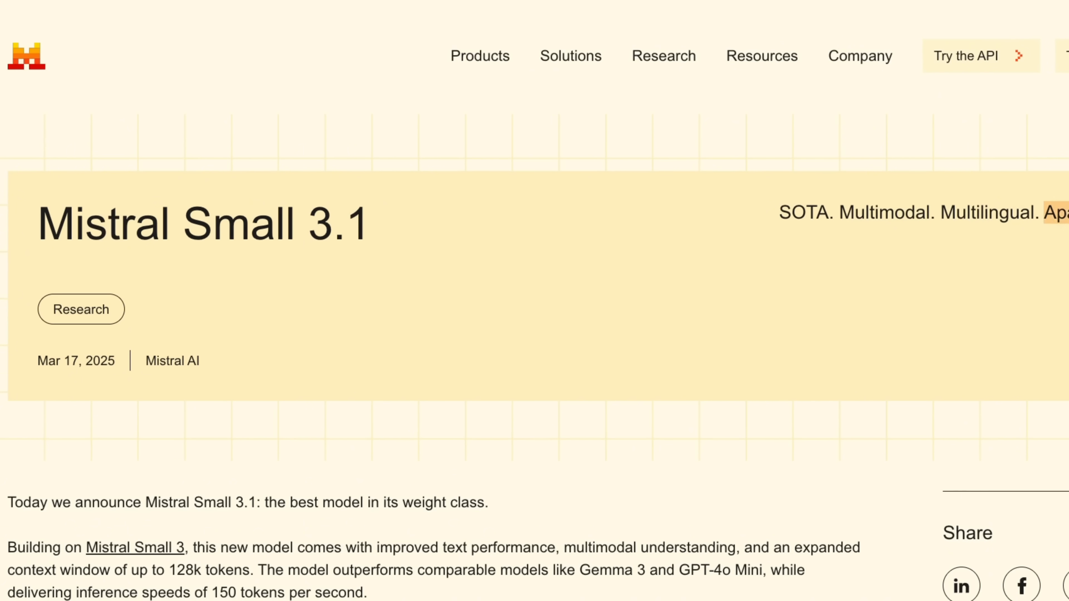
mouse_move(1052, 231)
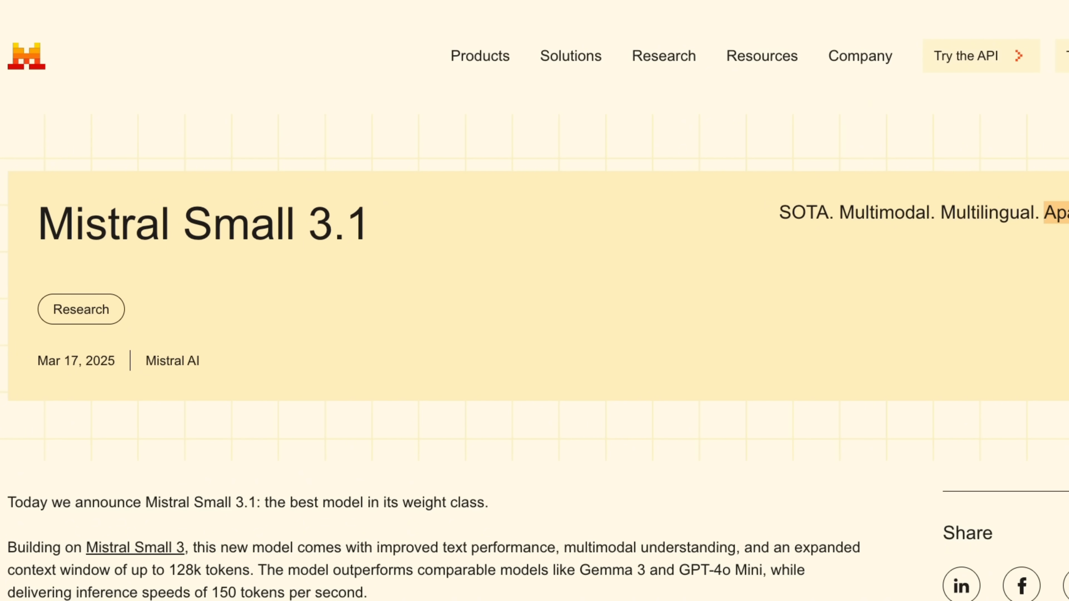
mouse_move(567, 352)
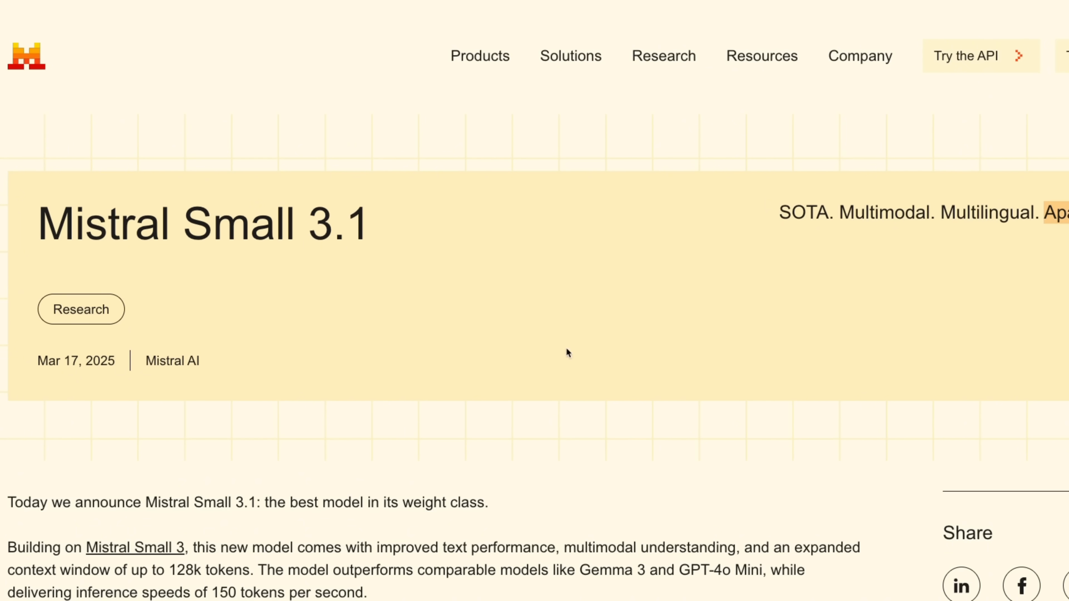
Scroll the Mistral Small 3.1 announcement down to the GPQA-Diamond versus latency chart.
scroll("down", 3)
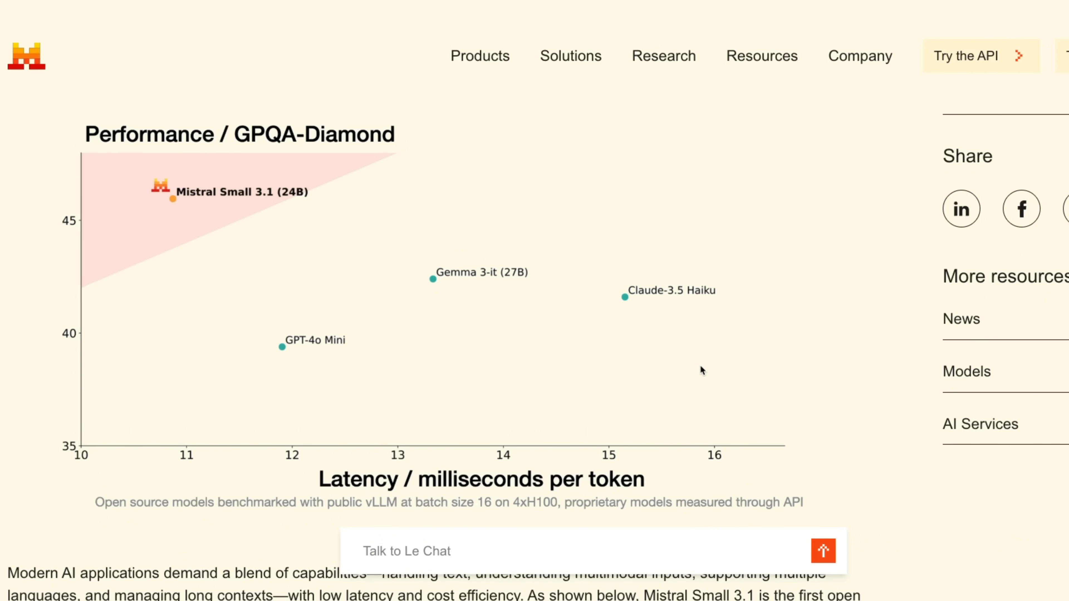
mouse_move(708, 373)
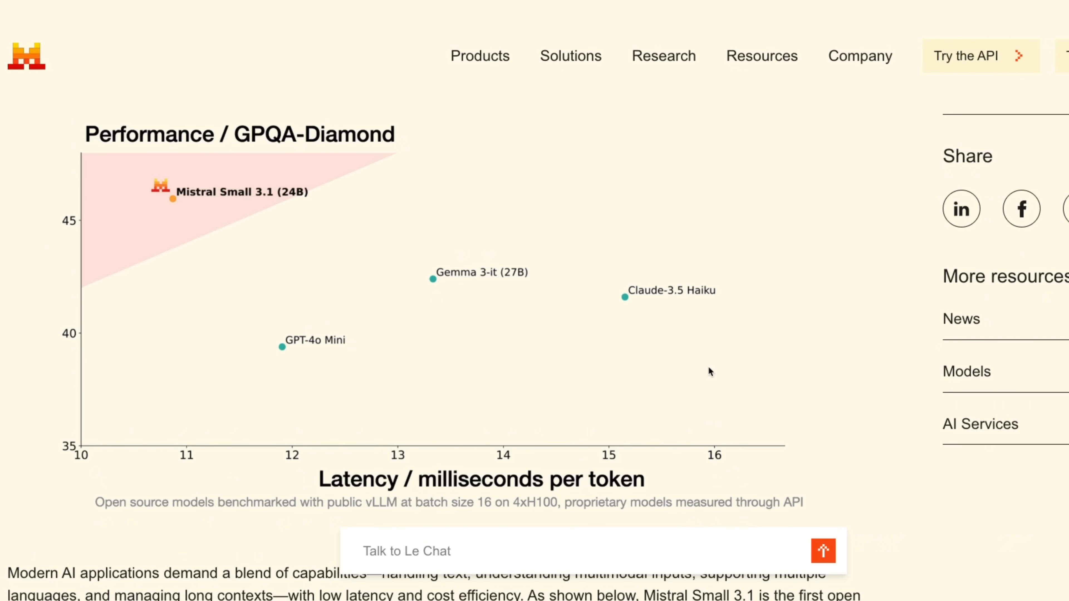